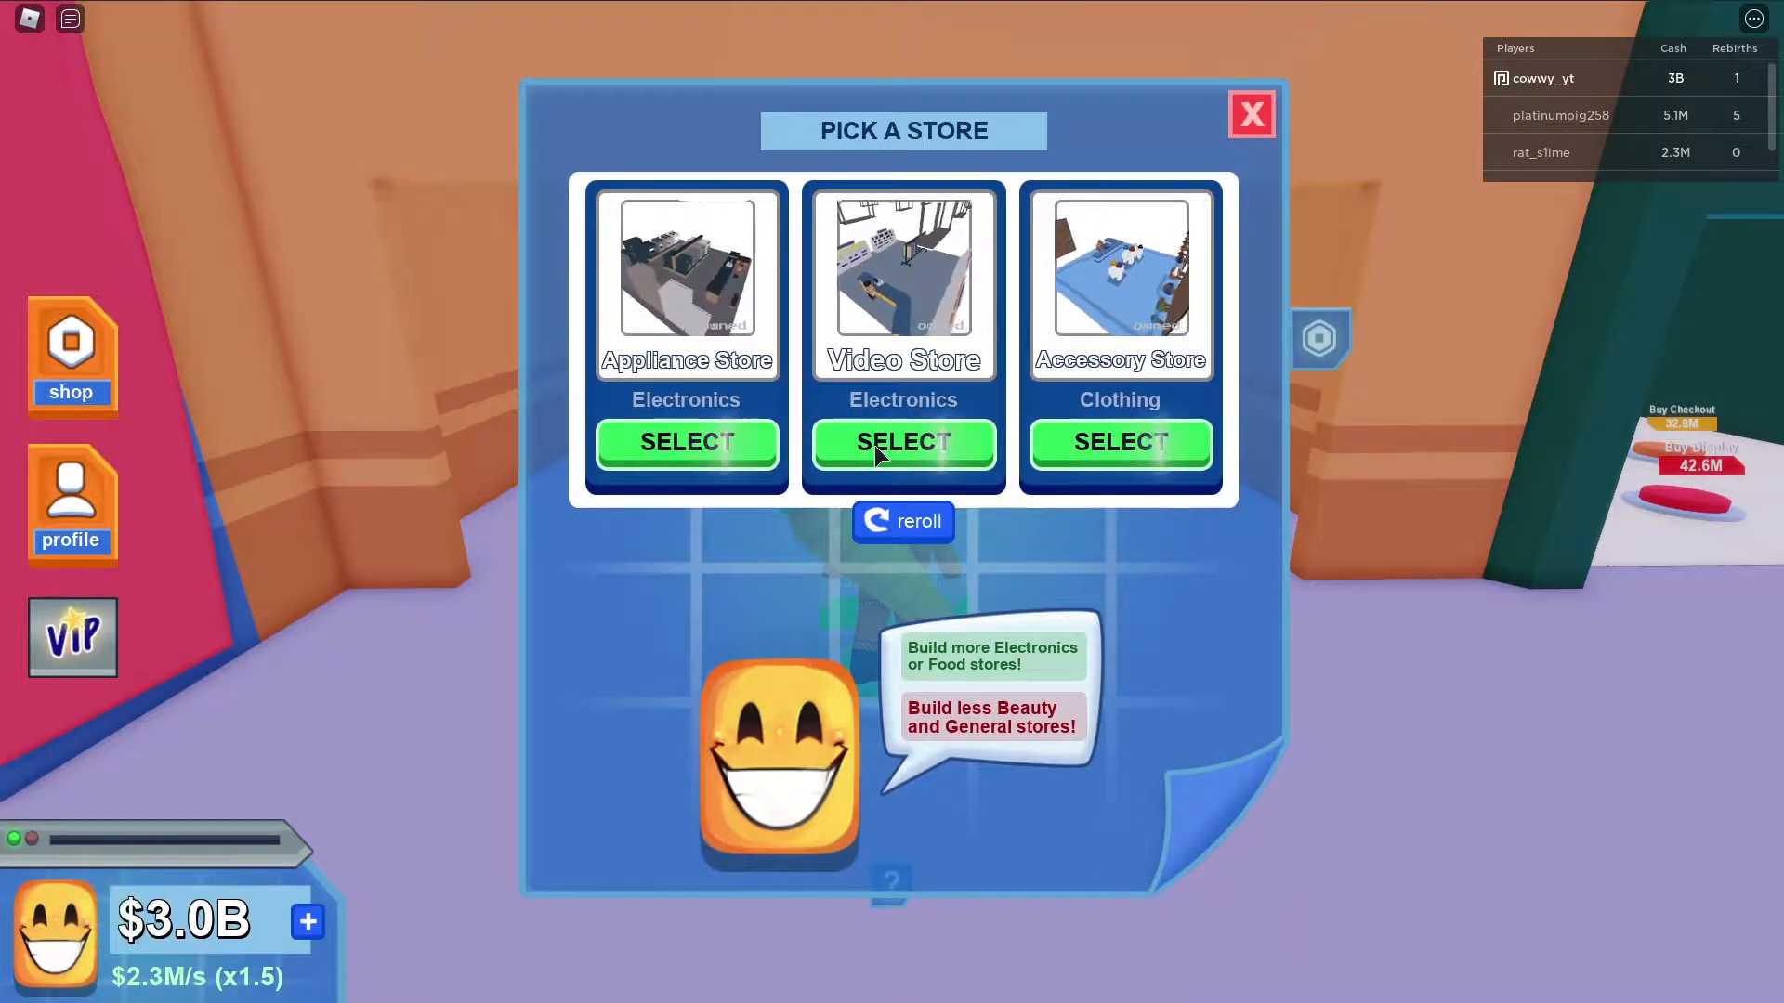
- Select the Video Store in the Pick a Store window to build it
click(902, 441)
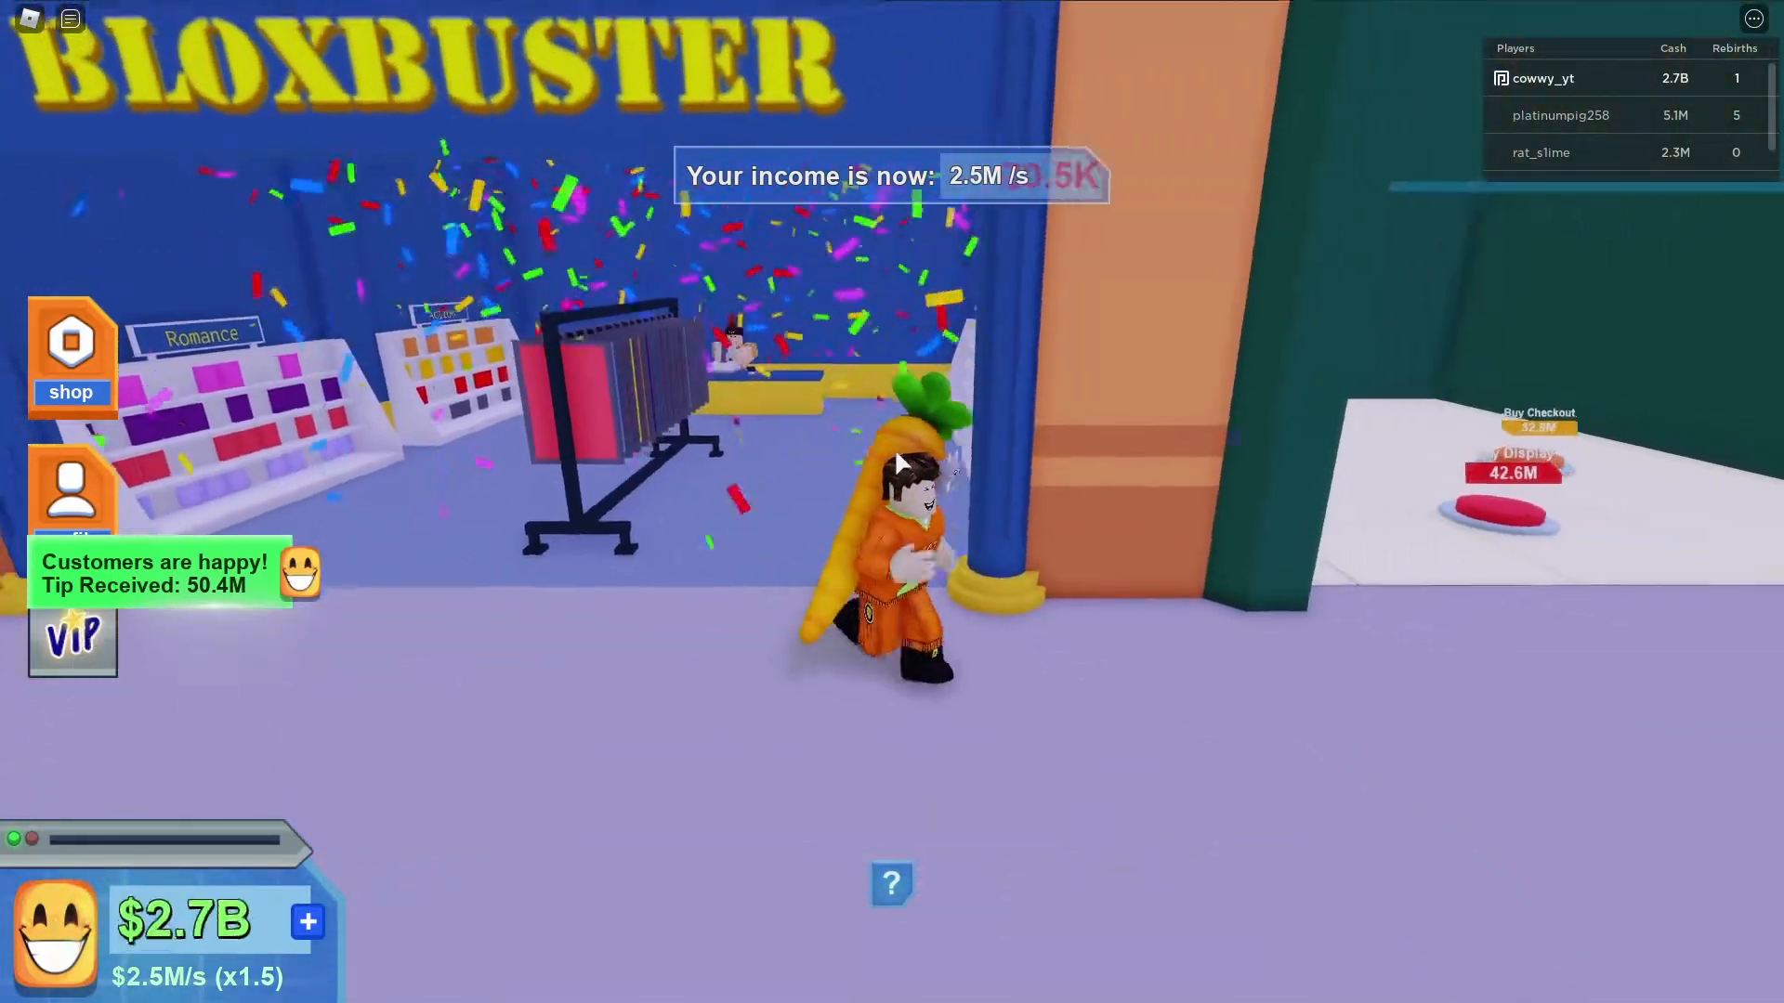
mouse_move(892, 462)
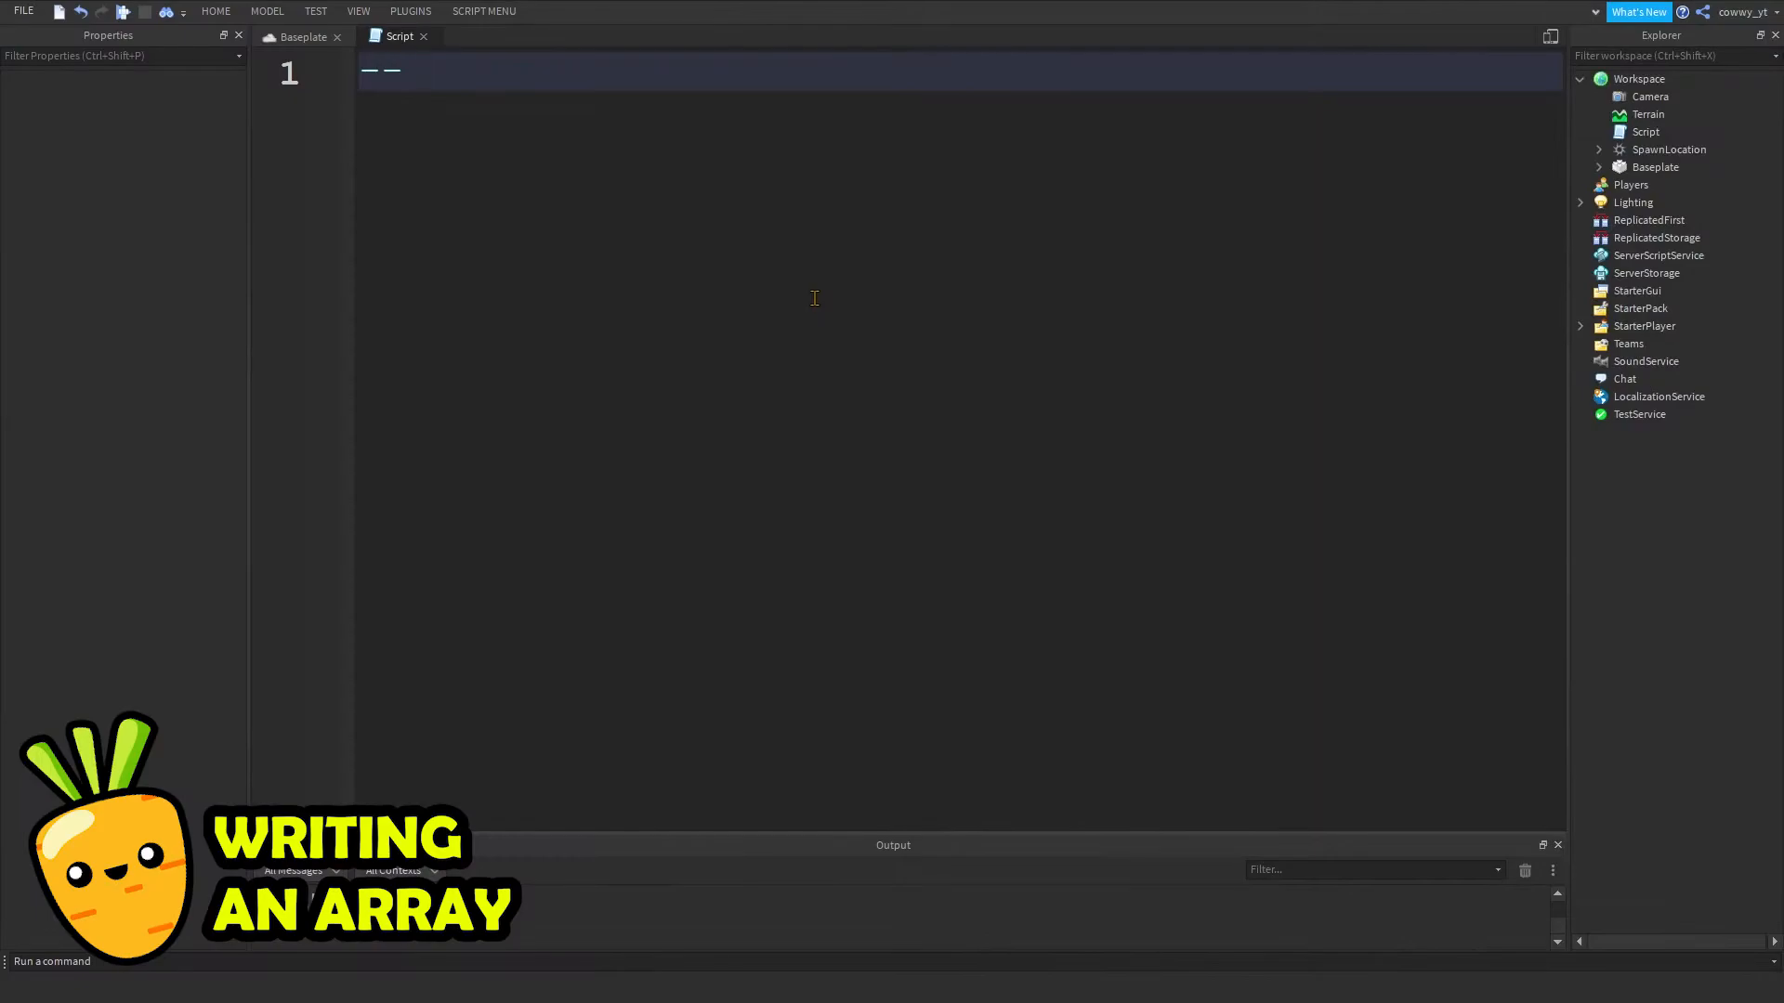
- Write the comment '-- how to write an array' and declare 'local thomas = { 1, 2, 3 };'
text(how to write an a)
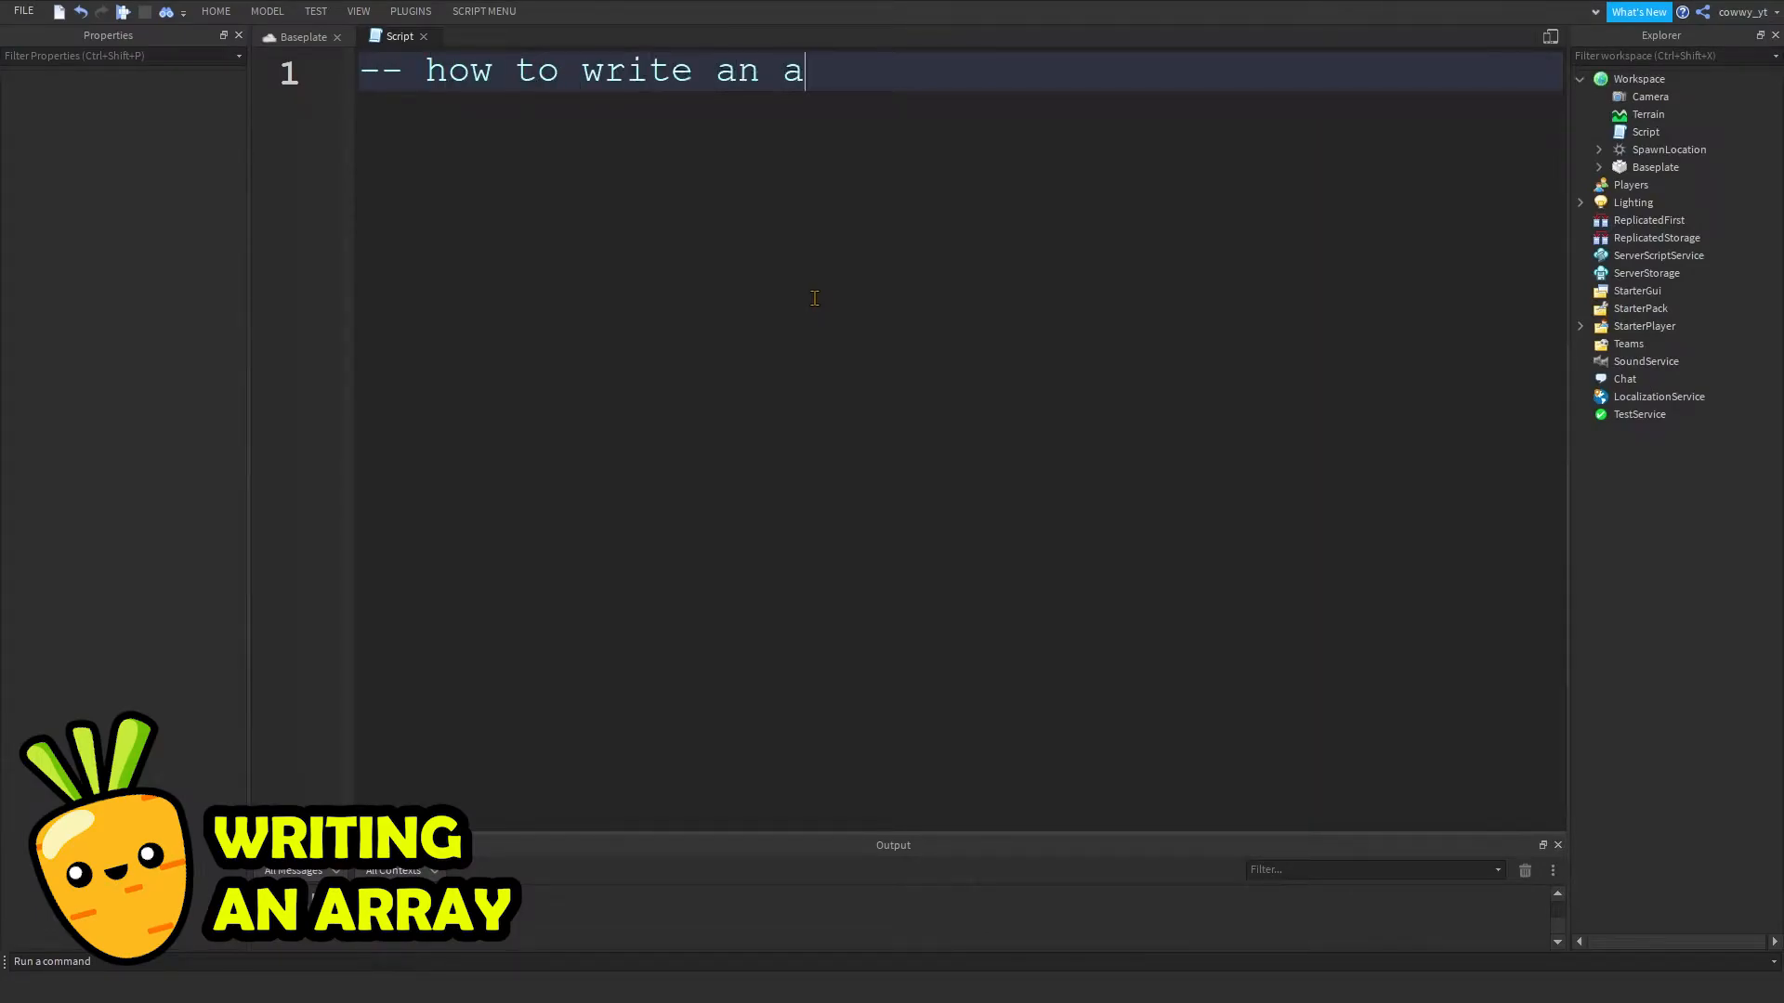
text(rray)
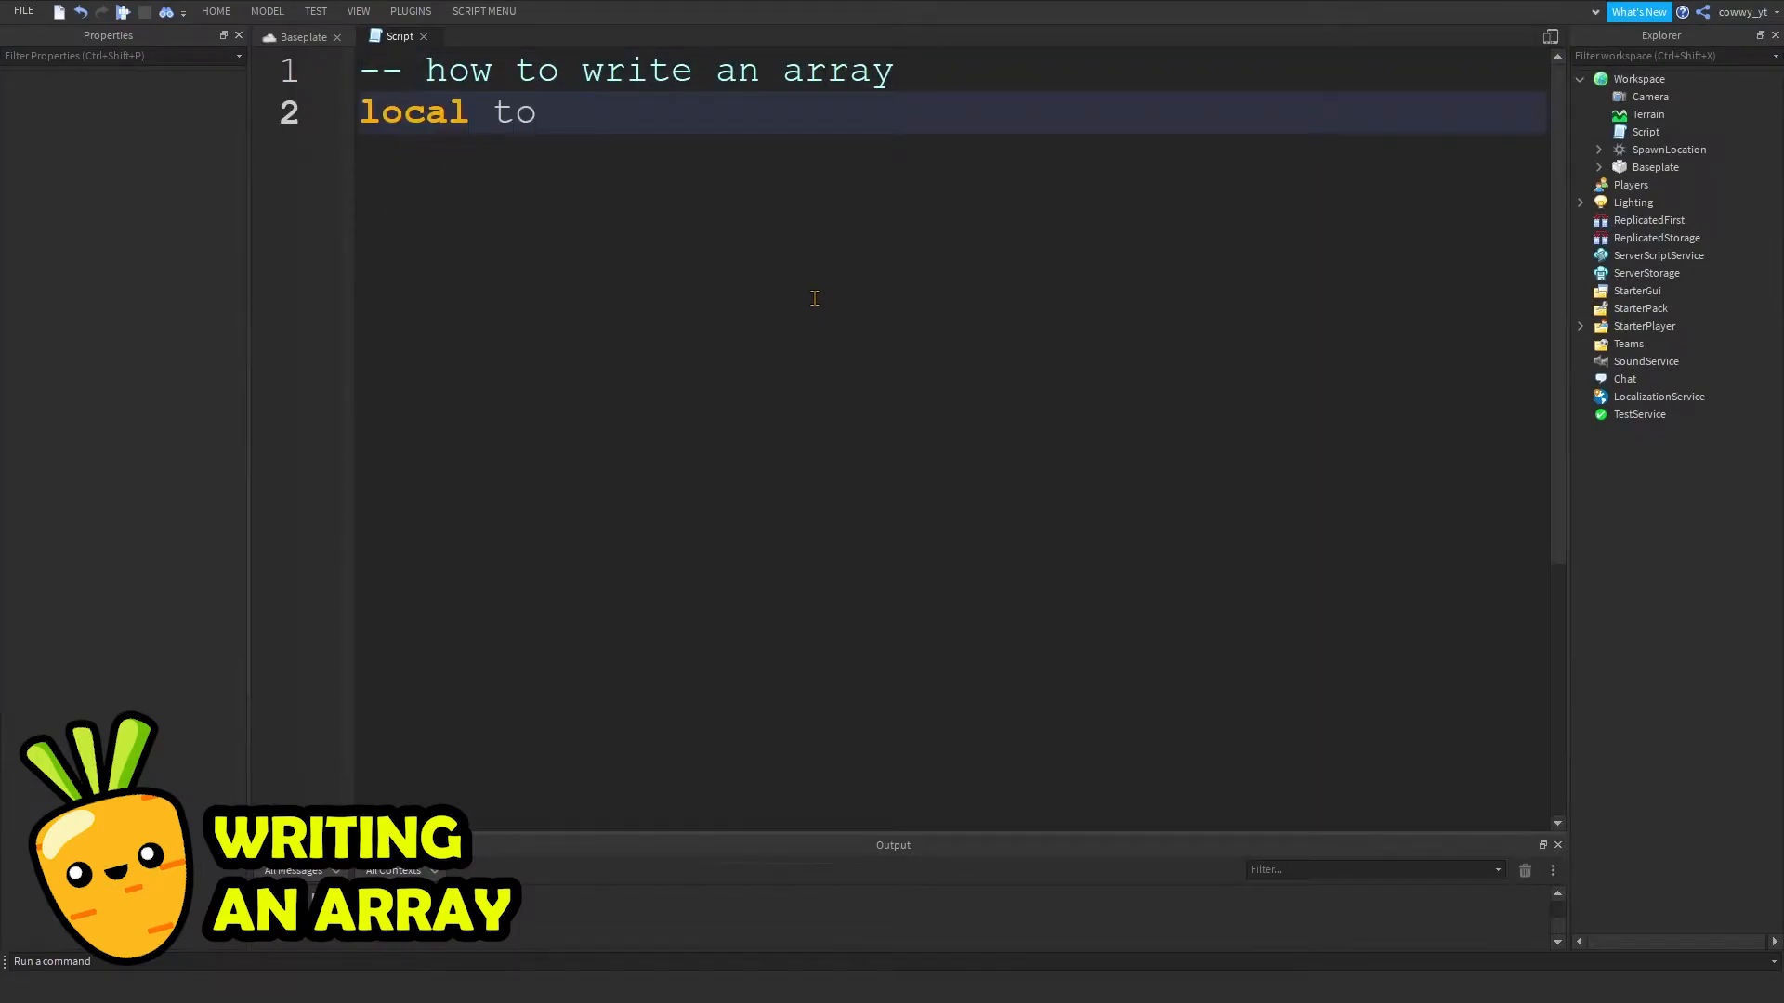
text(homas = { };)
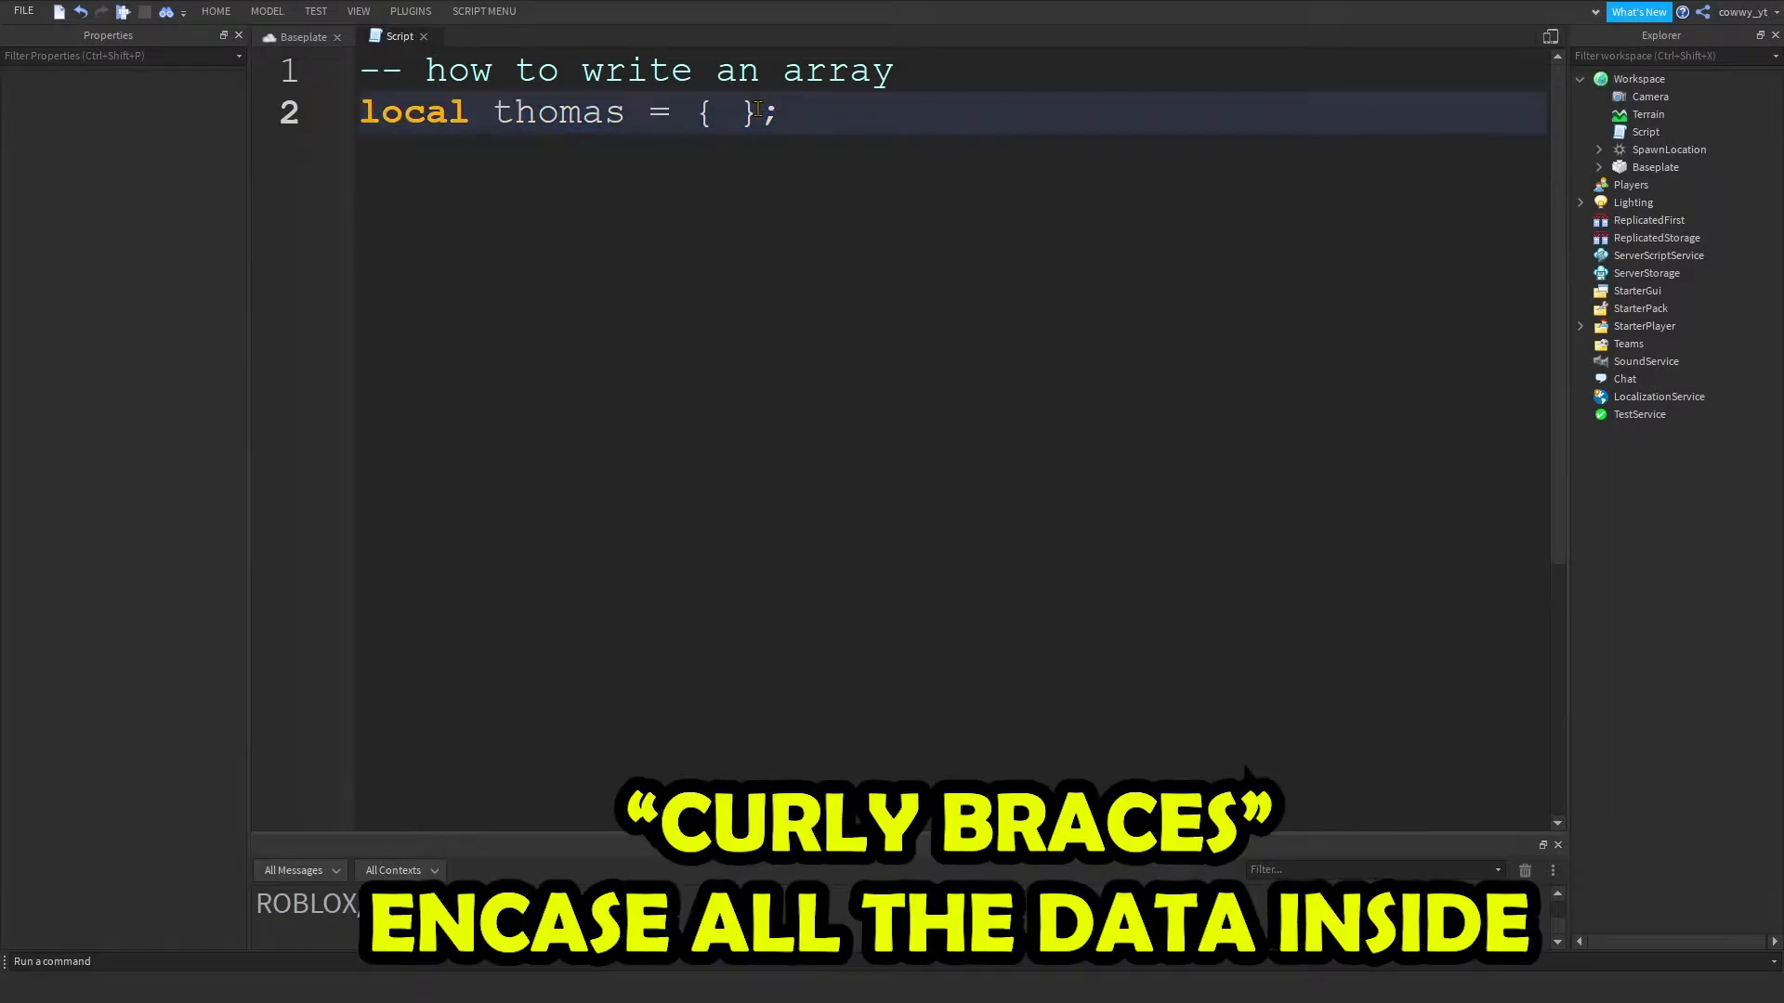
double_click(725, 111)
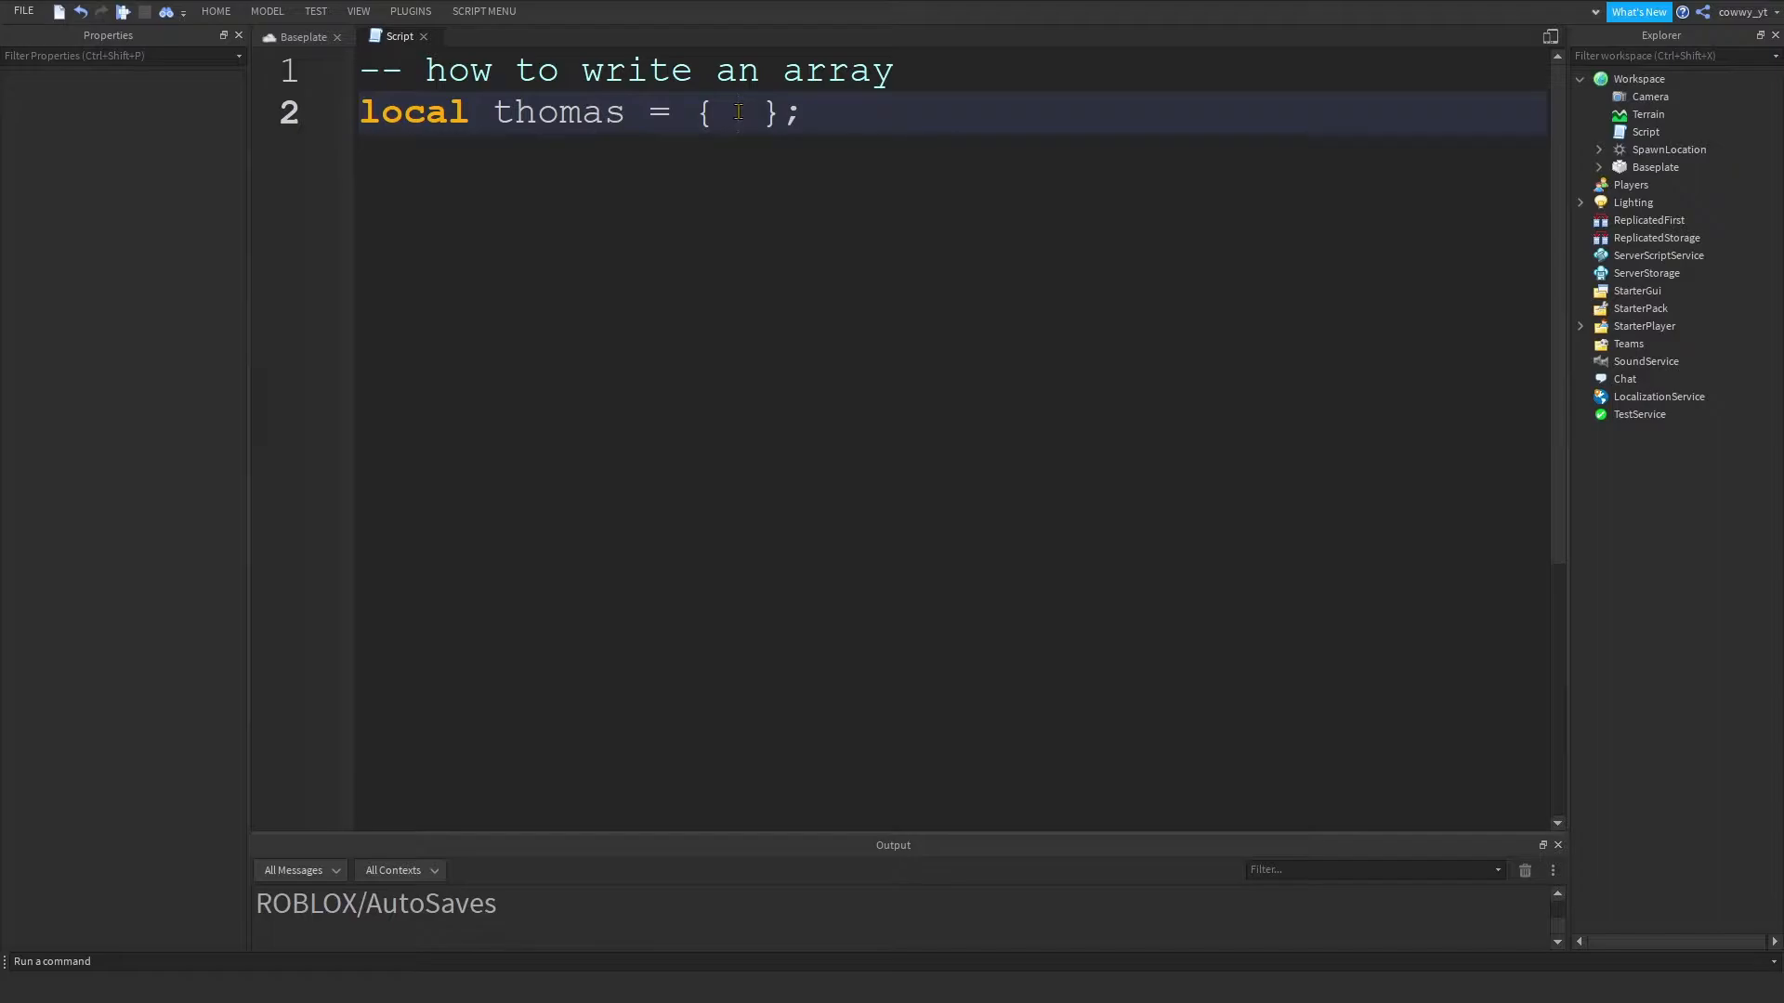
text(1, 2, 3)
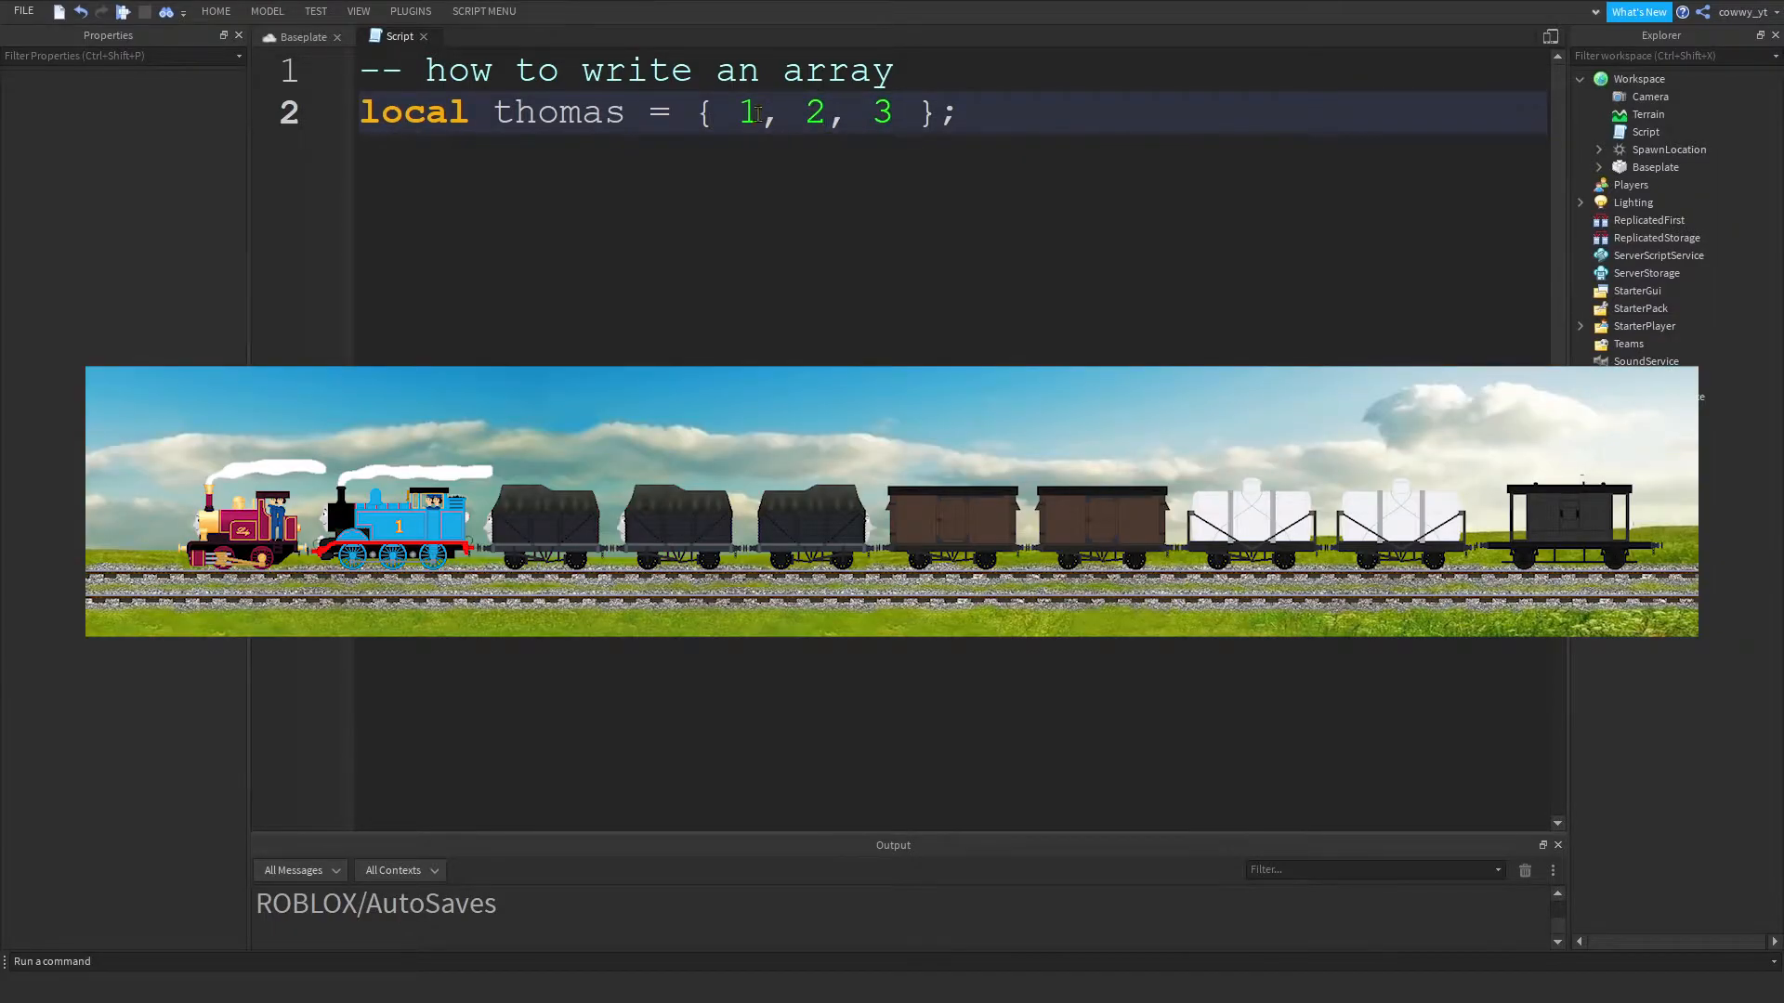
- Highlight the array values, then add the '-- index (cart)' comment above the declaration
double_click(555, 111)
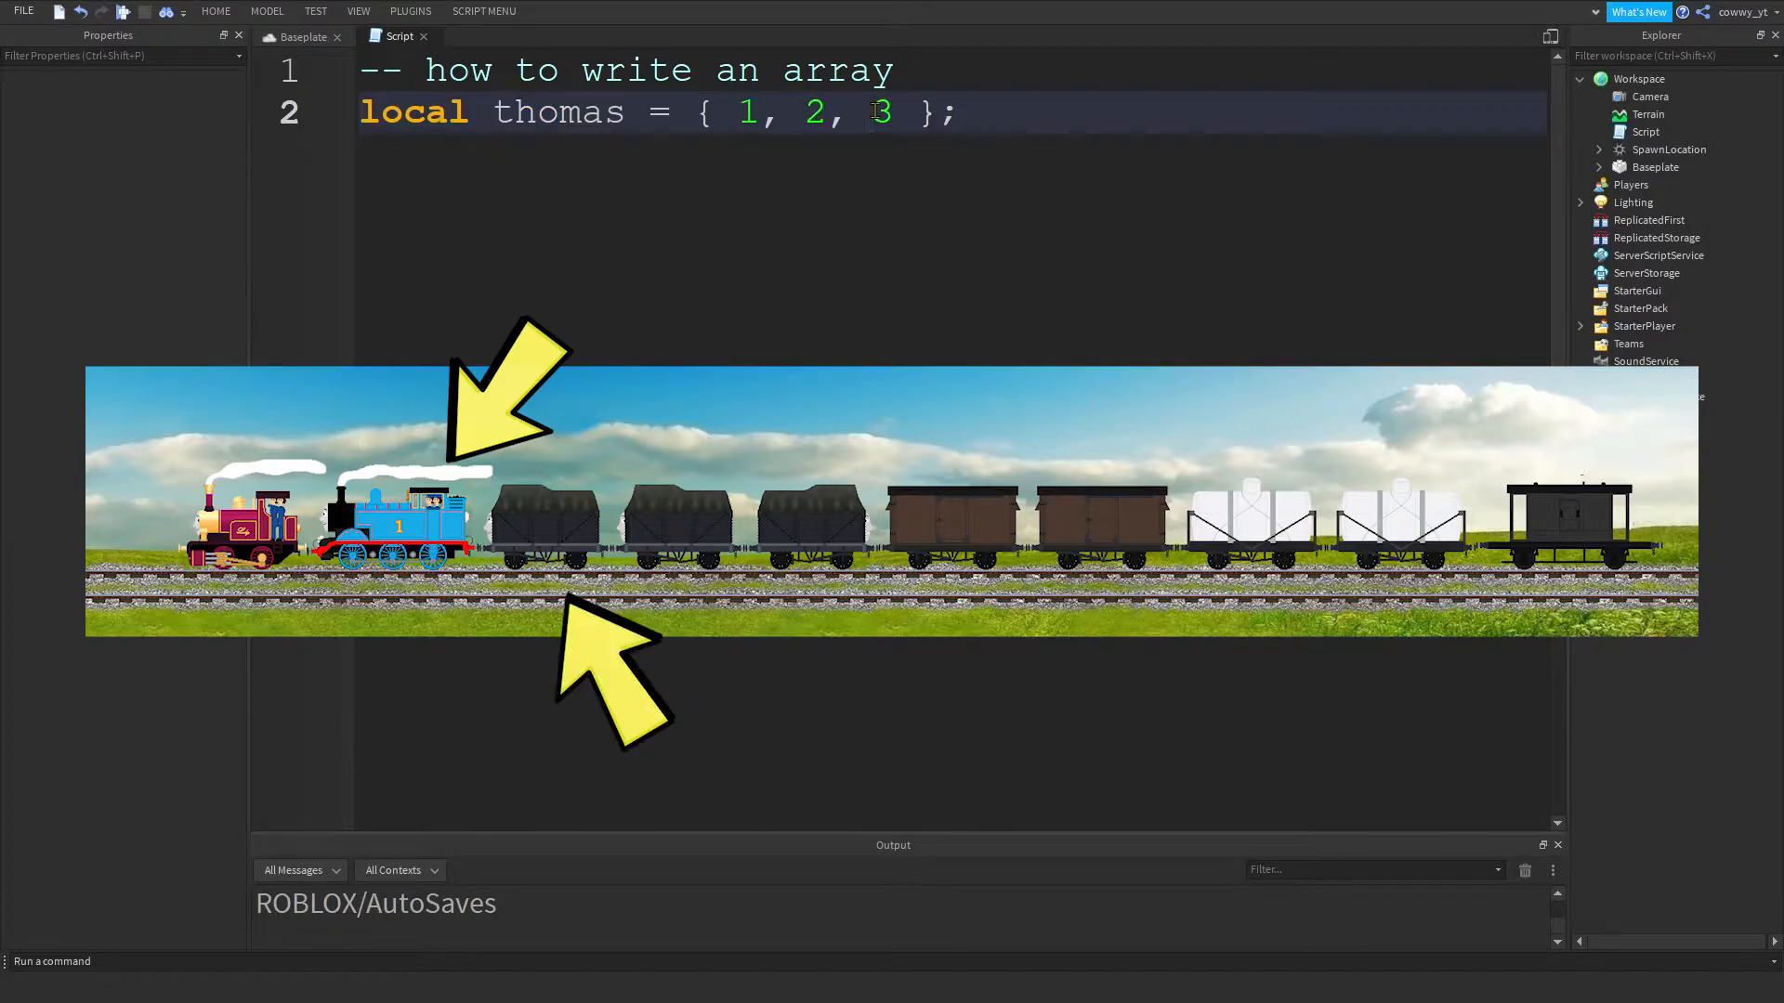
double_click(747, 111)
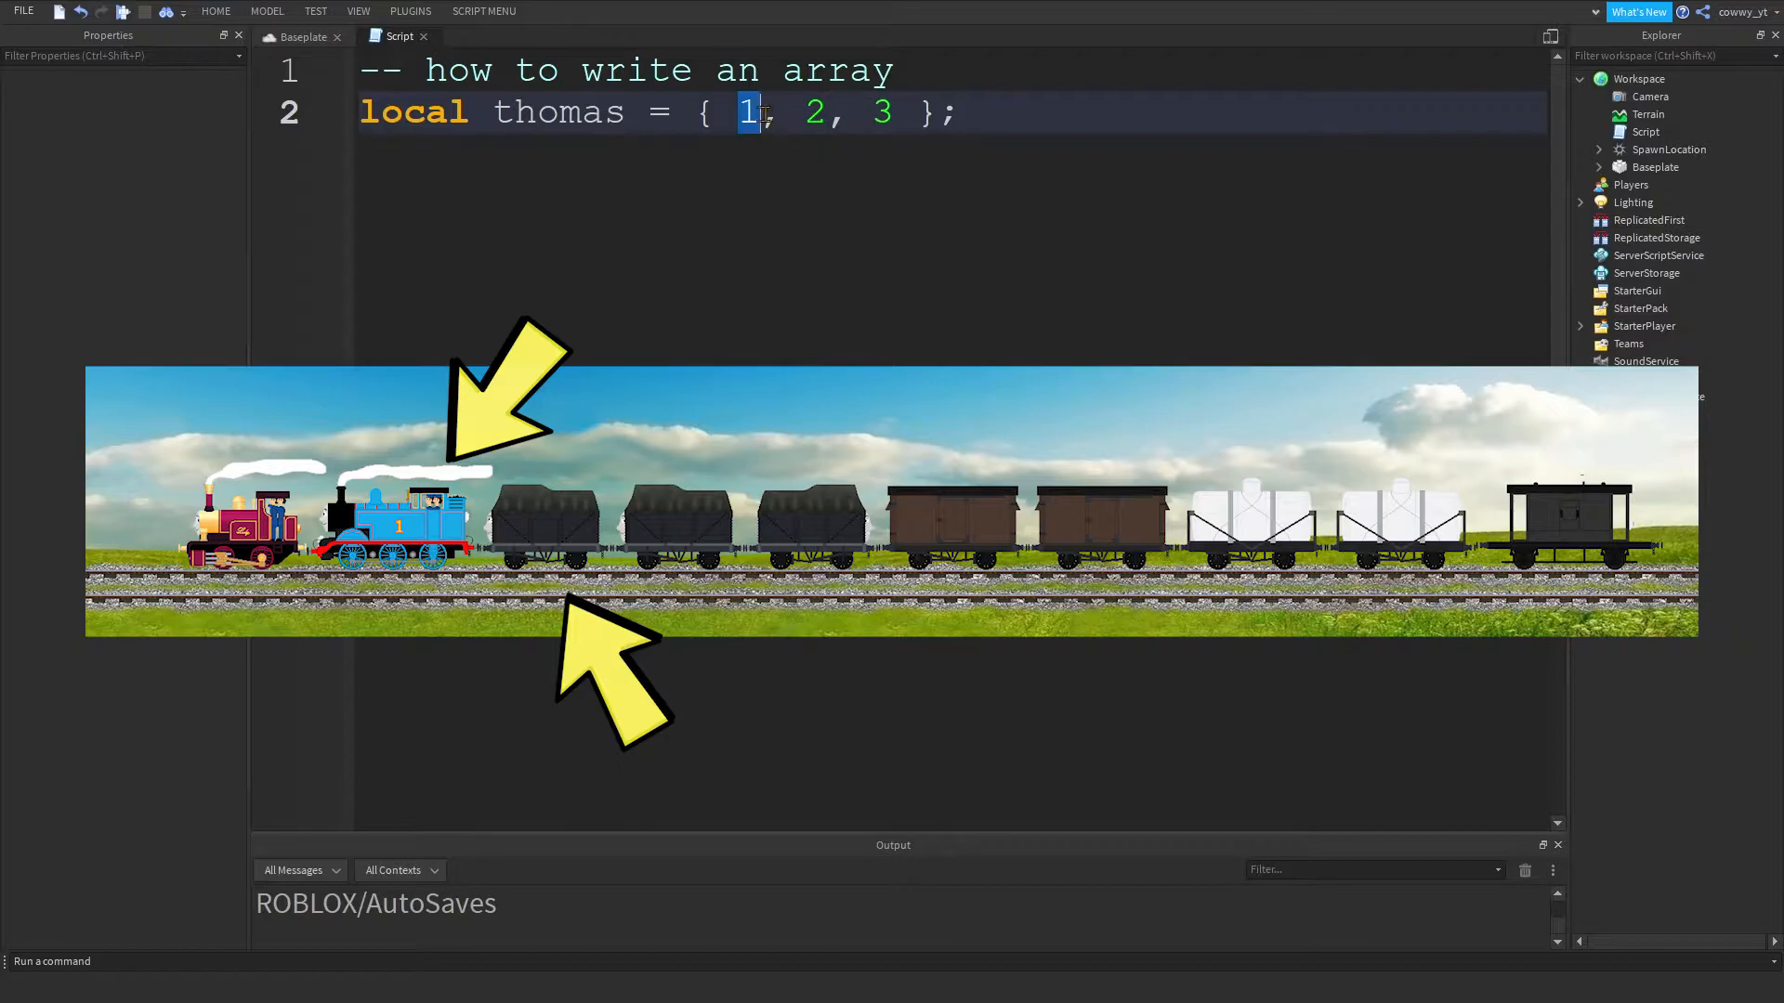
double_click(812, 111)
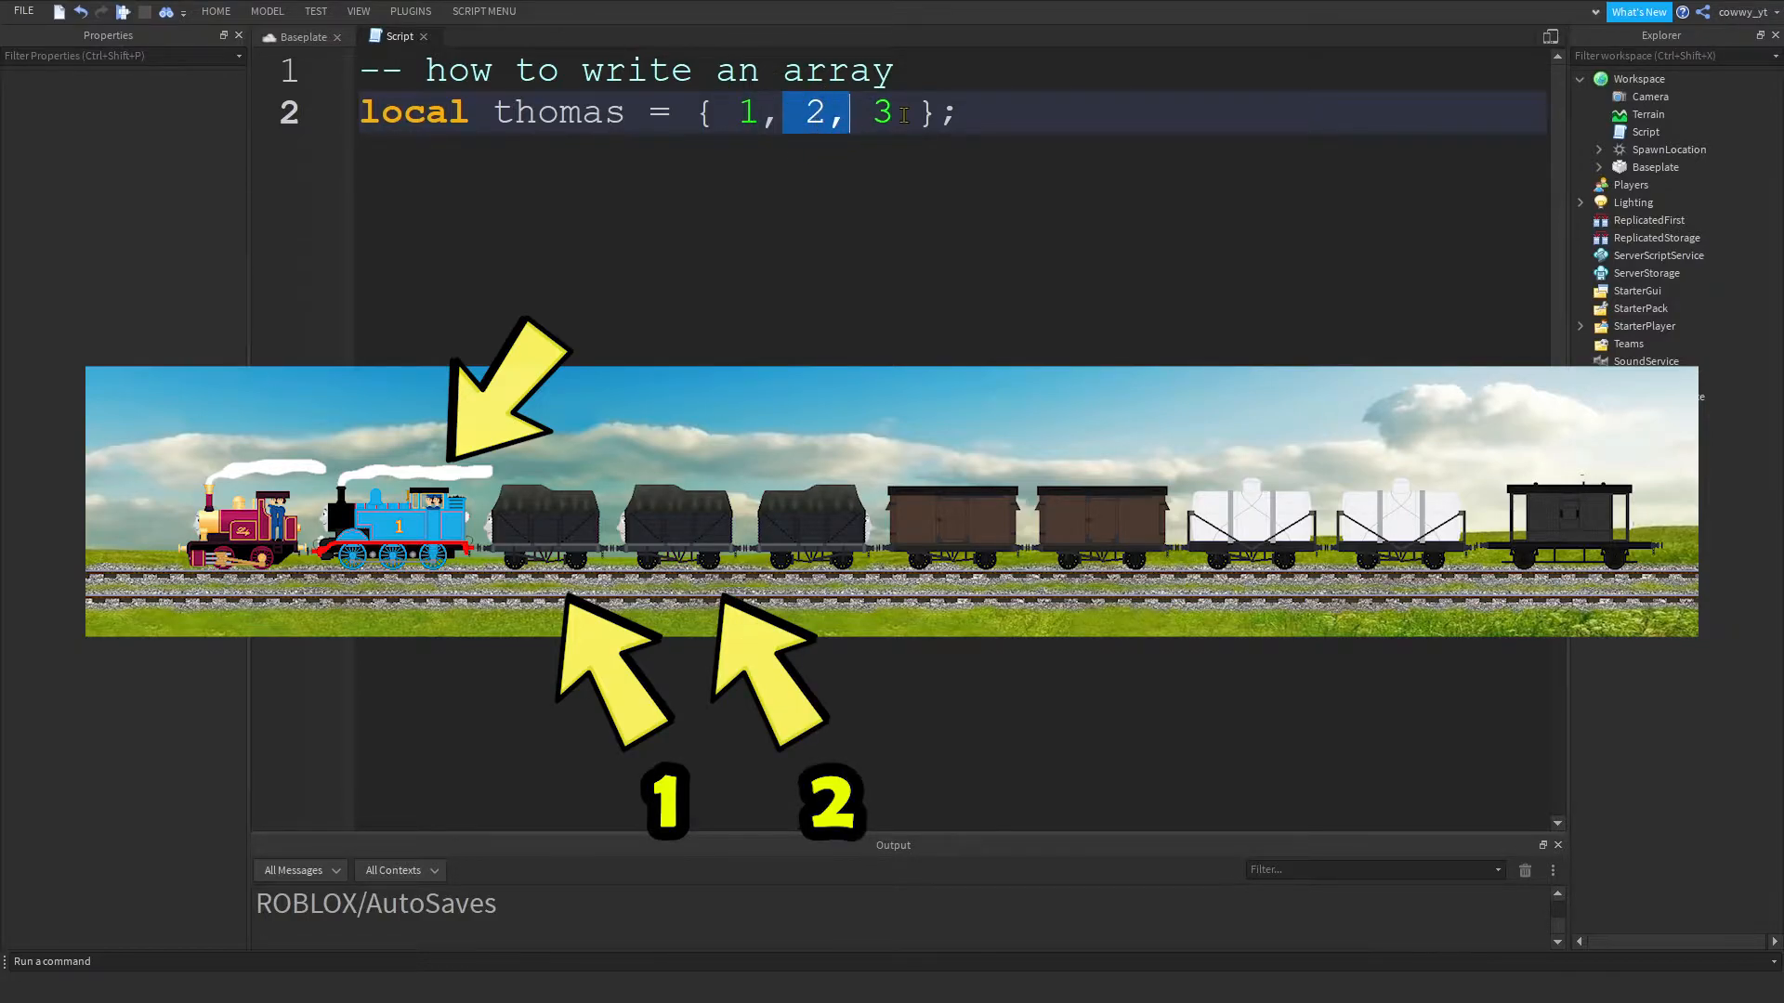
click(864, 112)
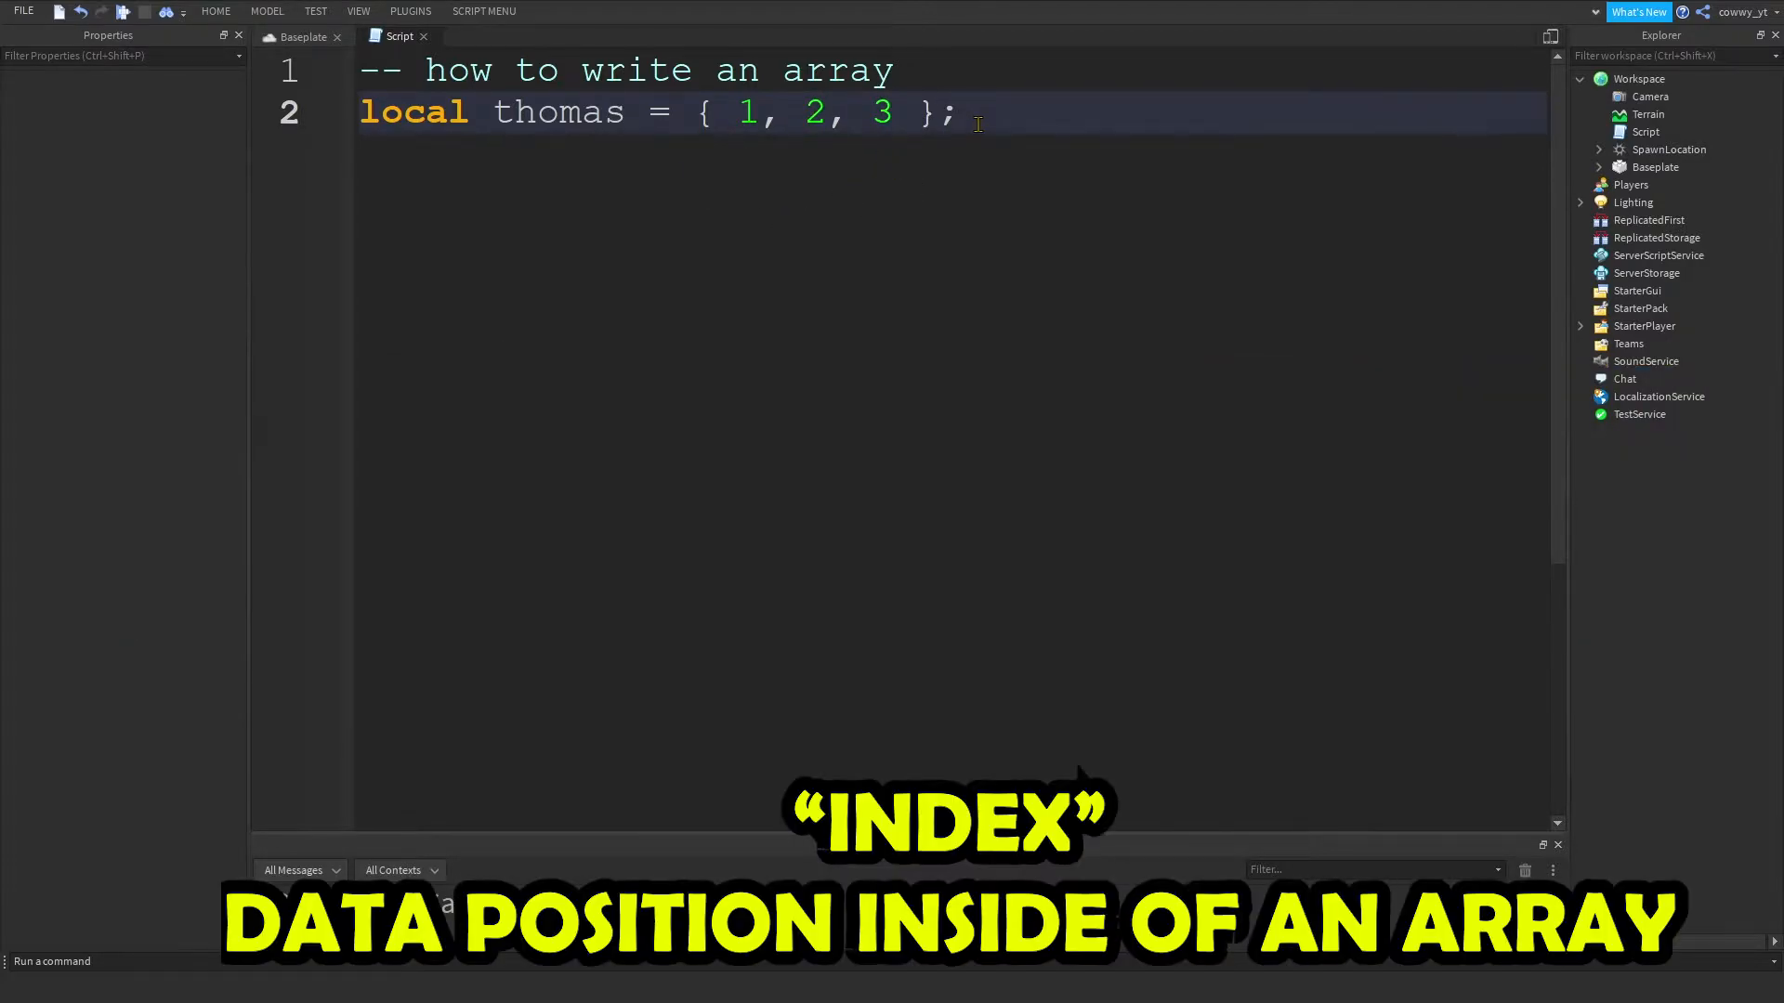
text(--index)
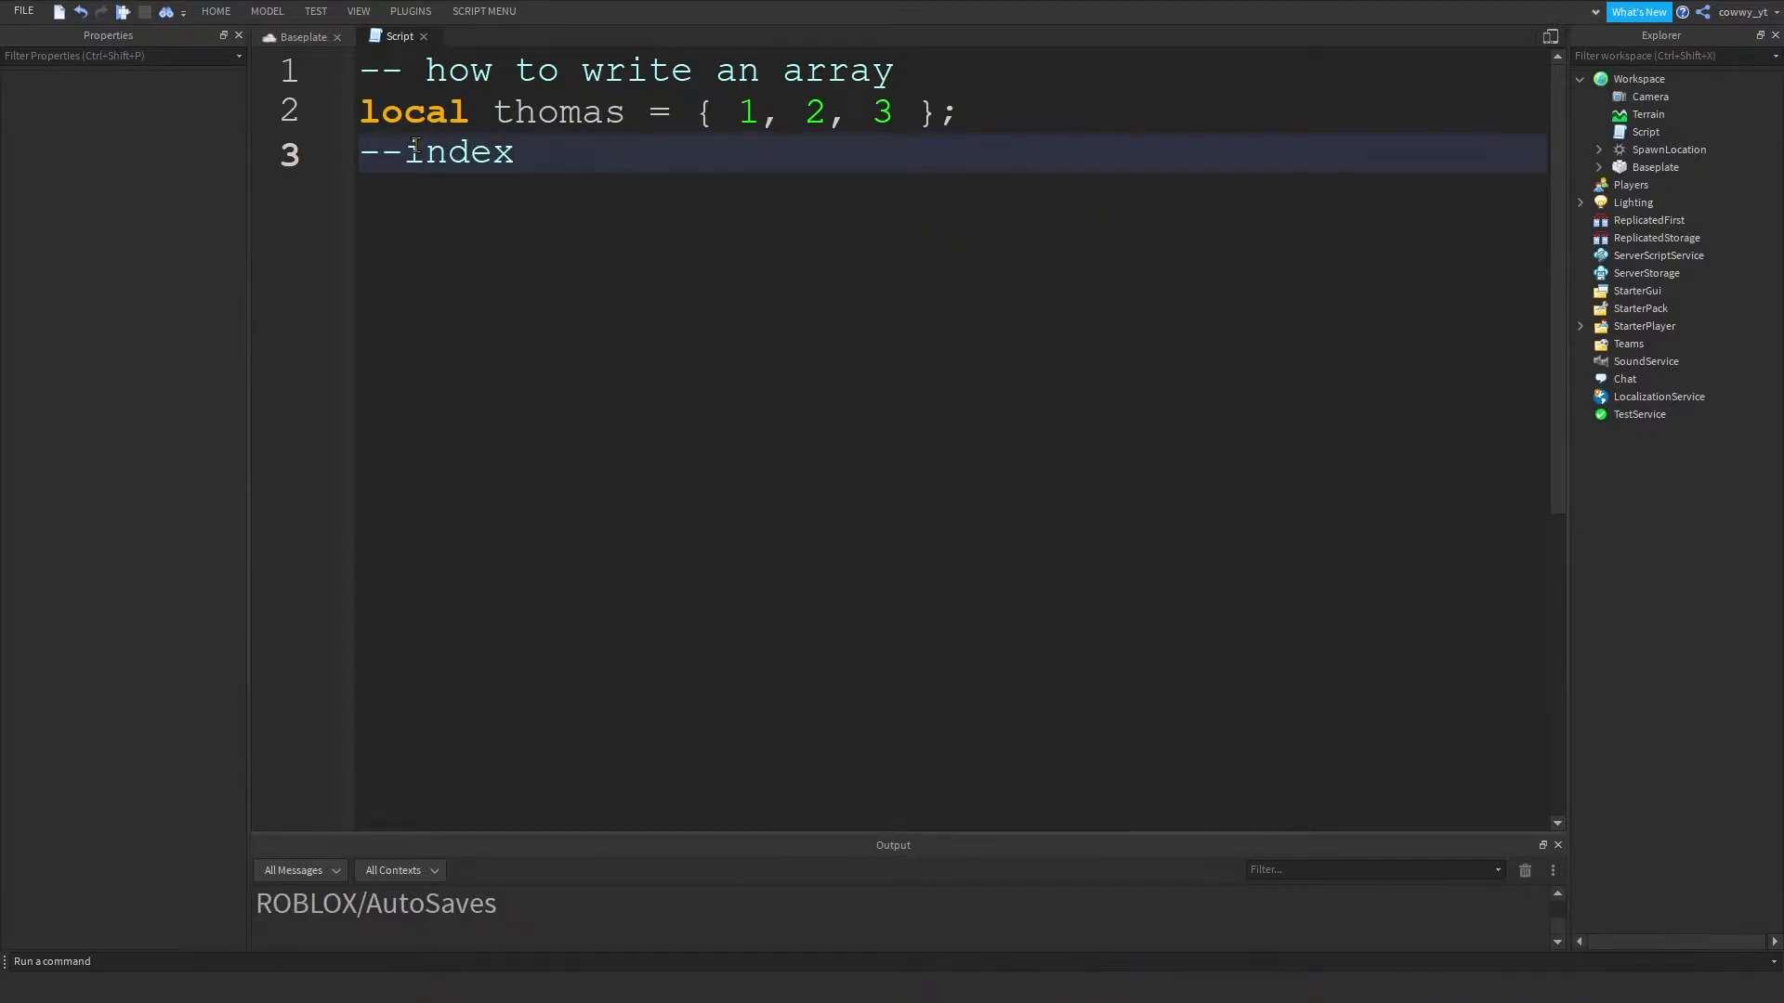
text(index (ca)
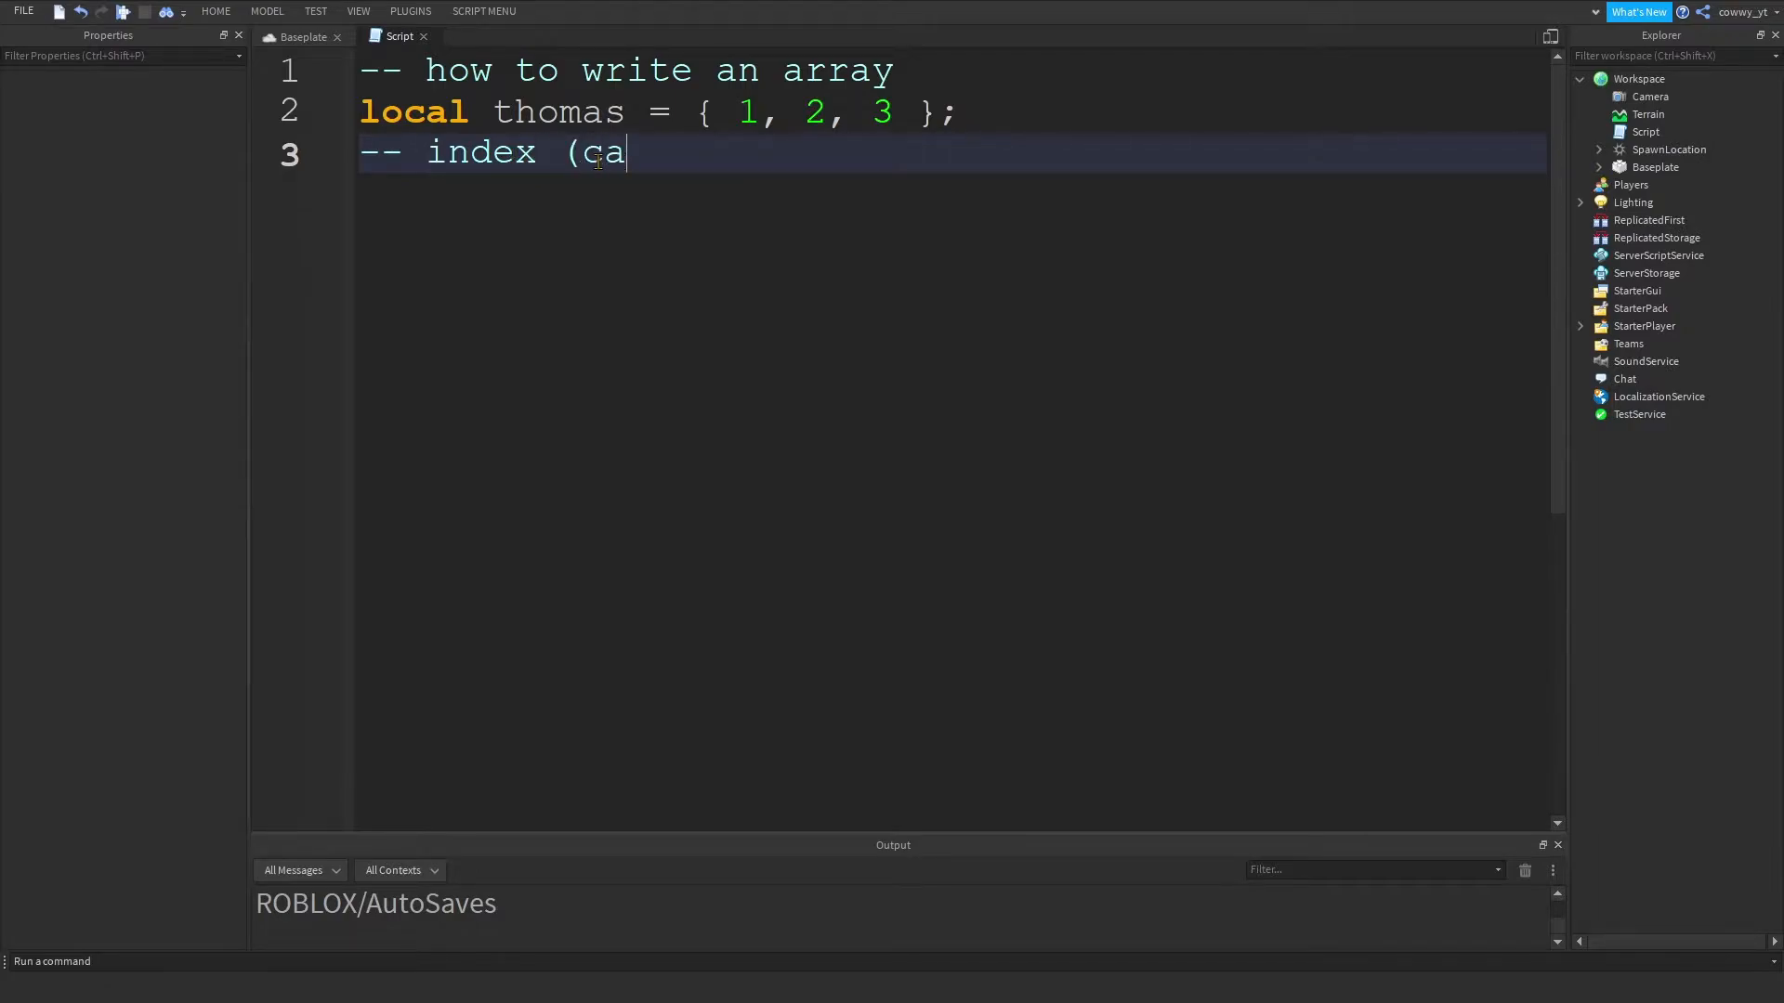
text(rt))
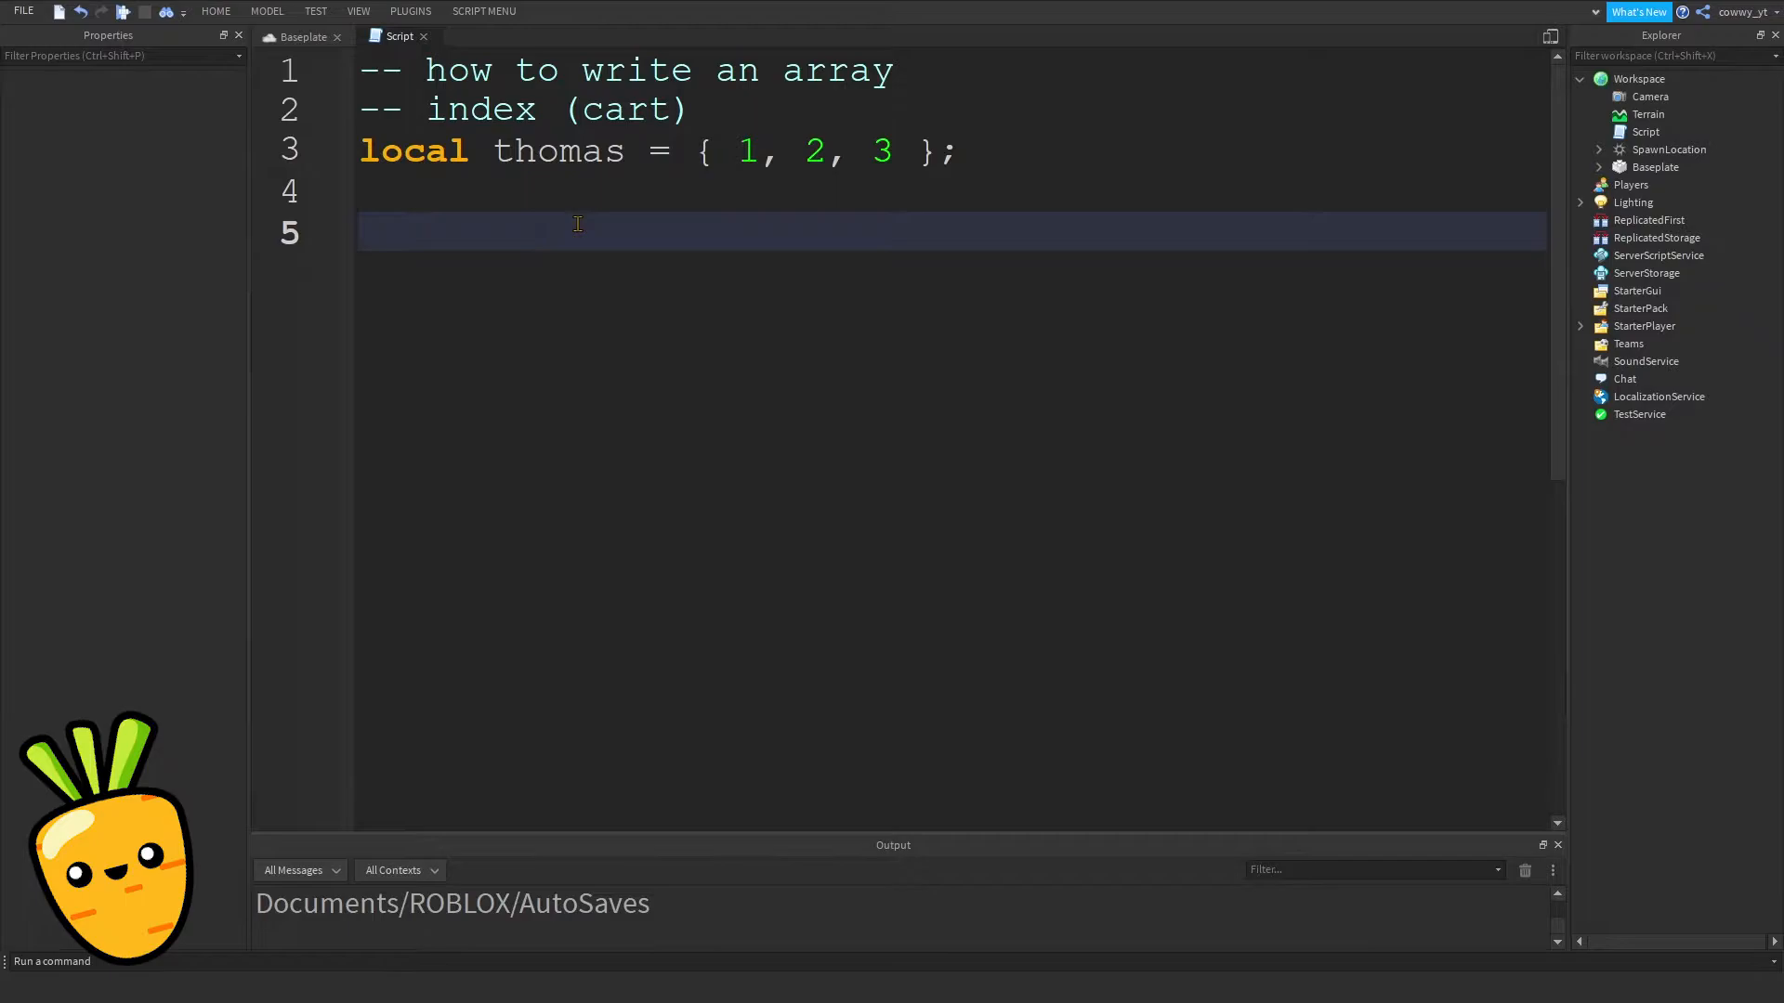
- Add 'print( thomas[1] );' and annotate it with the comment '-- 1'
text(print( th)
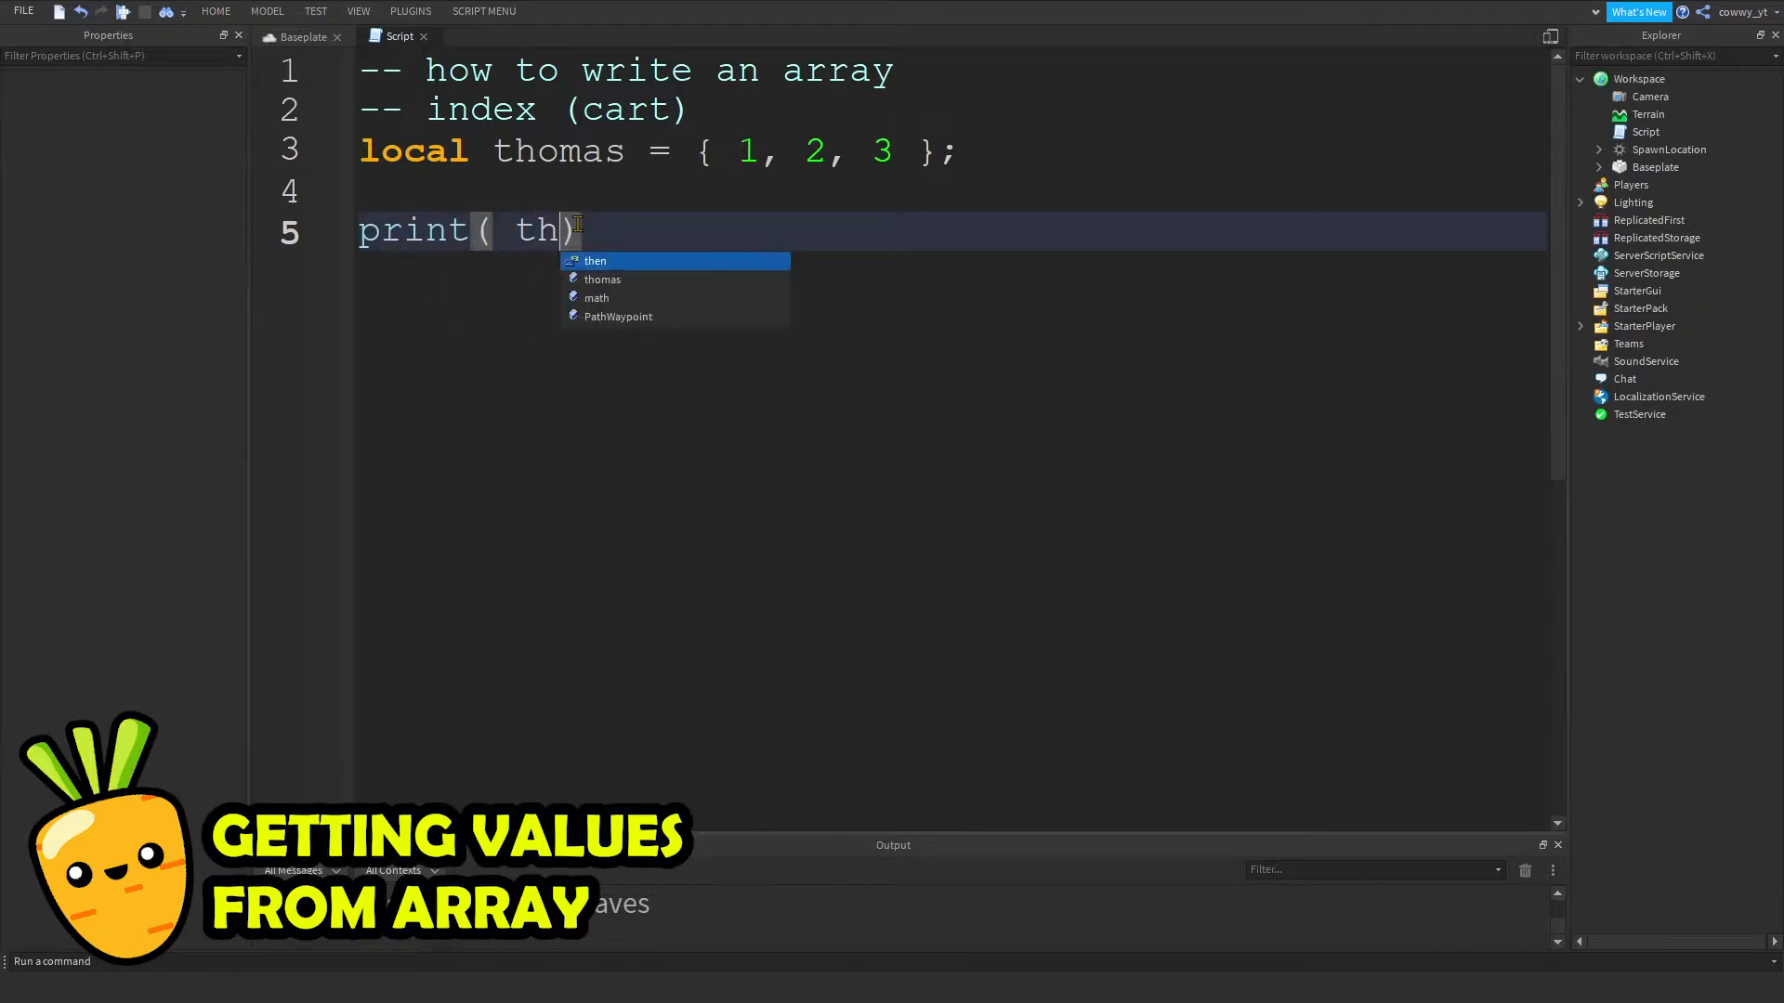
click(602, 279)
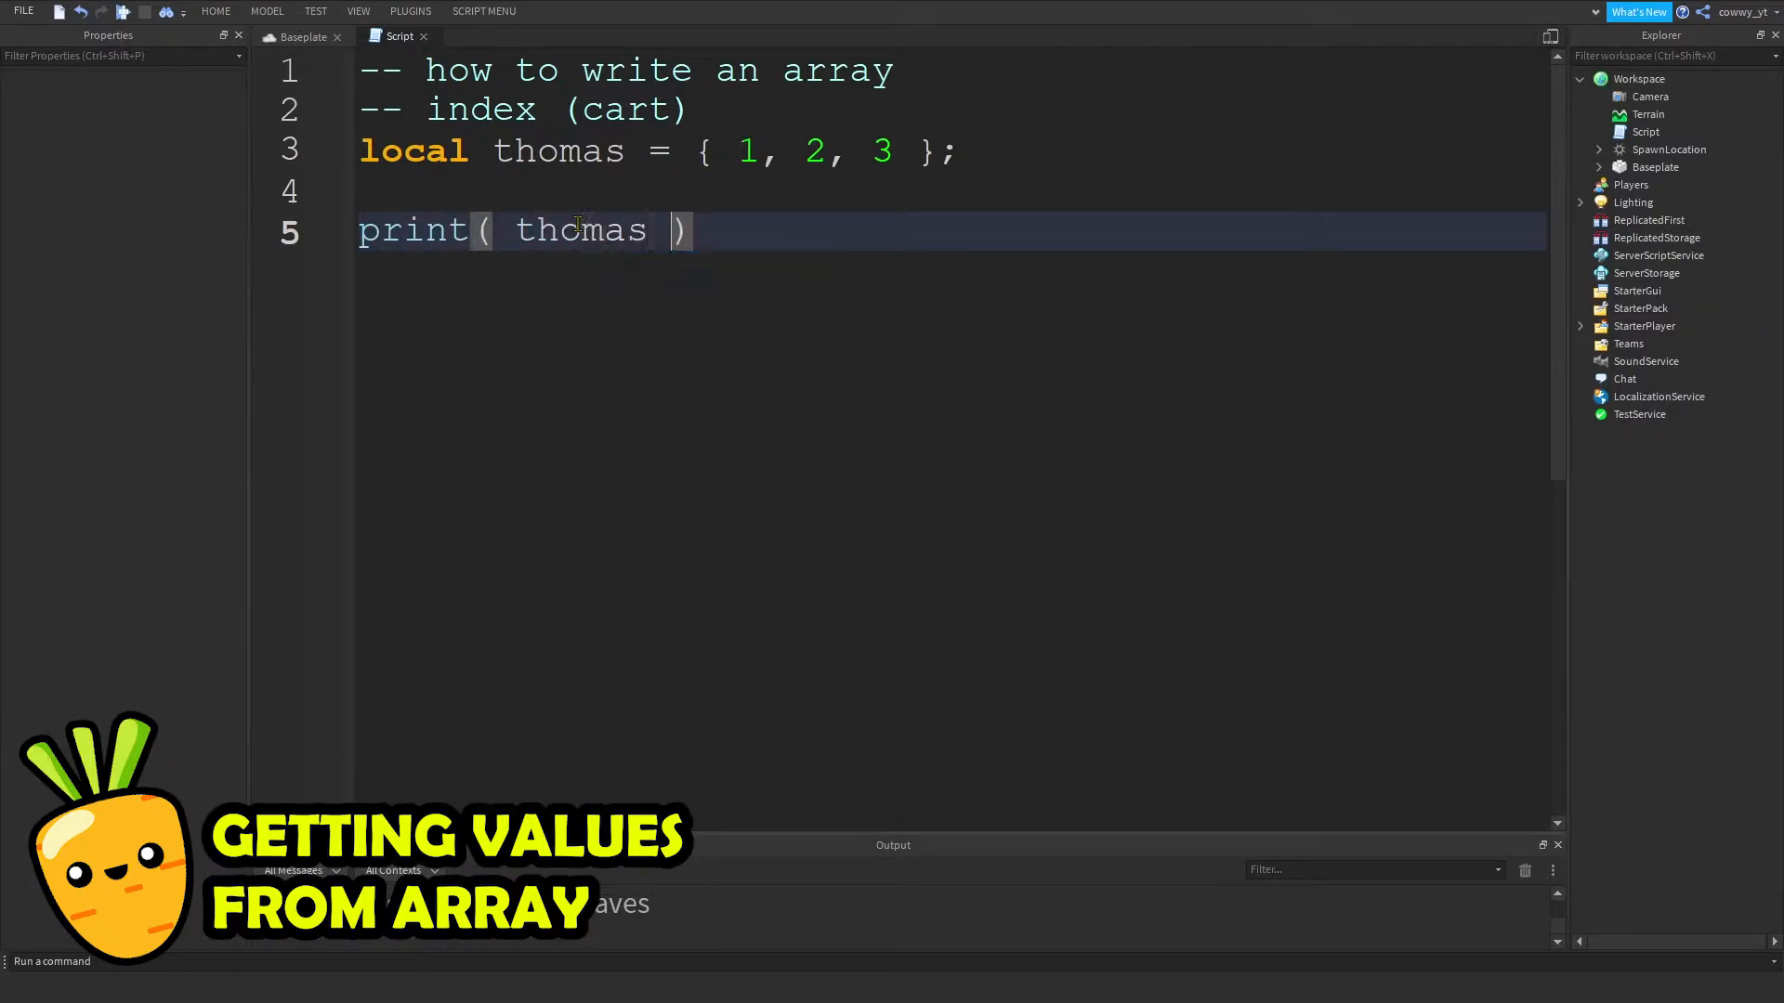
text([1])
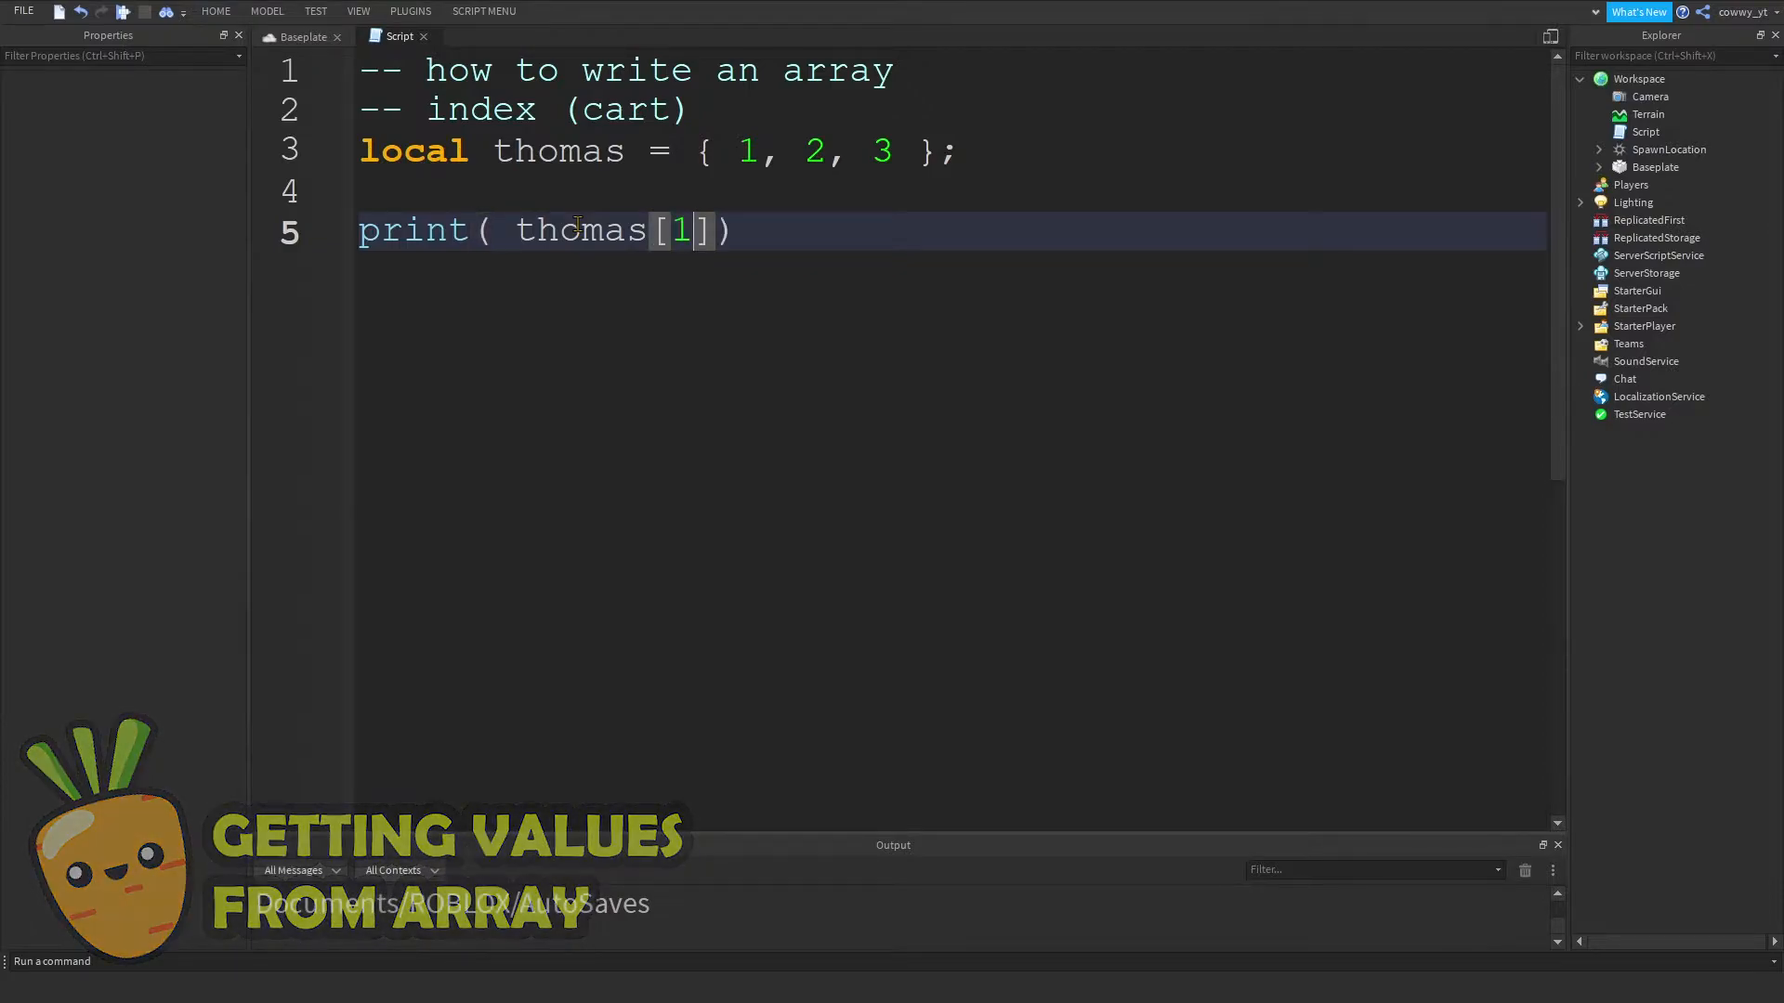
text();)
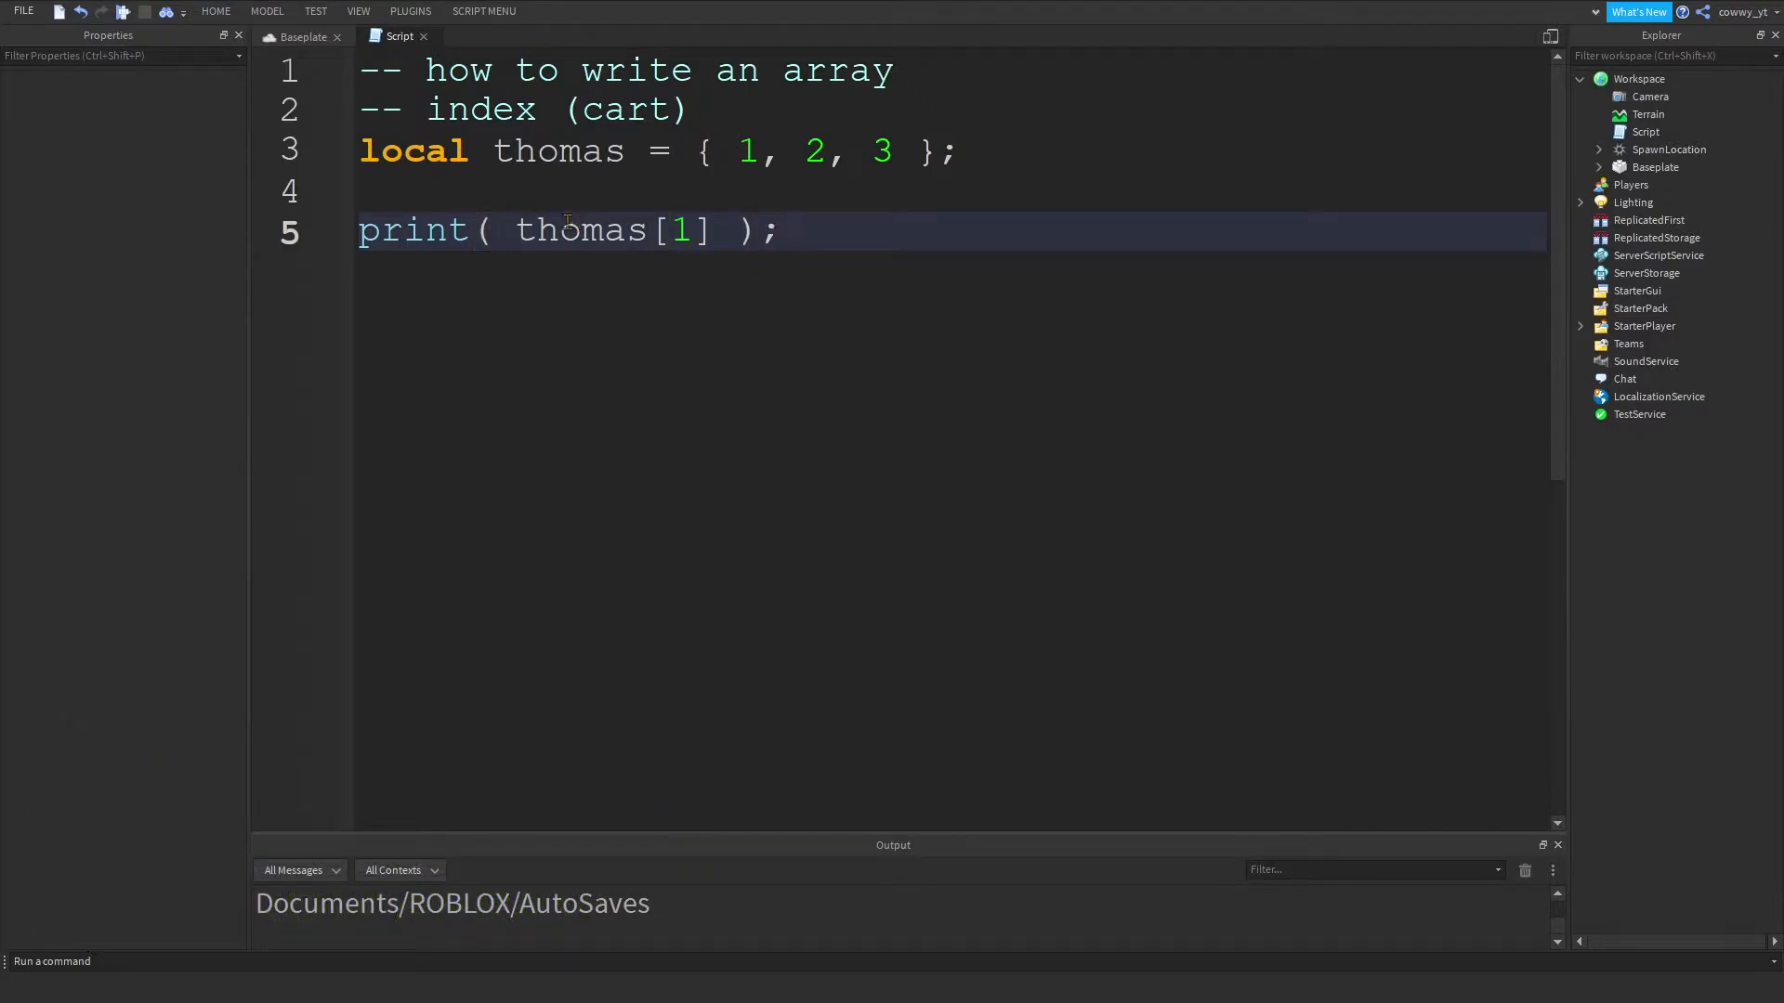
double_click(413, 232)
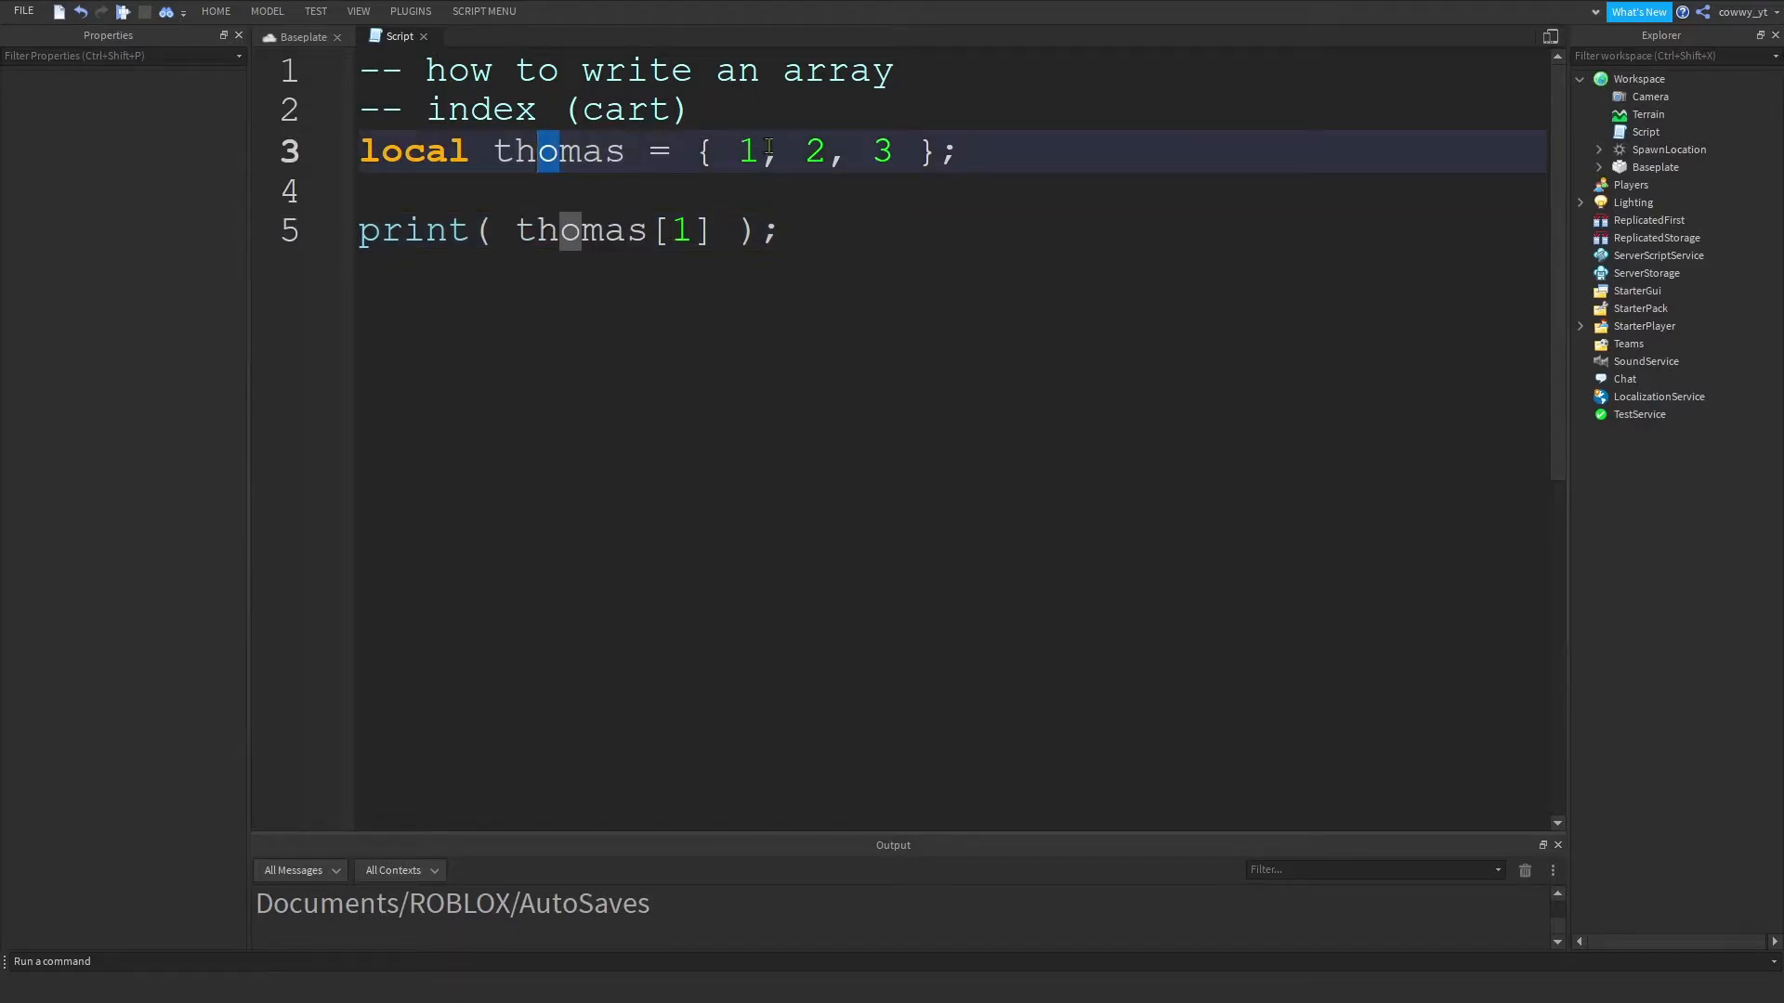
double_click(746, 151)
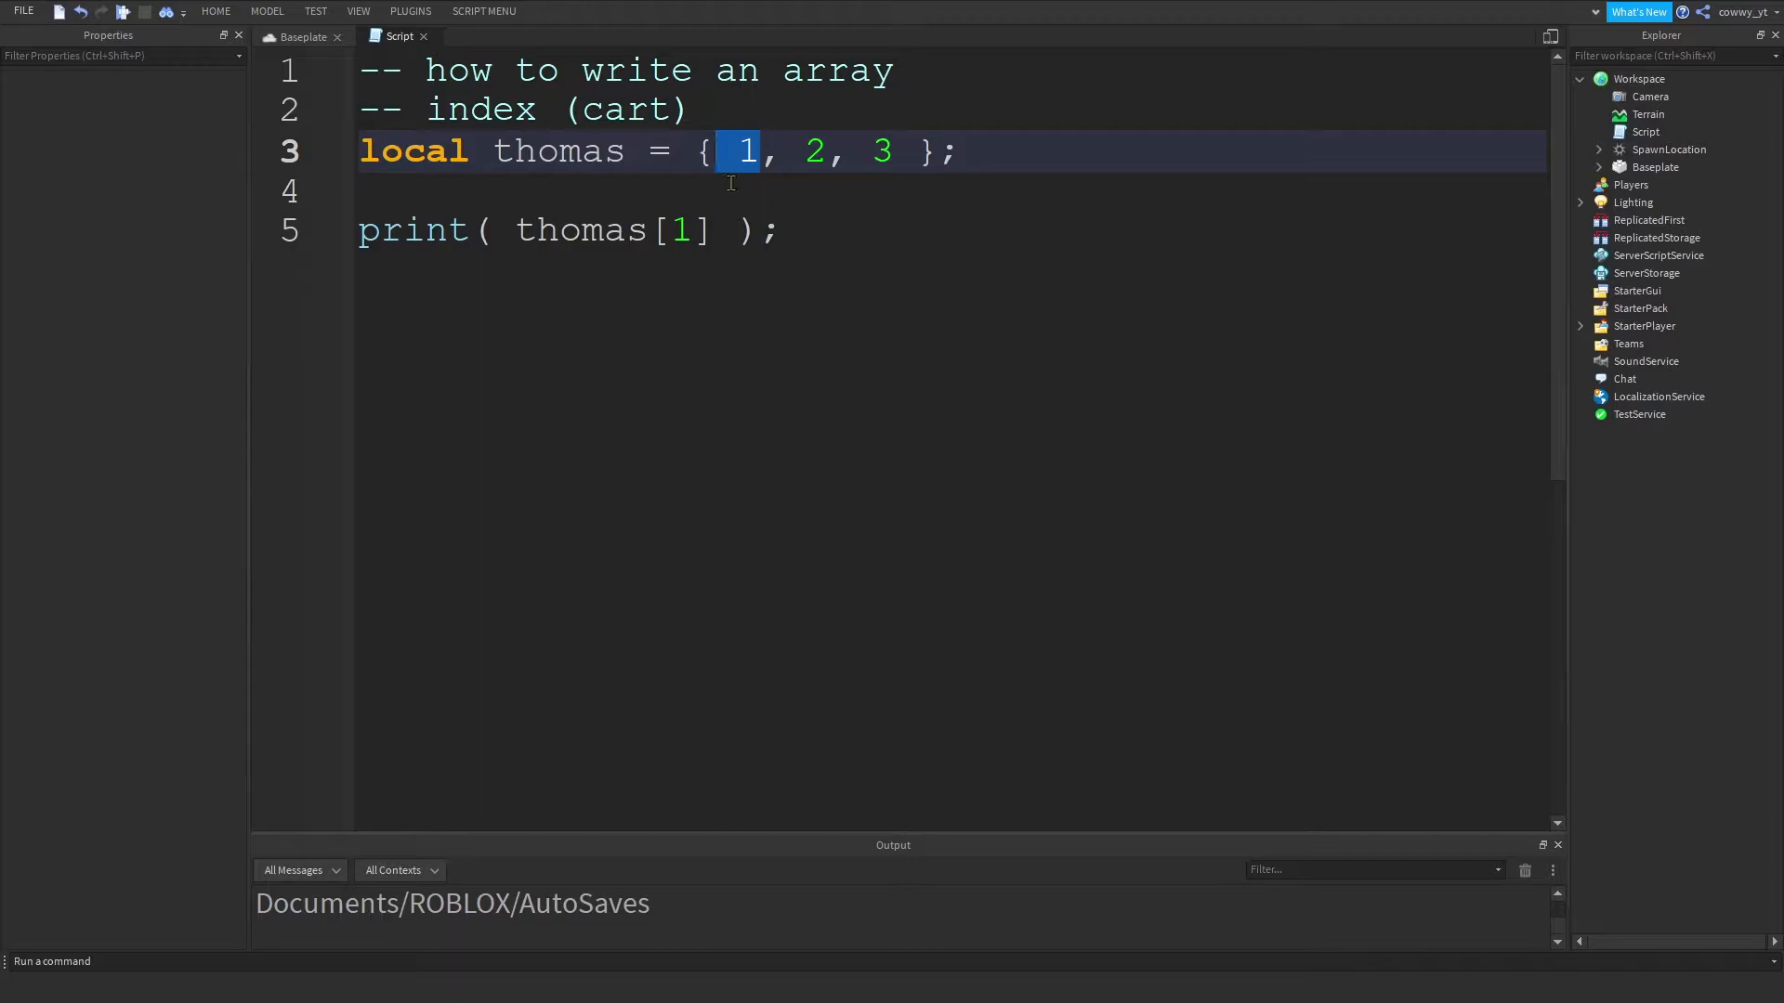
text(--)
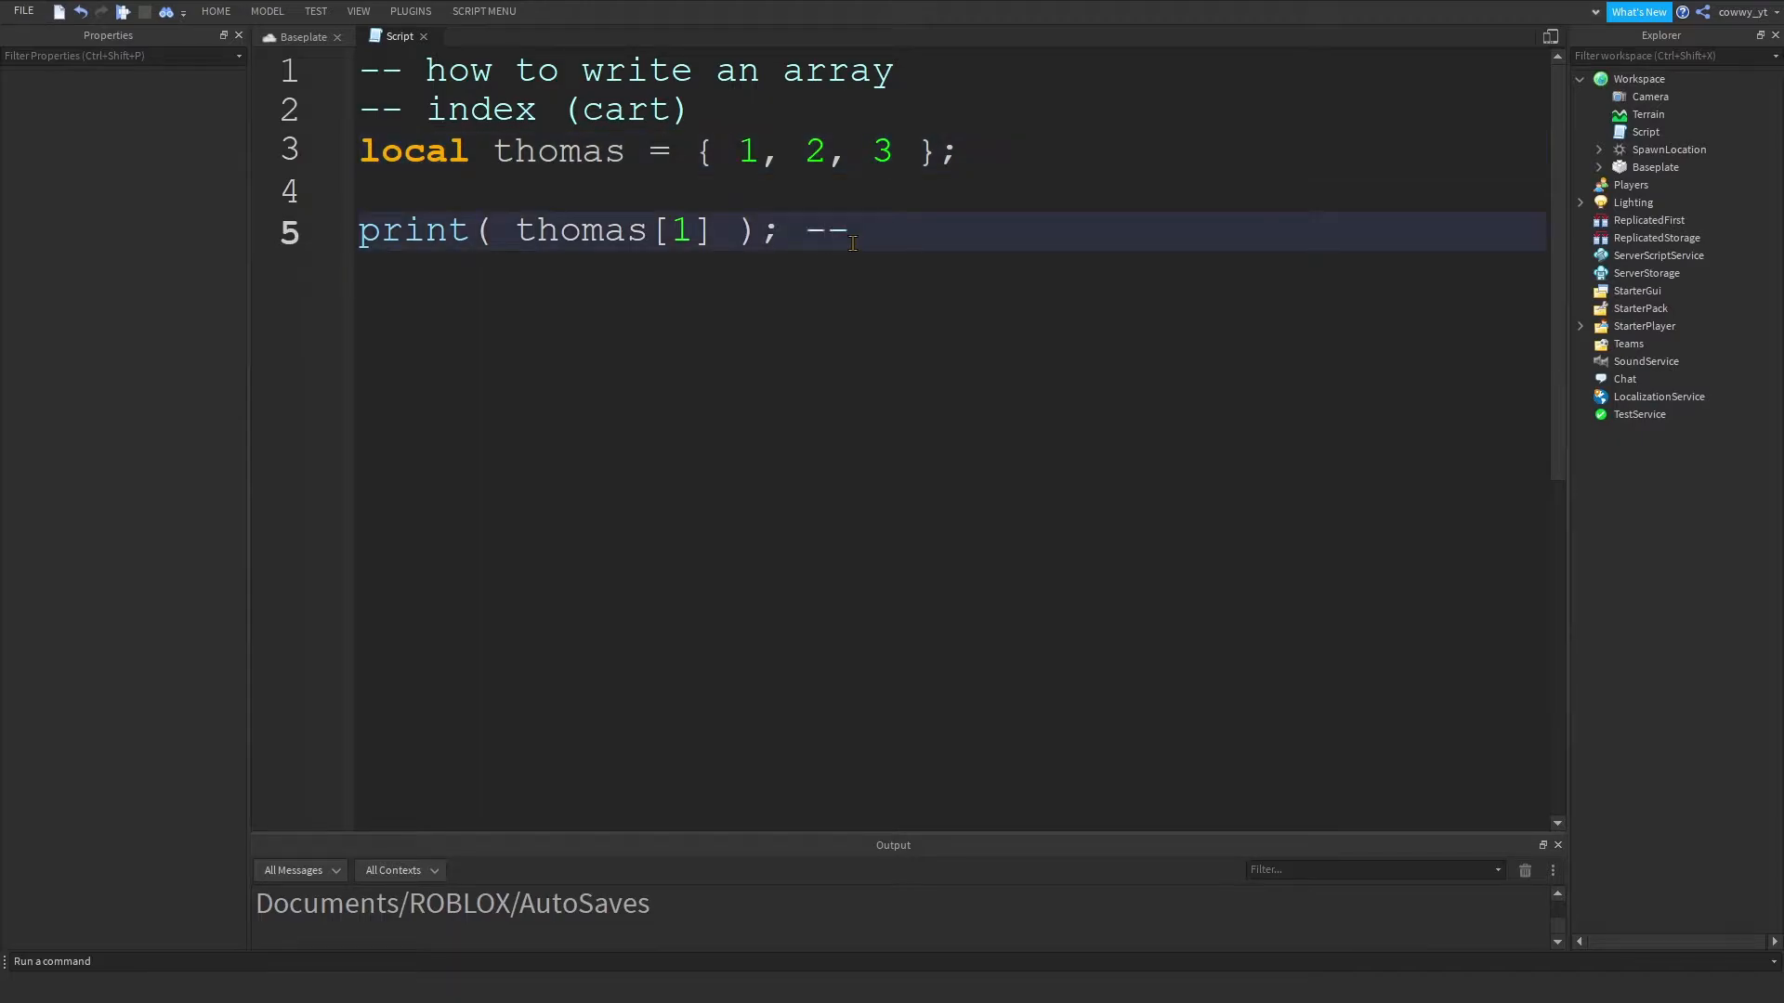
text(1)
text(print( )
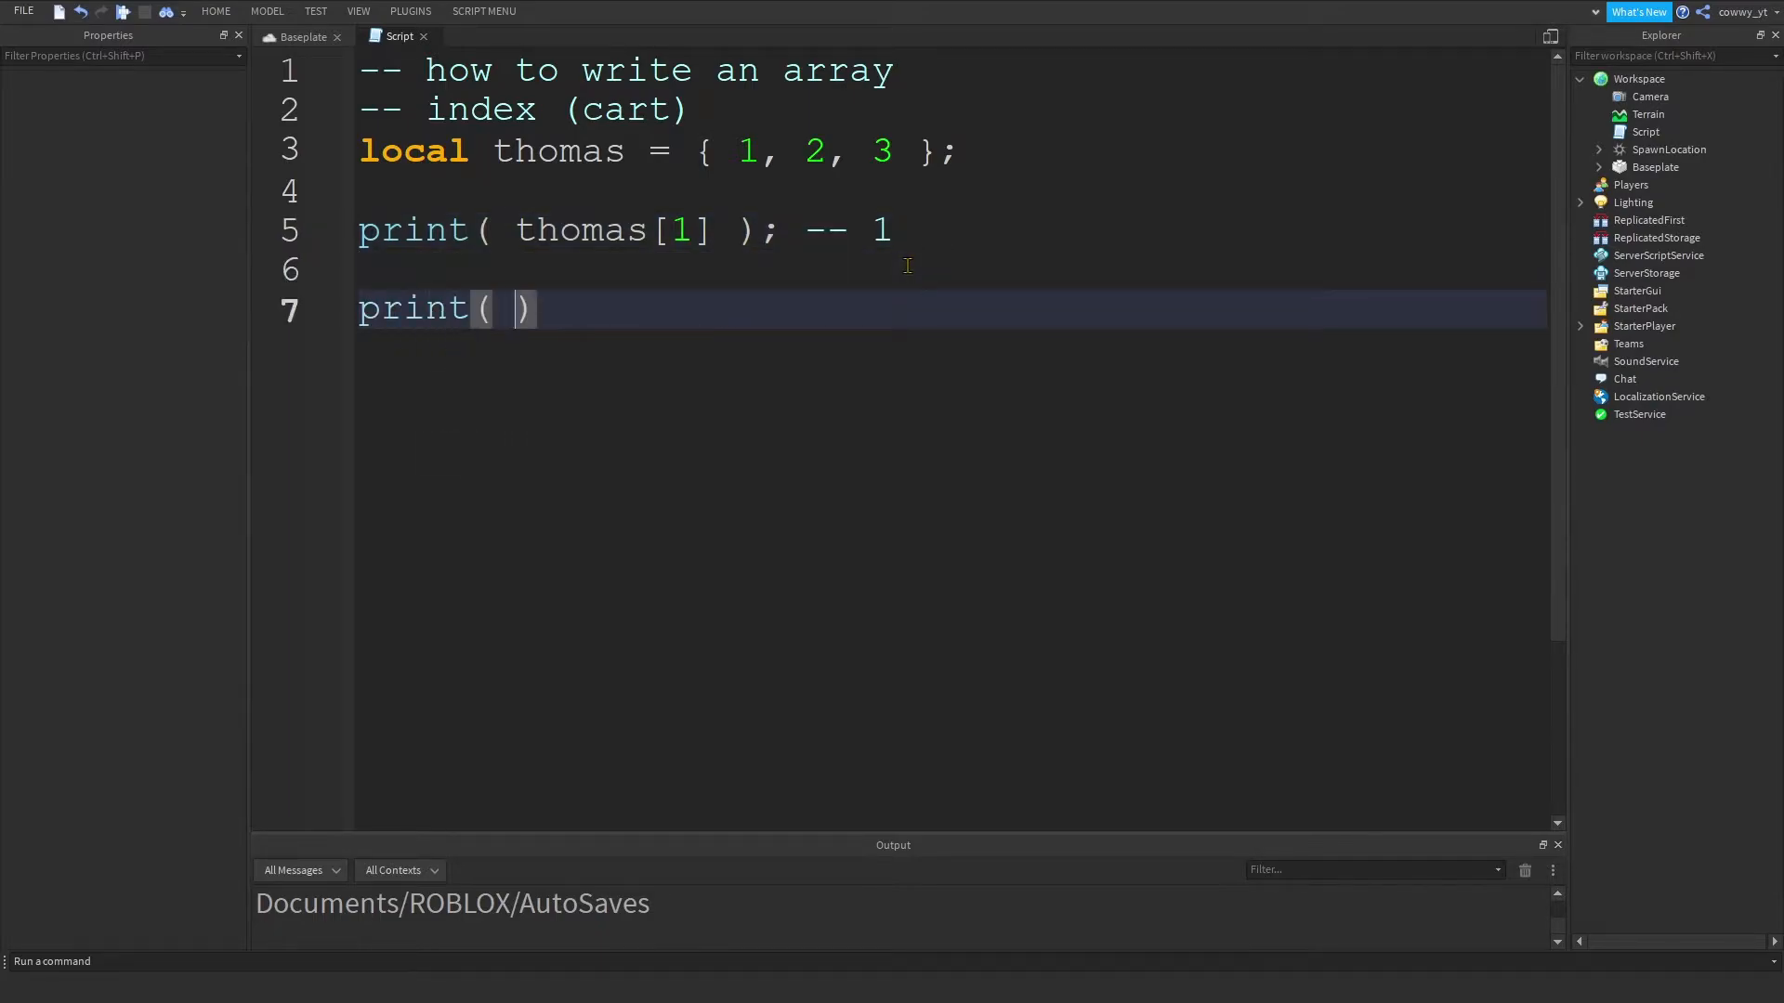
- Print thomas[2], thomas[3] and thomas[4], commenting that index 4 gives nil
text(thomas[2])
text(print( thomas[3] );)
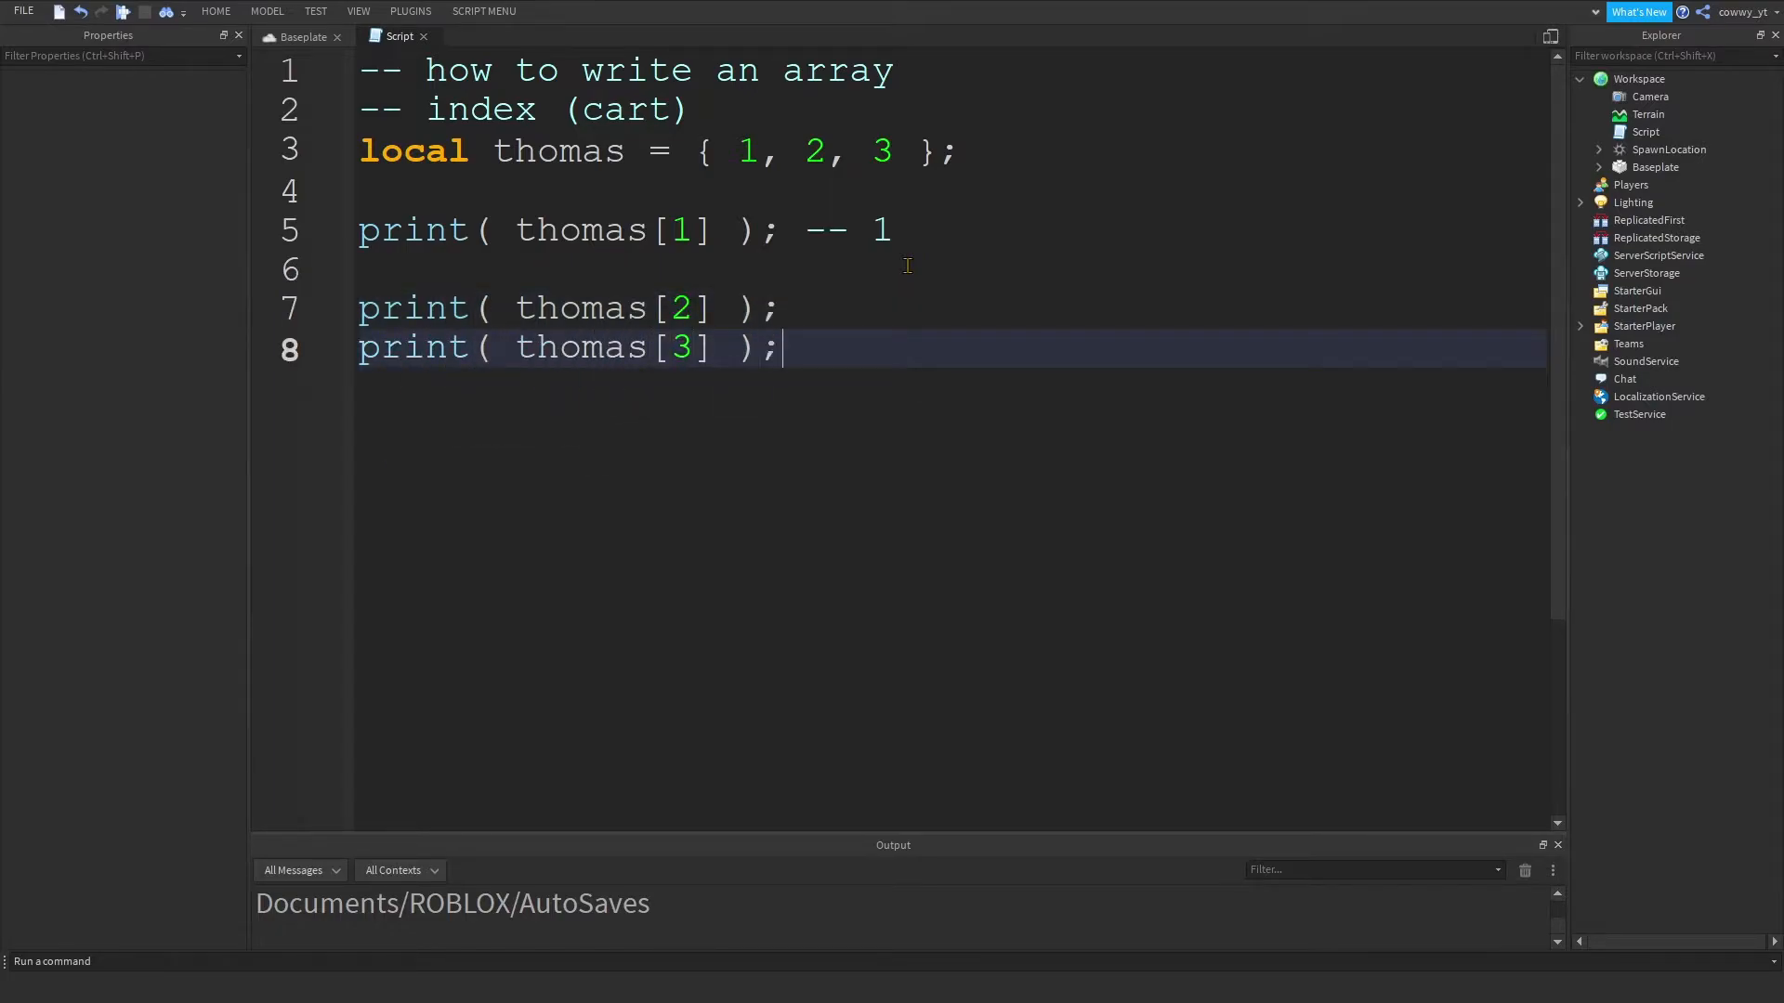
mouse_move(628, 320)
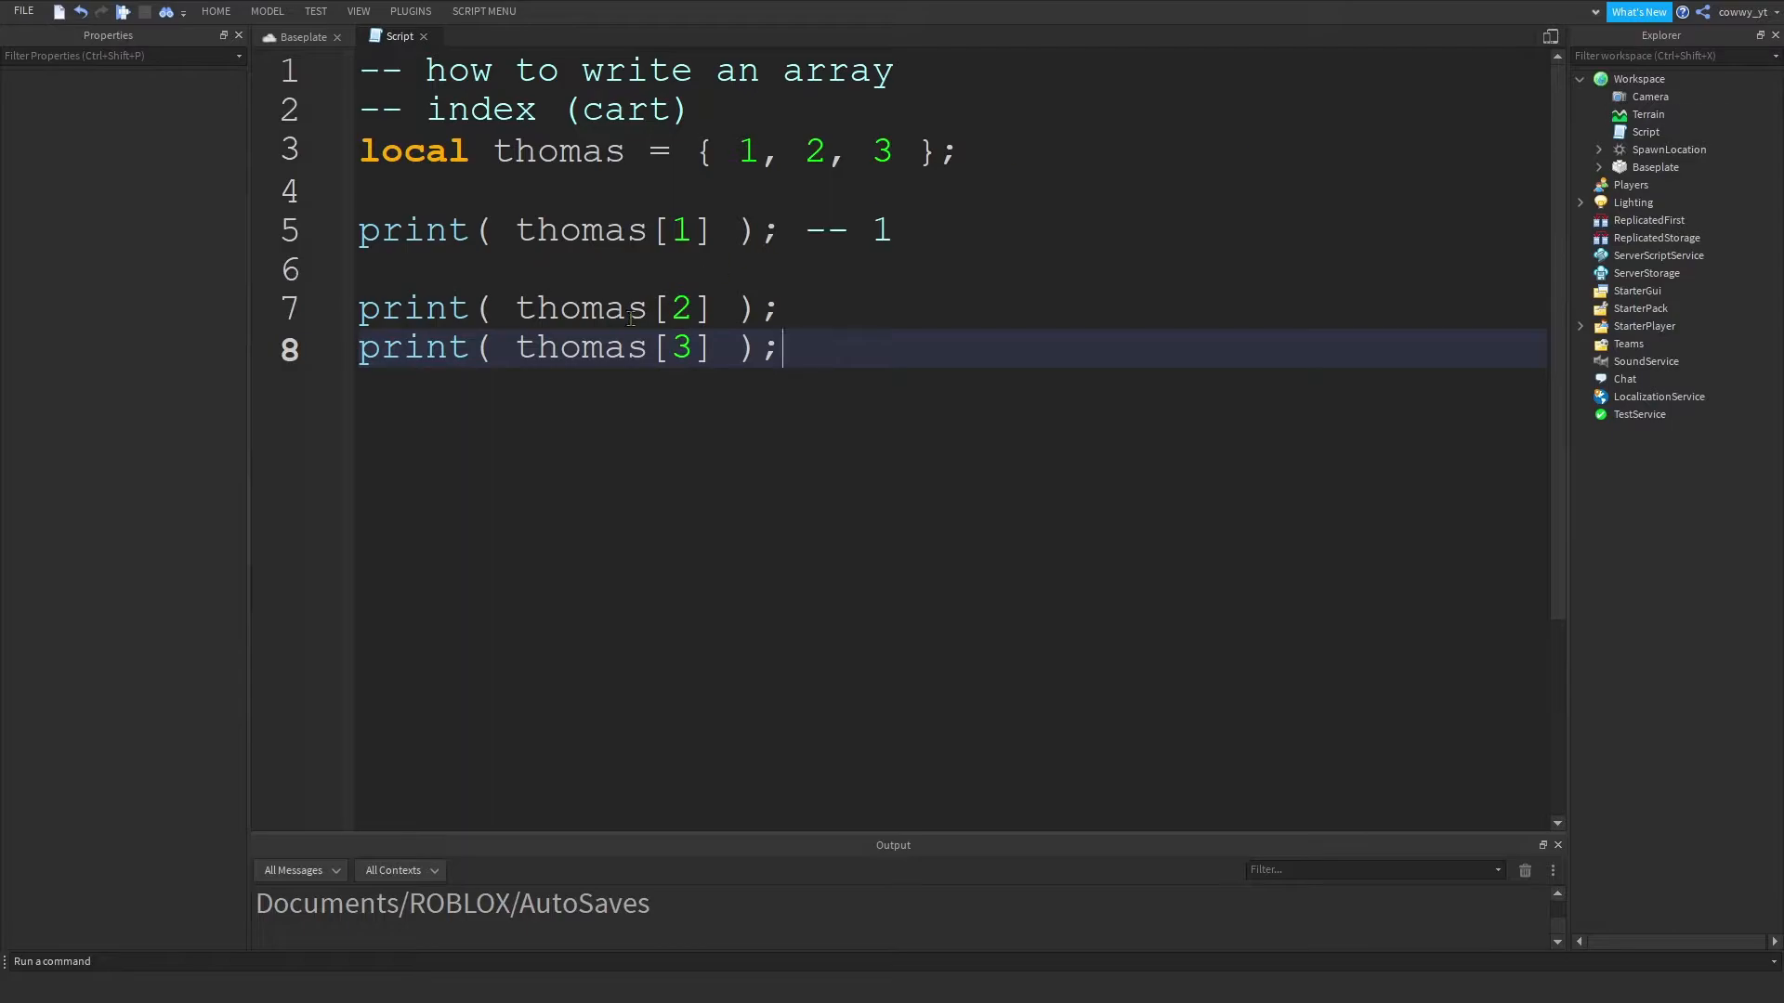
key(Enter)
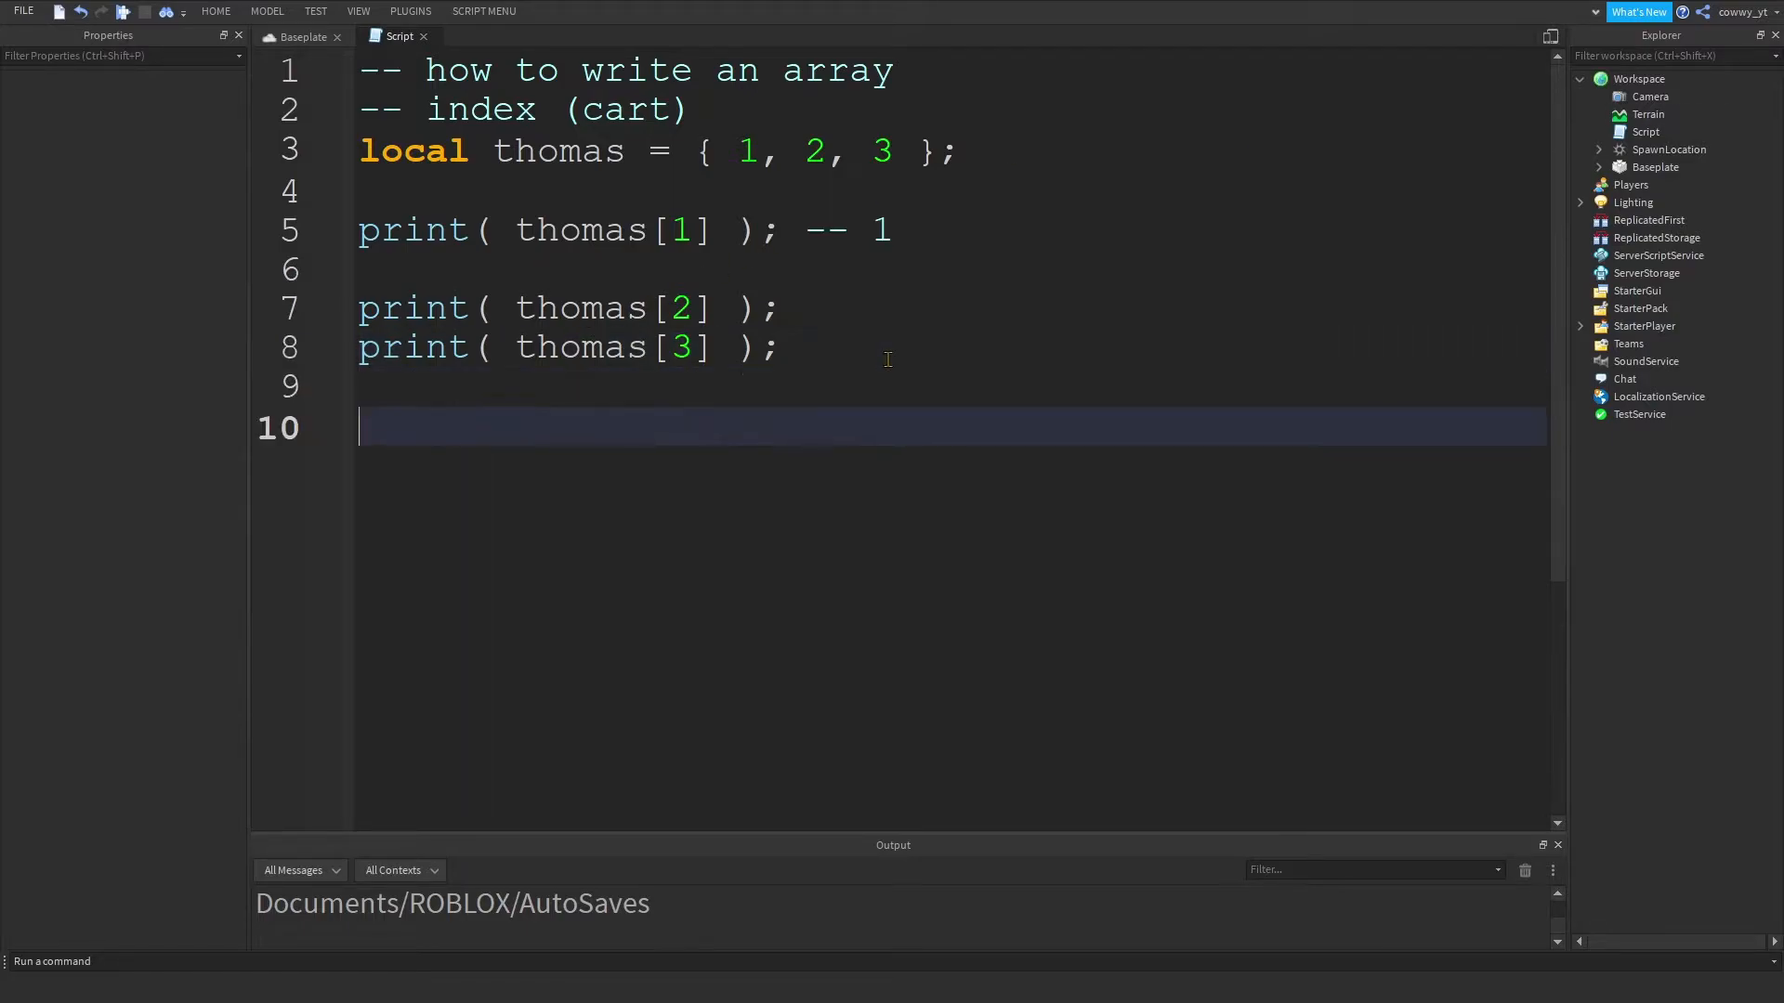
text(print( thomas[4)
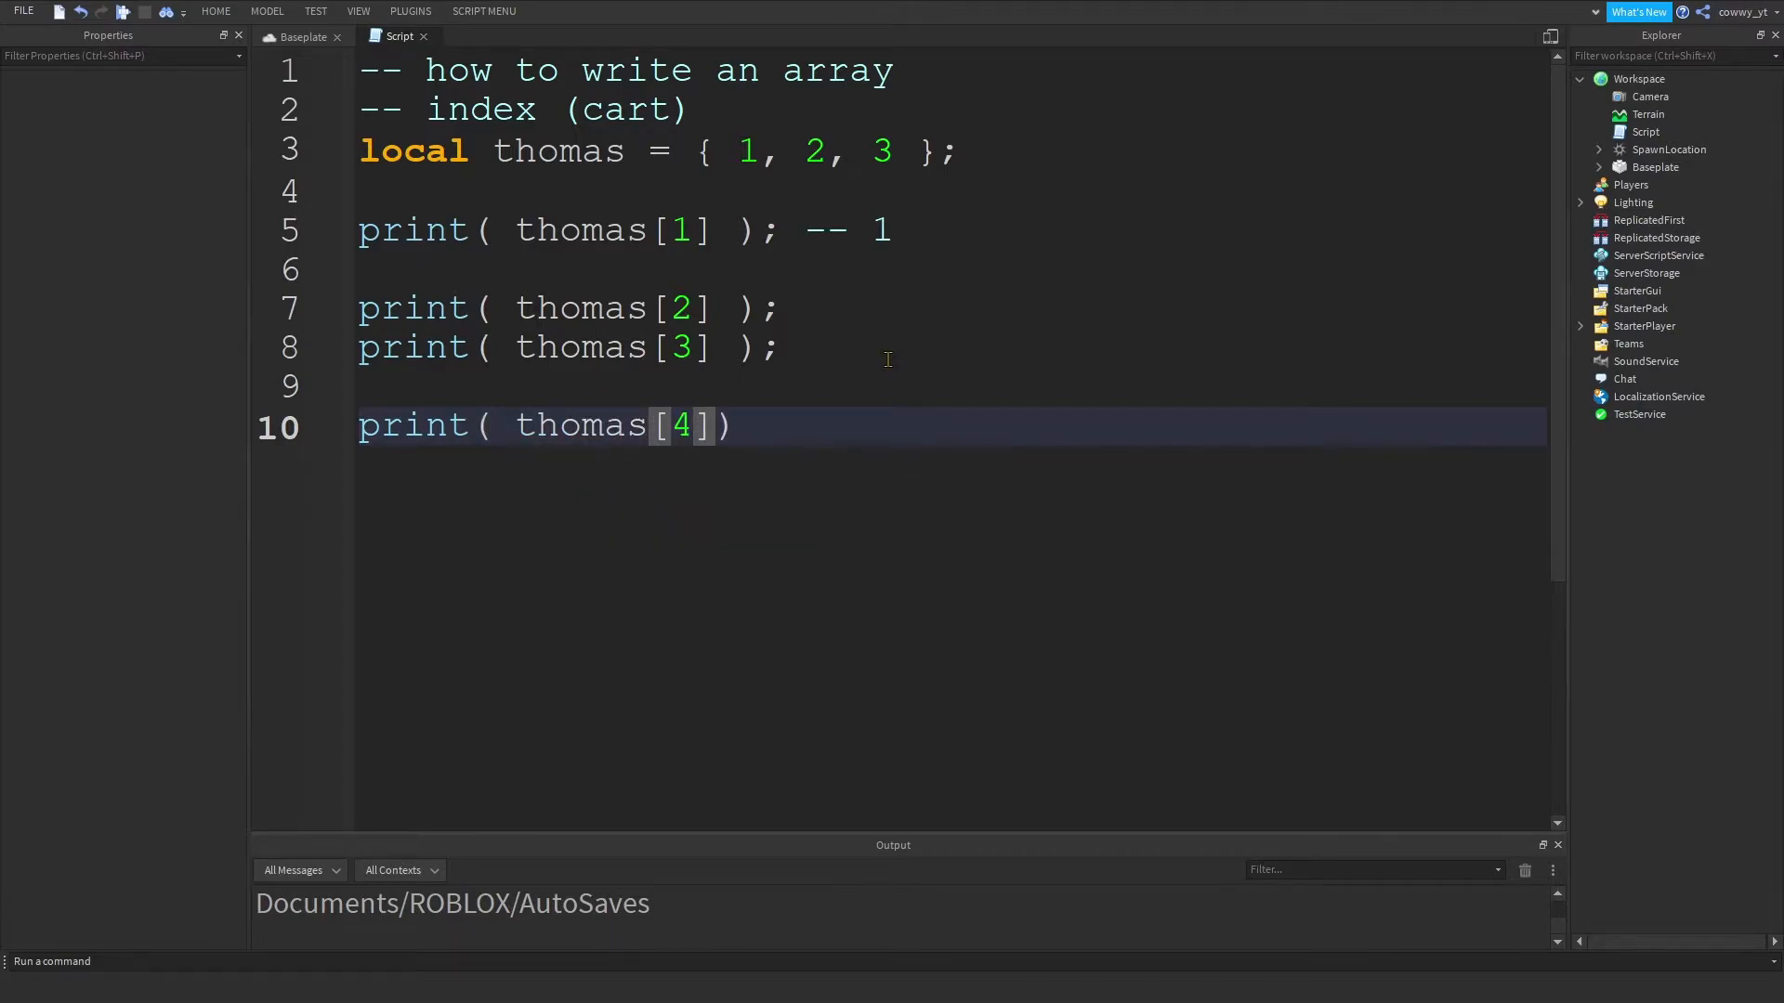
text(); -)
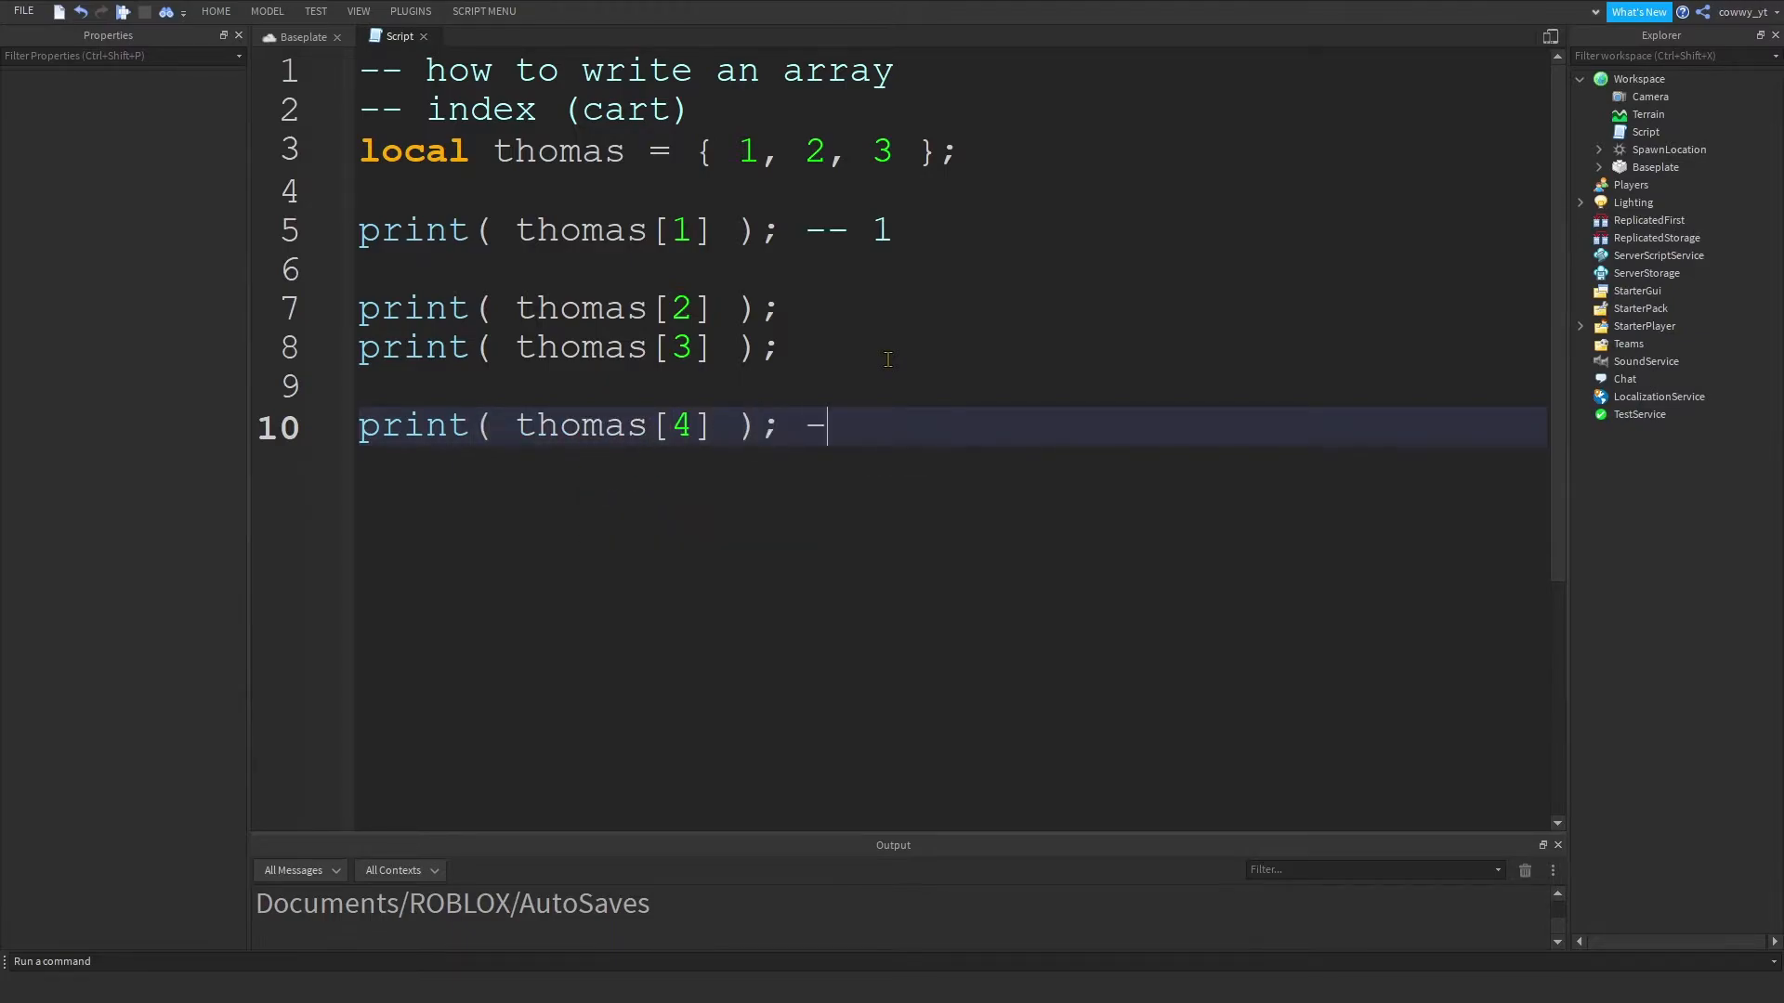
text(nil)
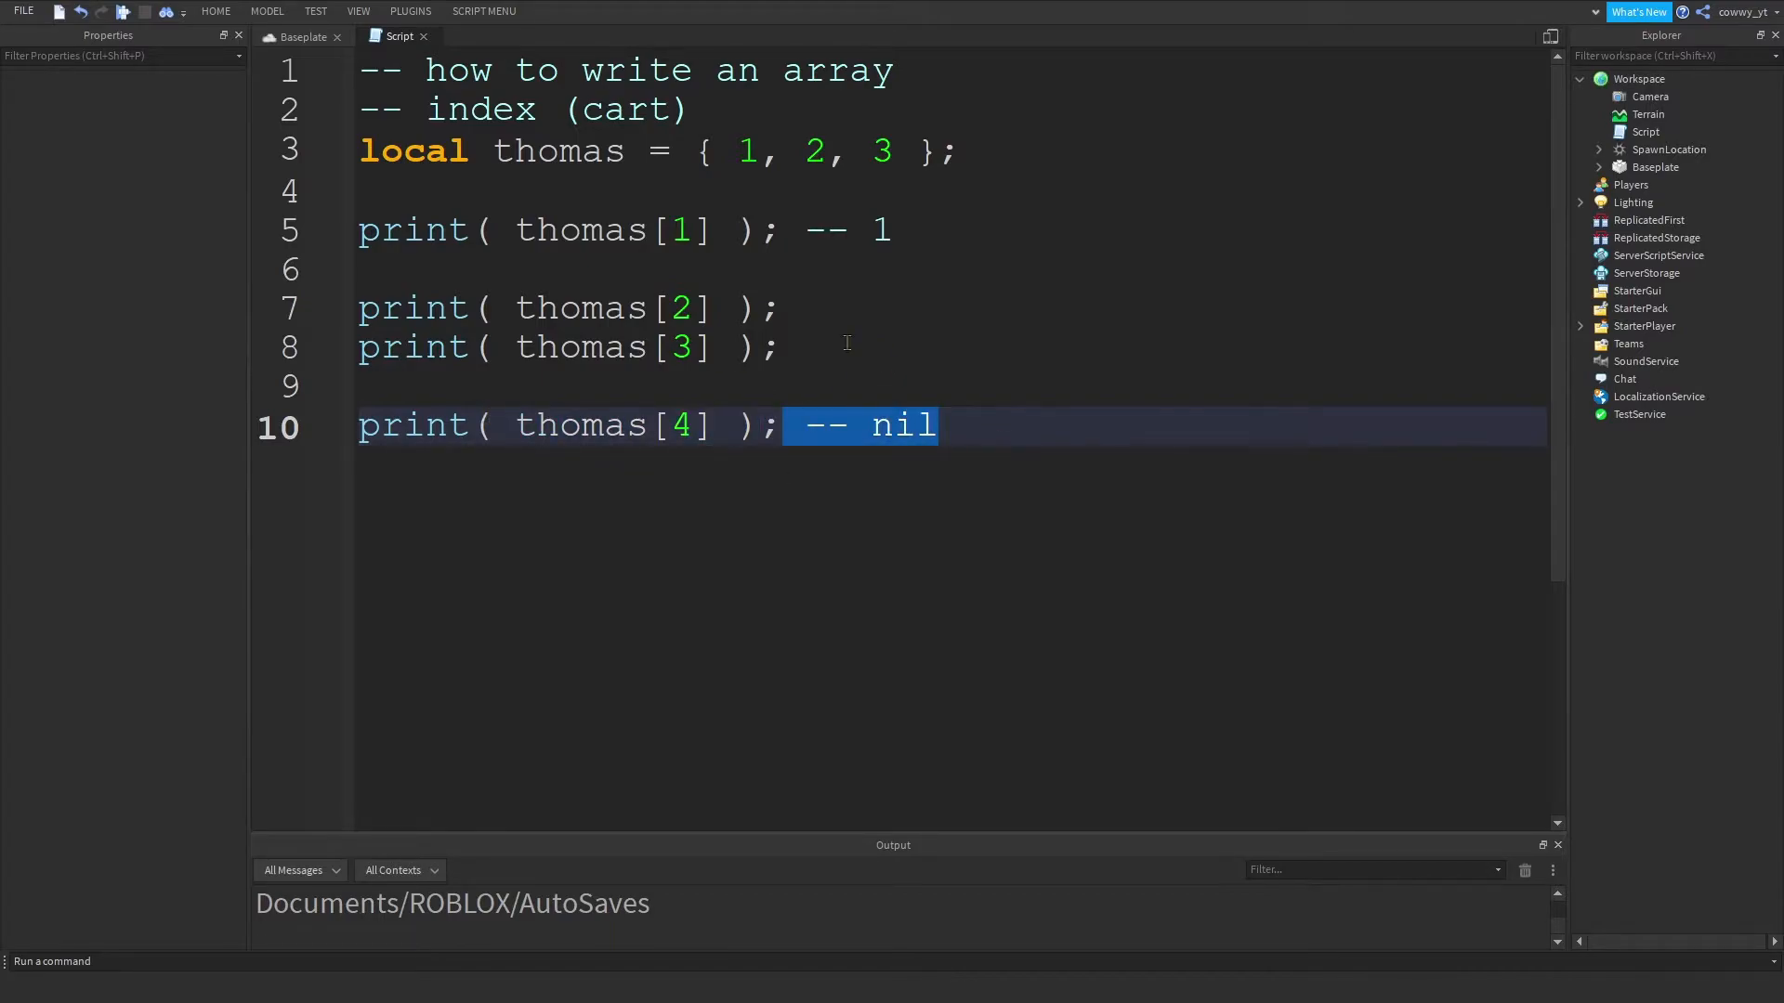
click(956, 461)
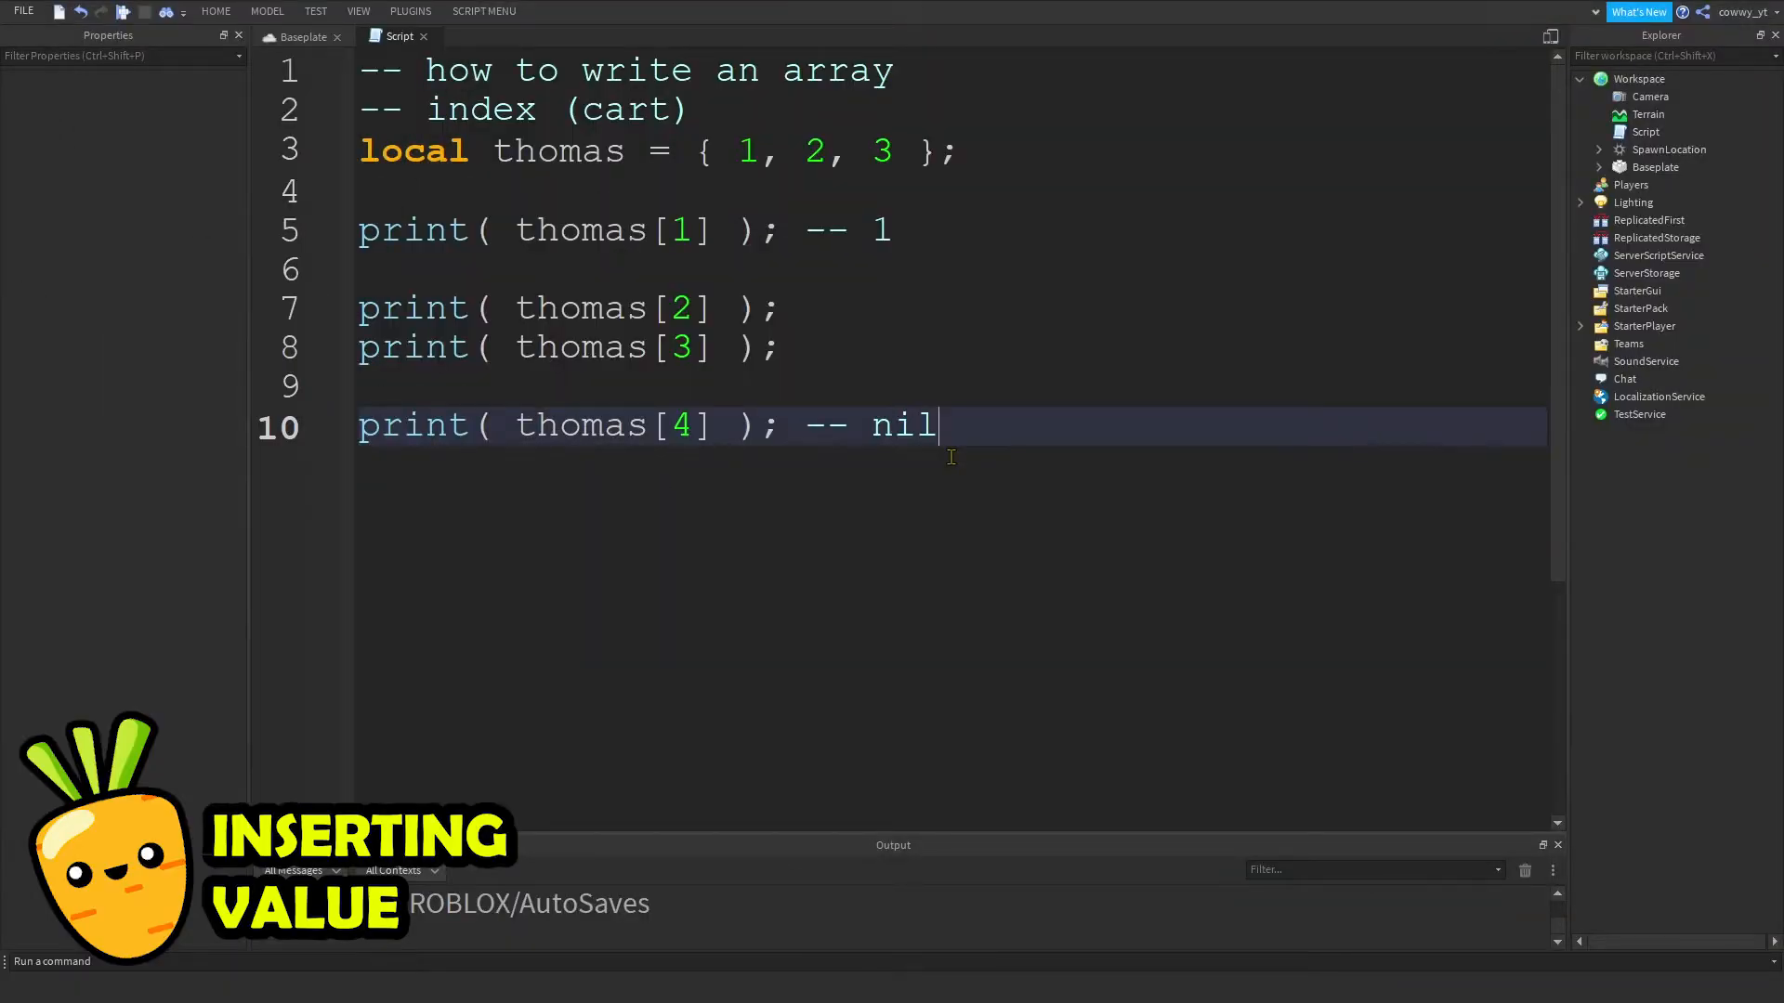
text(thomas[4)
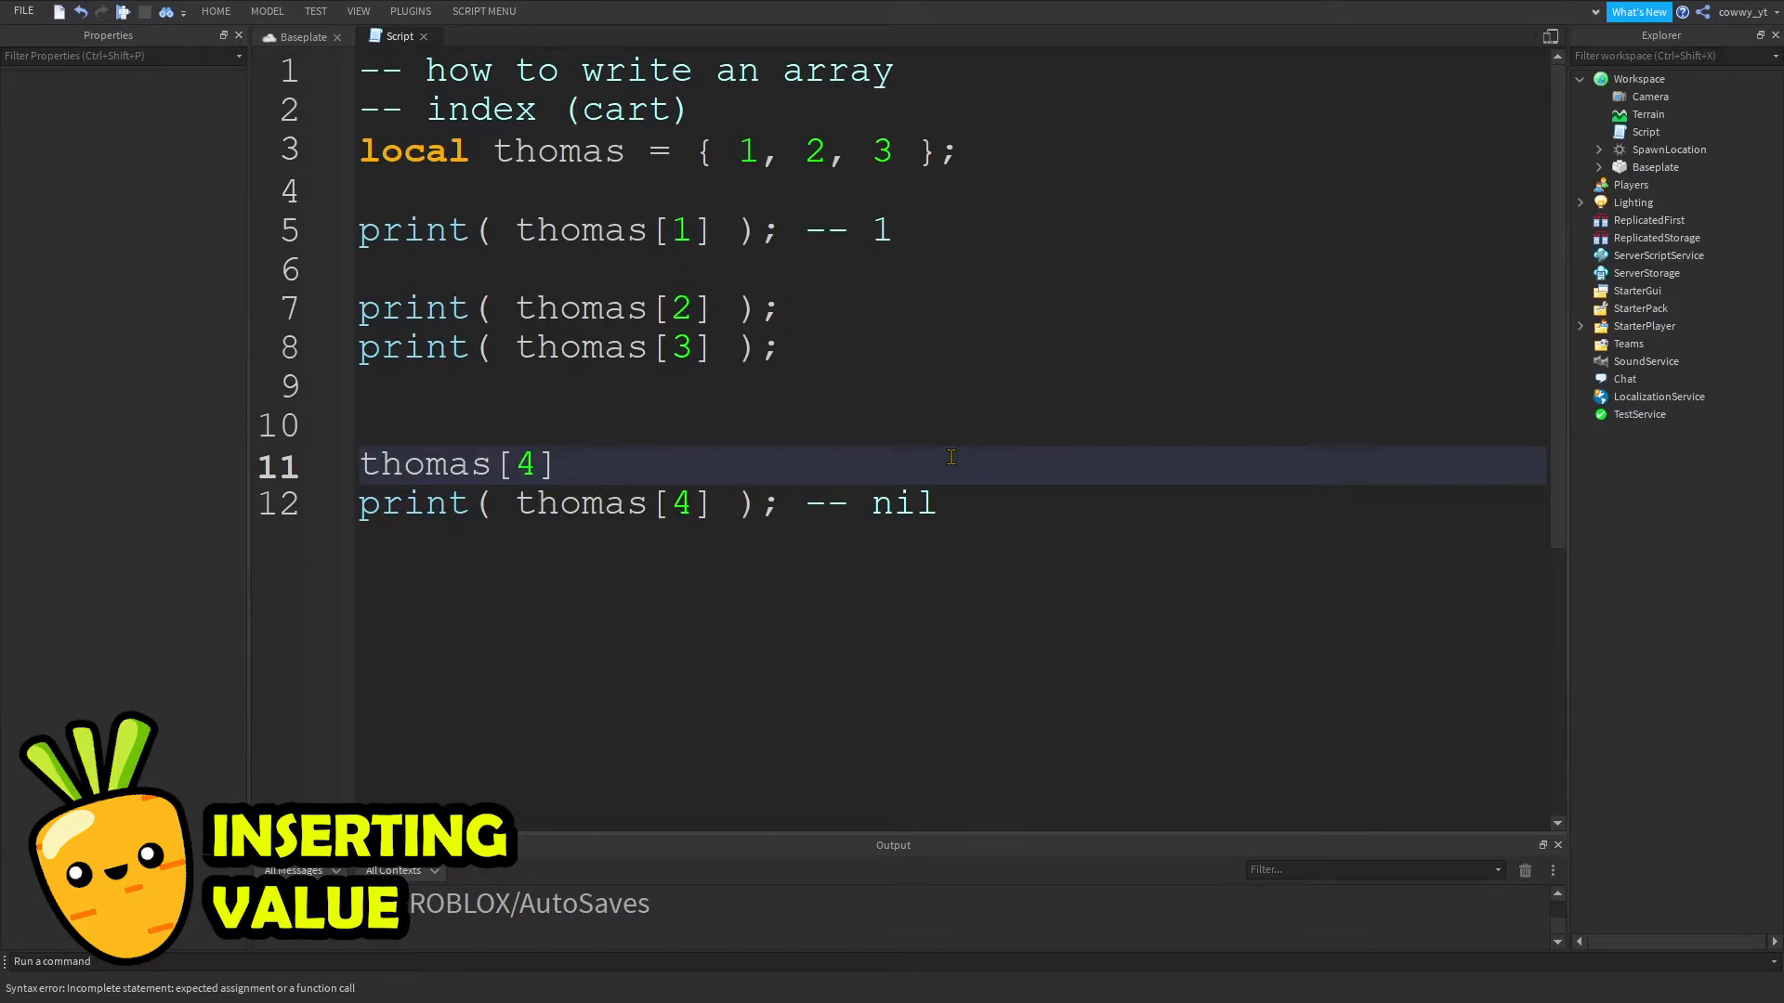
- Add 'thomas[4] = 4;' and playtest, confirming the output prints 1, 2, 3, 4
text(= 4;)
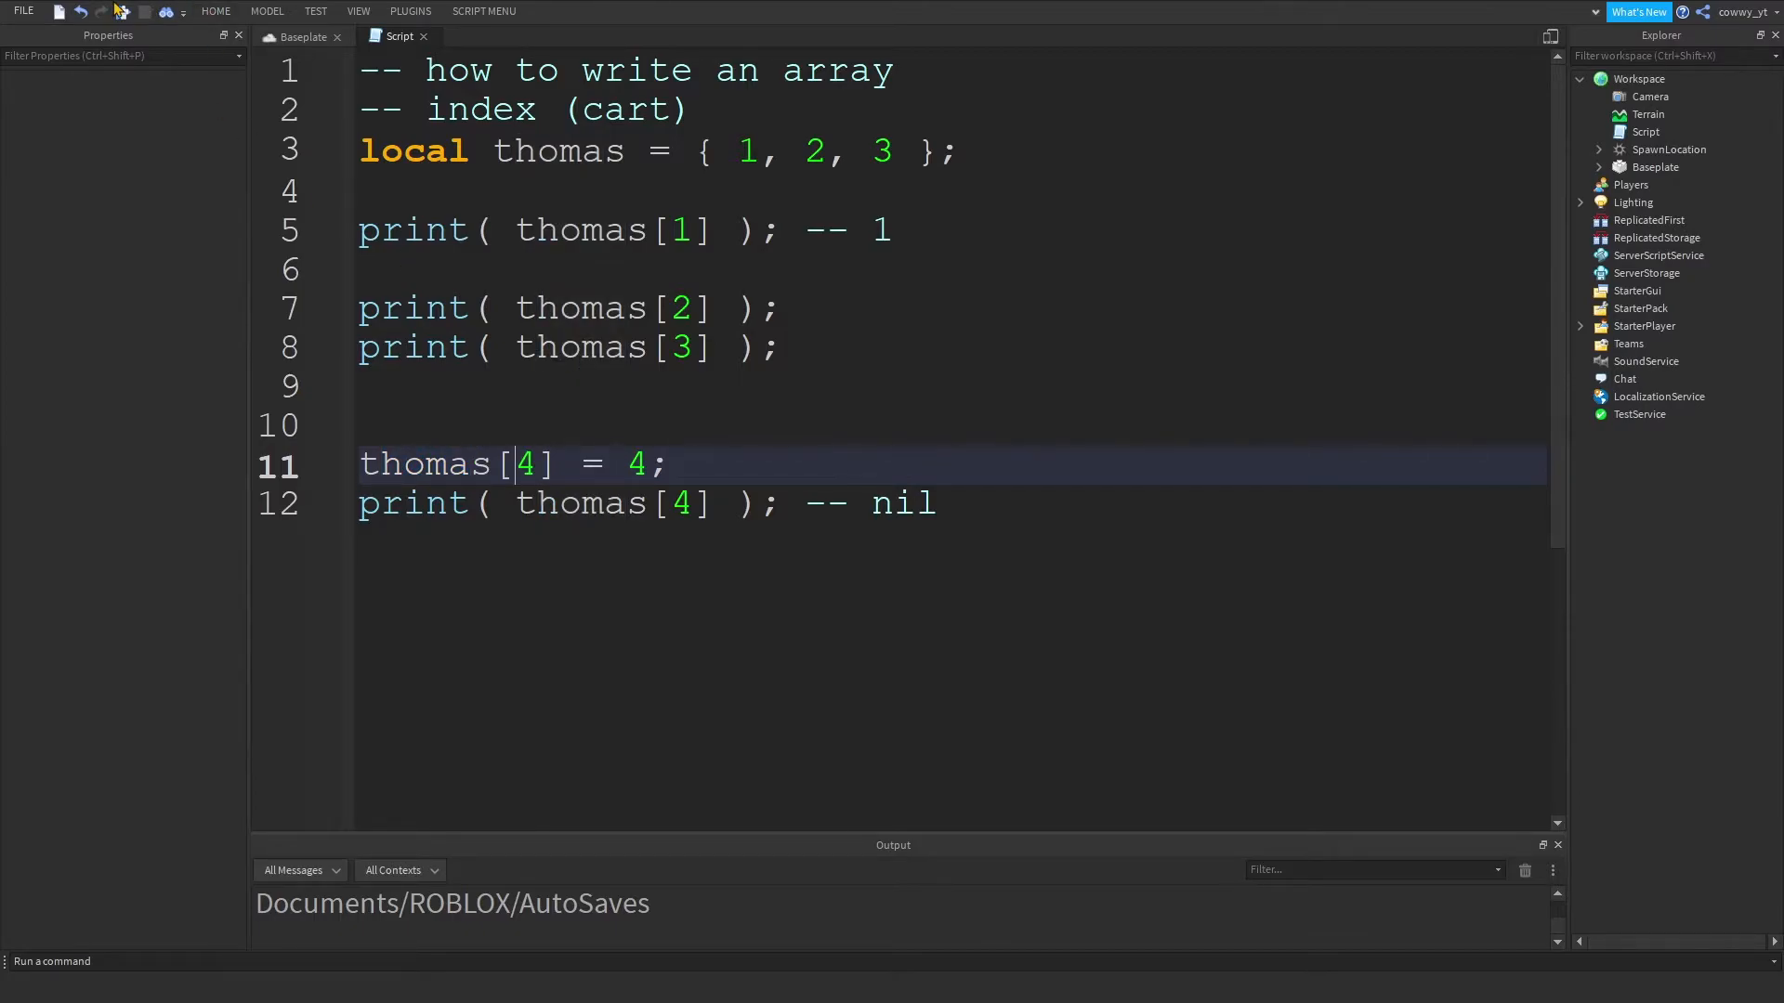
click(143, 11)
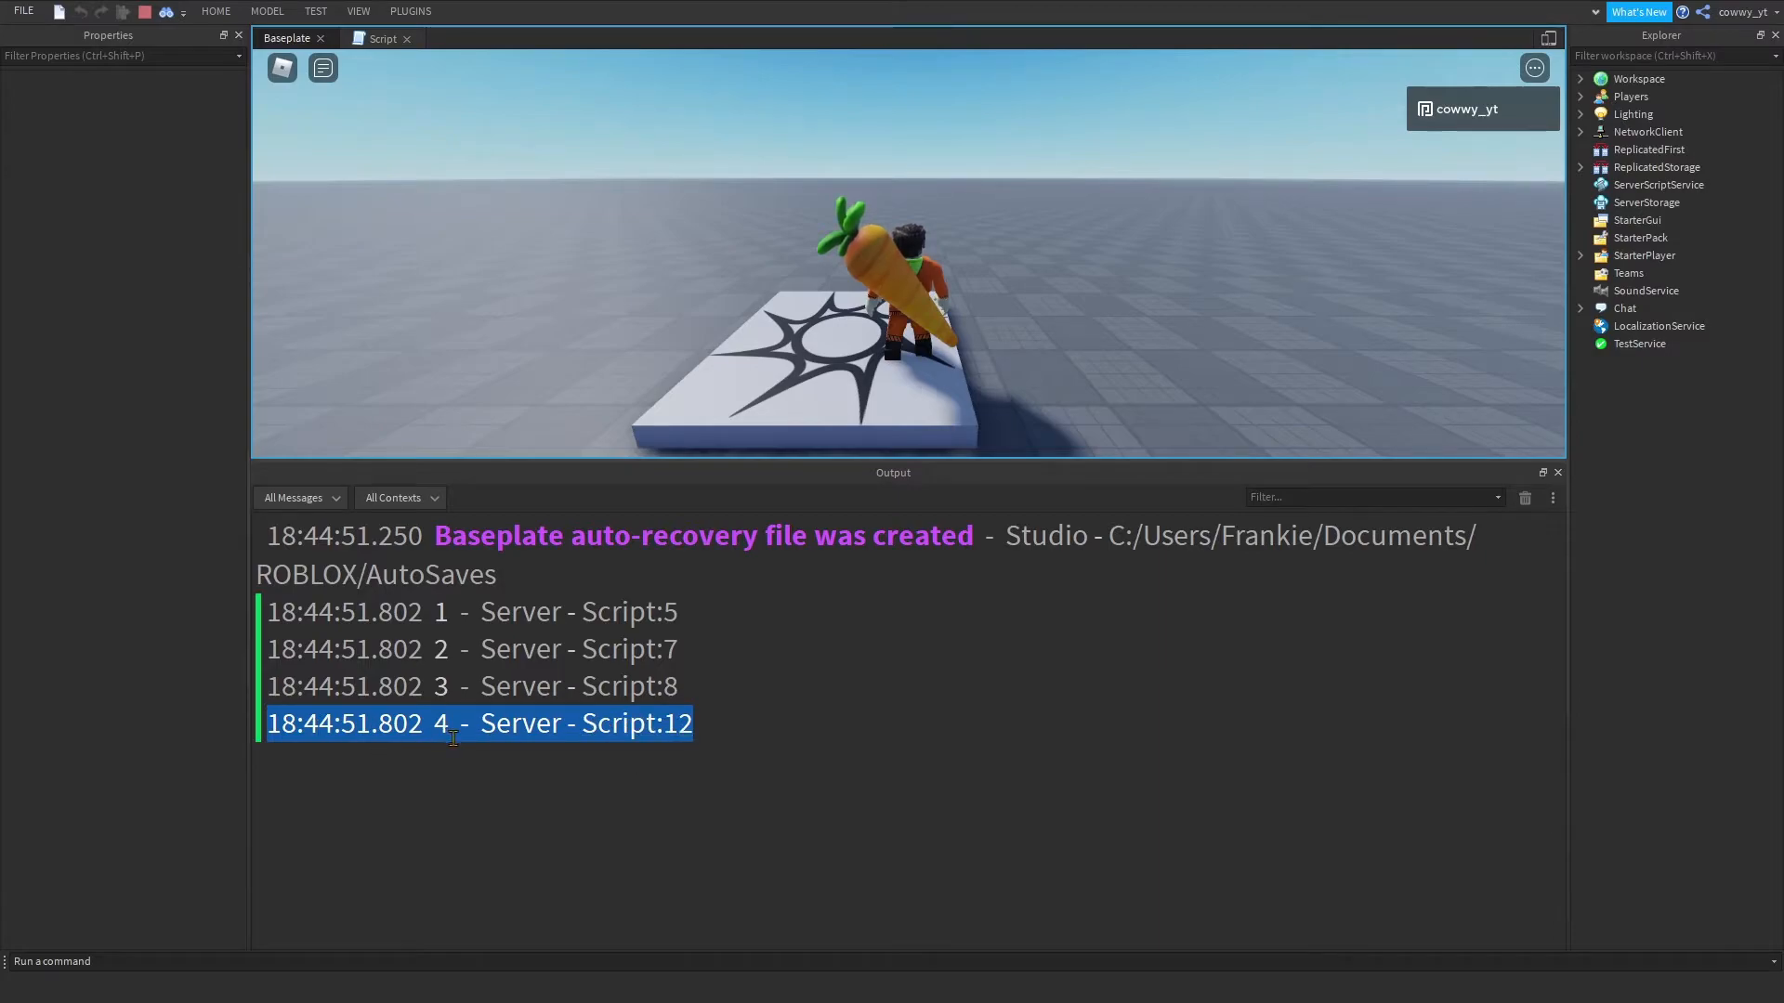
click(578, 775)
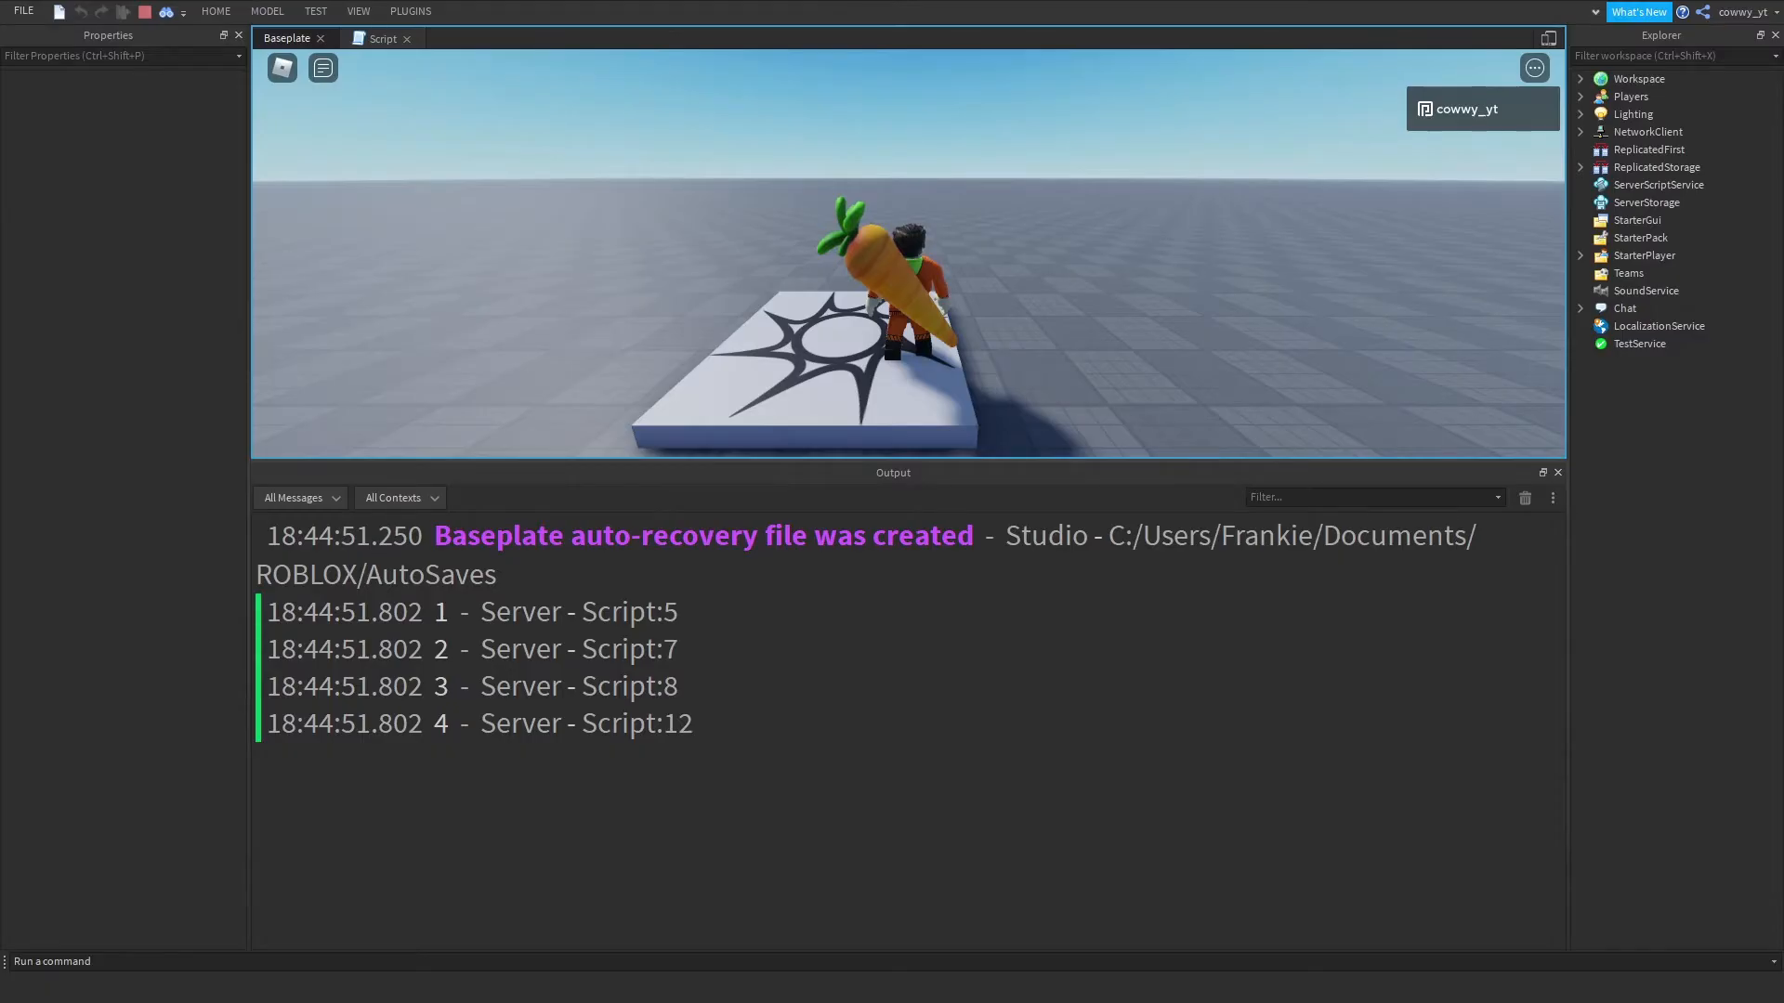
- Stop the playtest, remove the index-4 lines, and add comments '-- real roblox game' and '-- use loops'
click(387, 36)
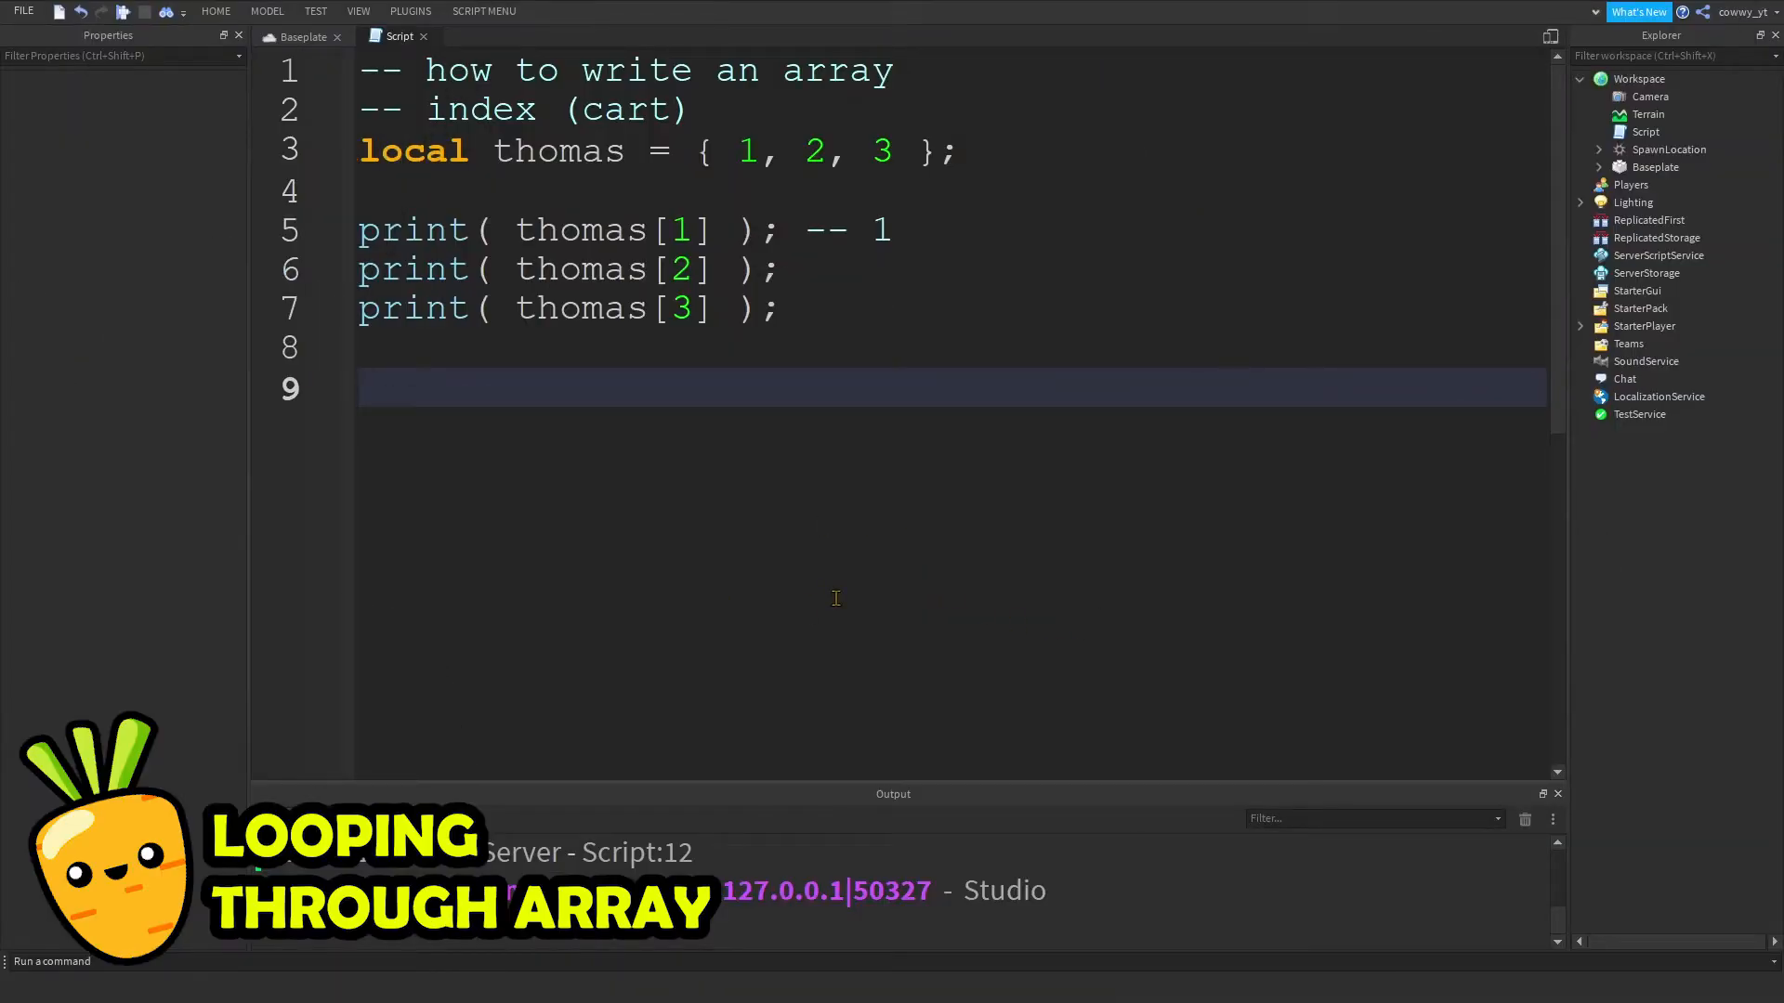
text(--)
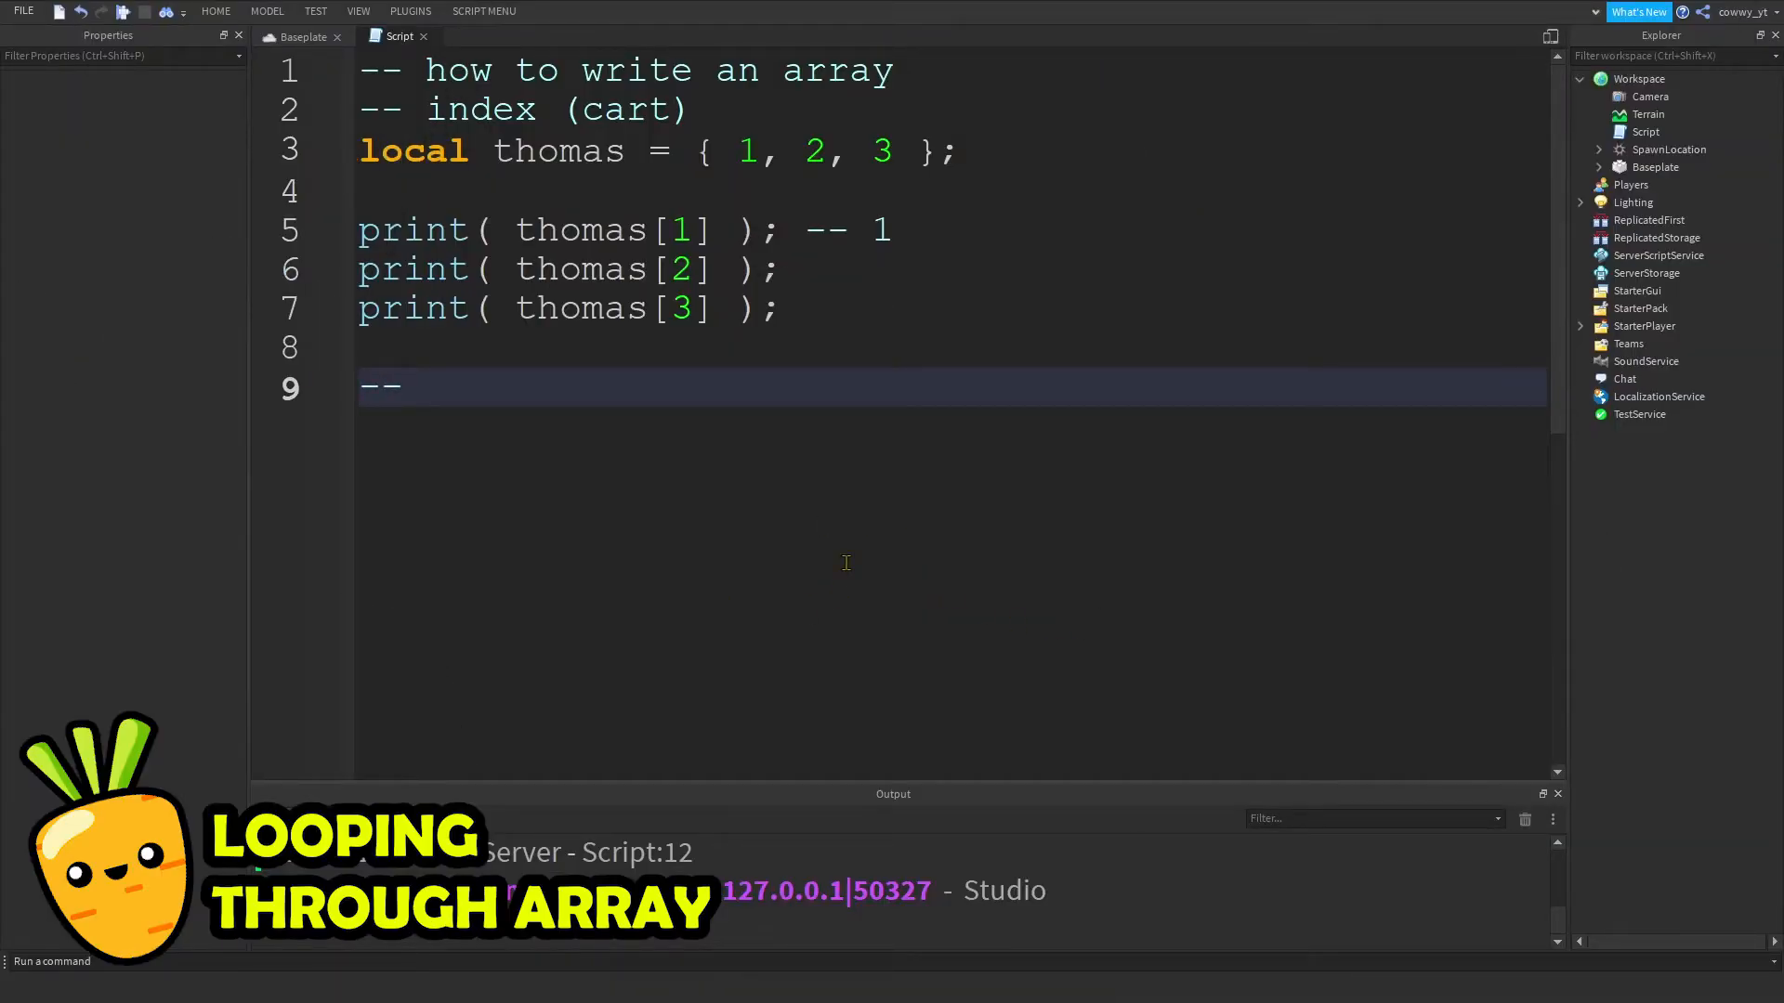
text(real roblox game)
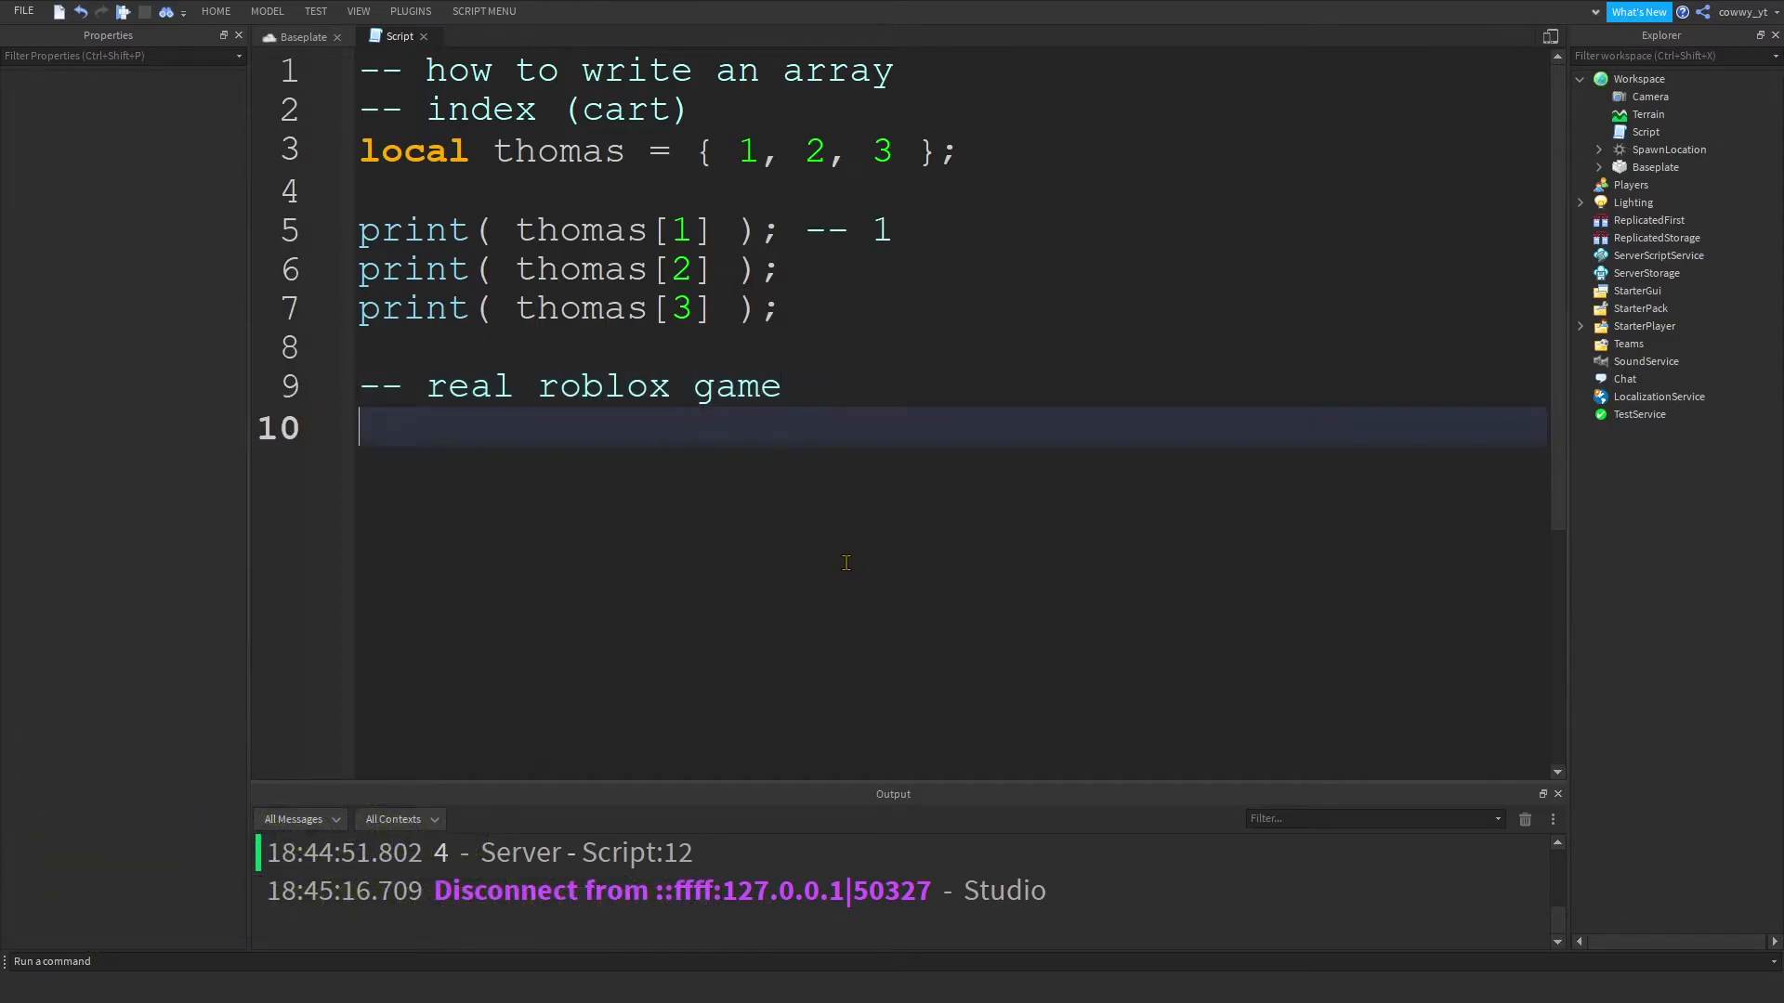
mouse_move(714, 569)
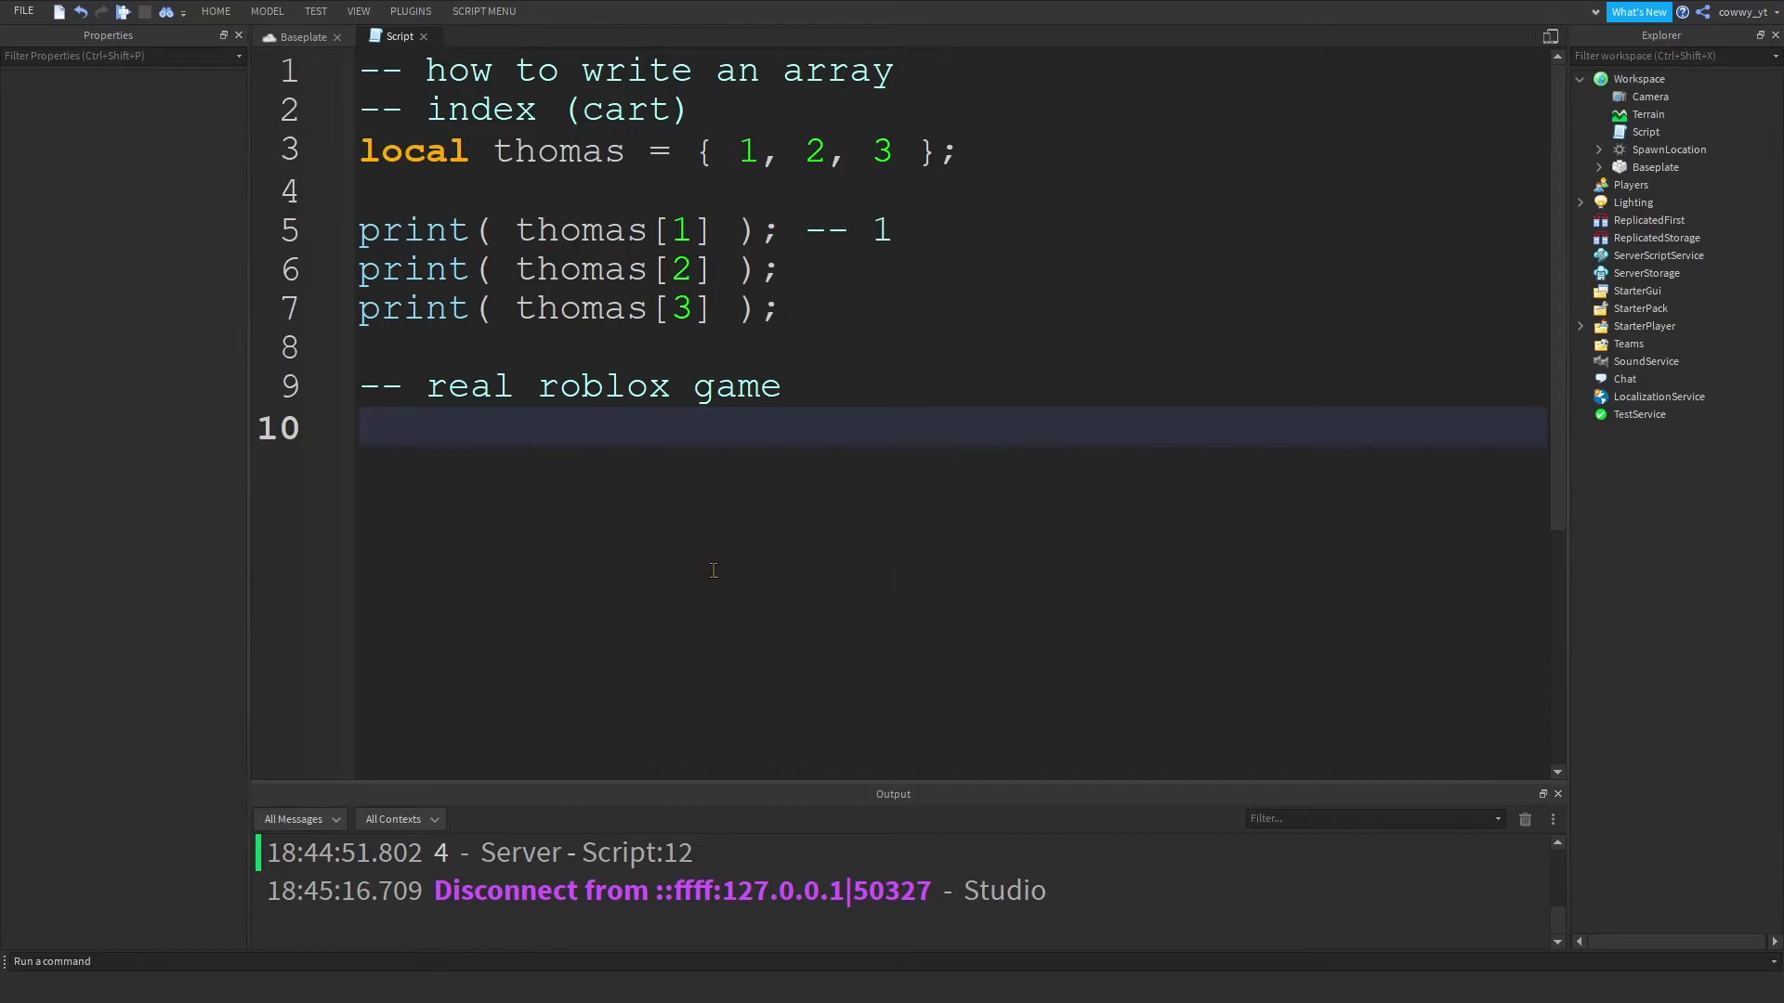
mouse_move(514, 444)
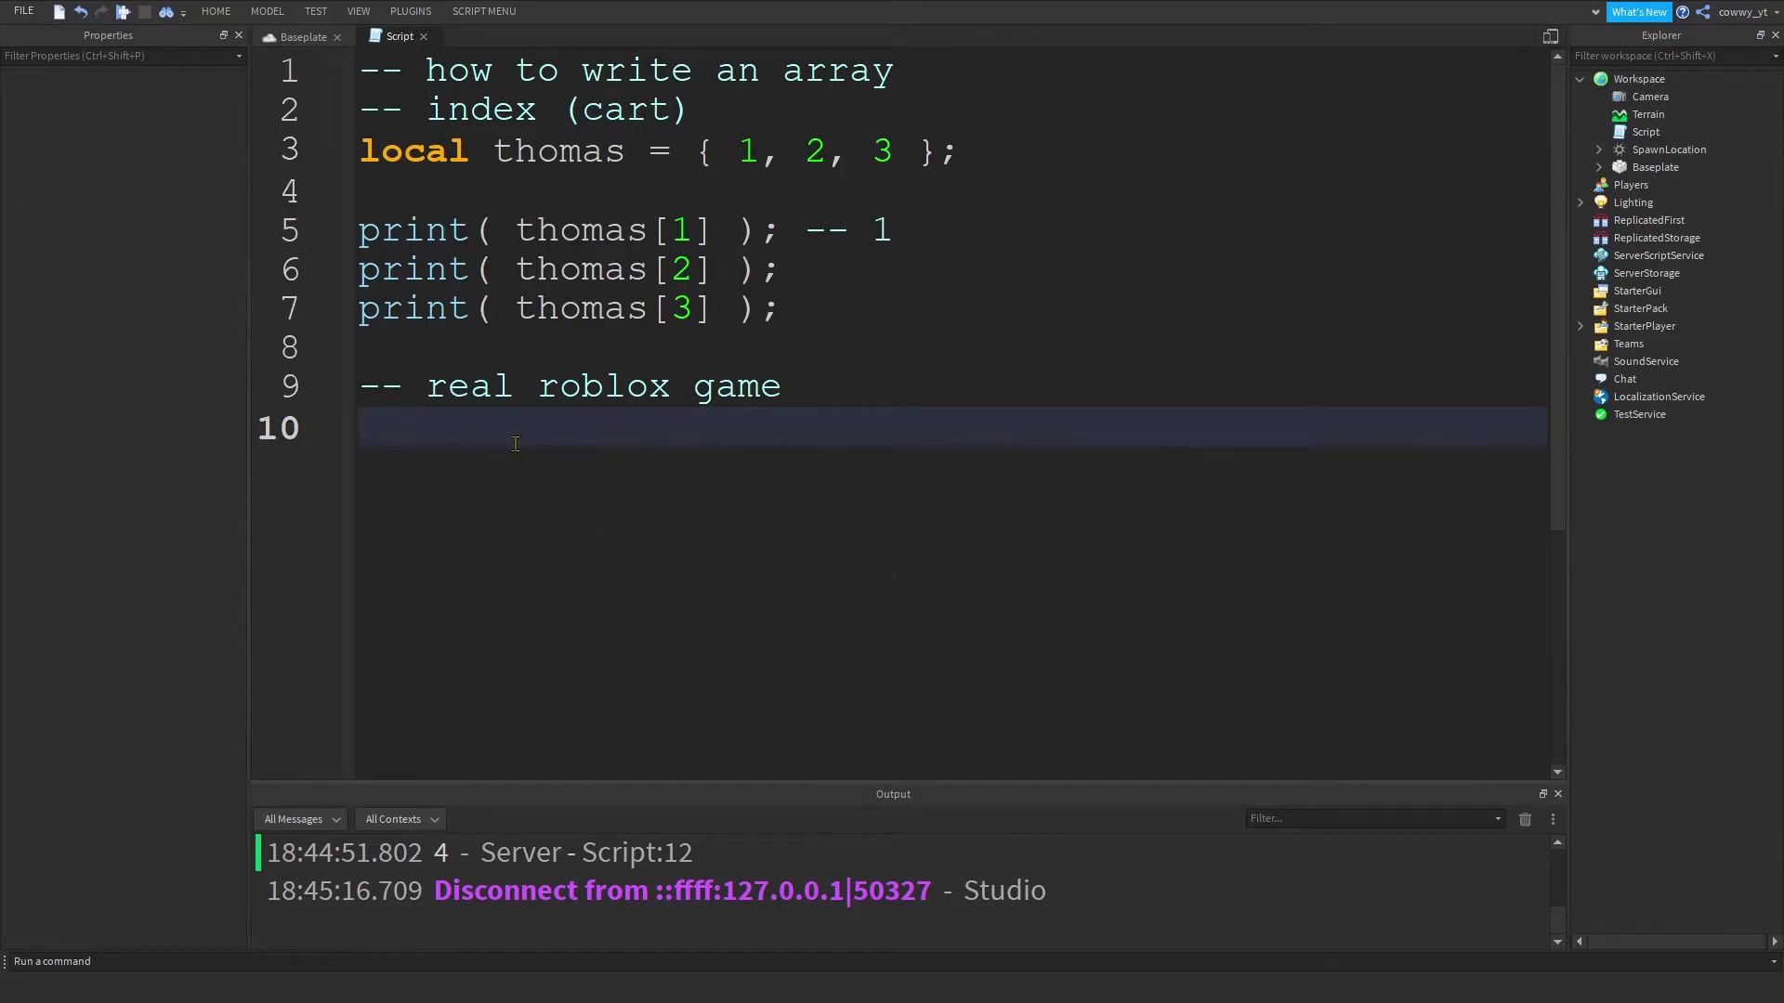
text(-- use loops)
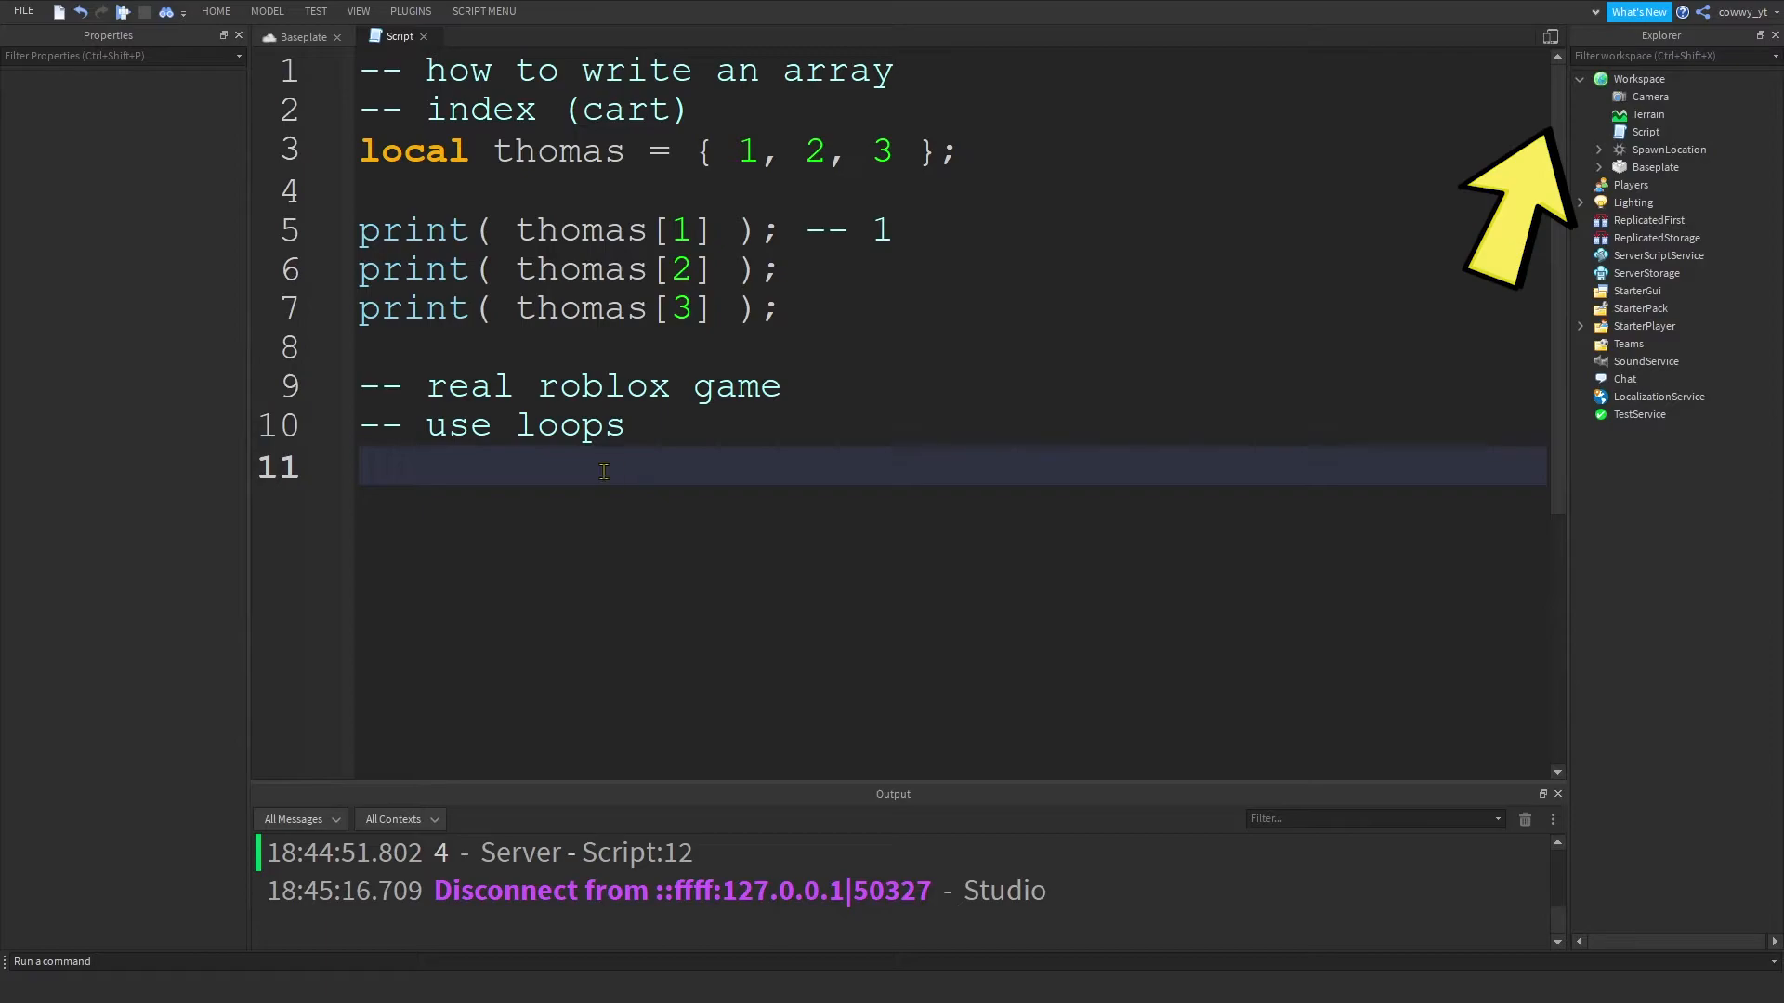
mouse_move(563, 535)
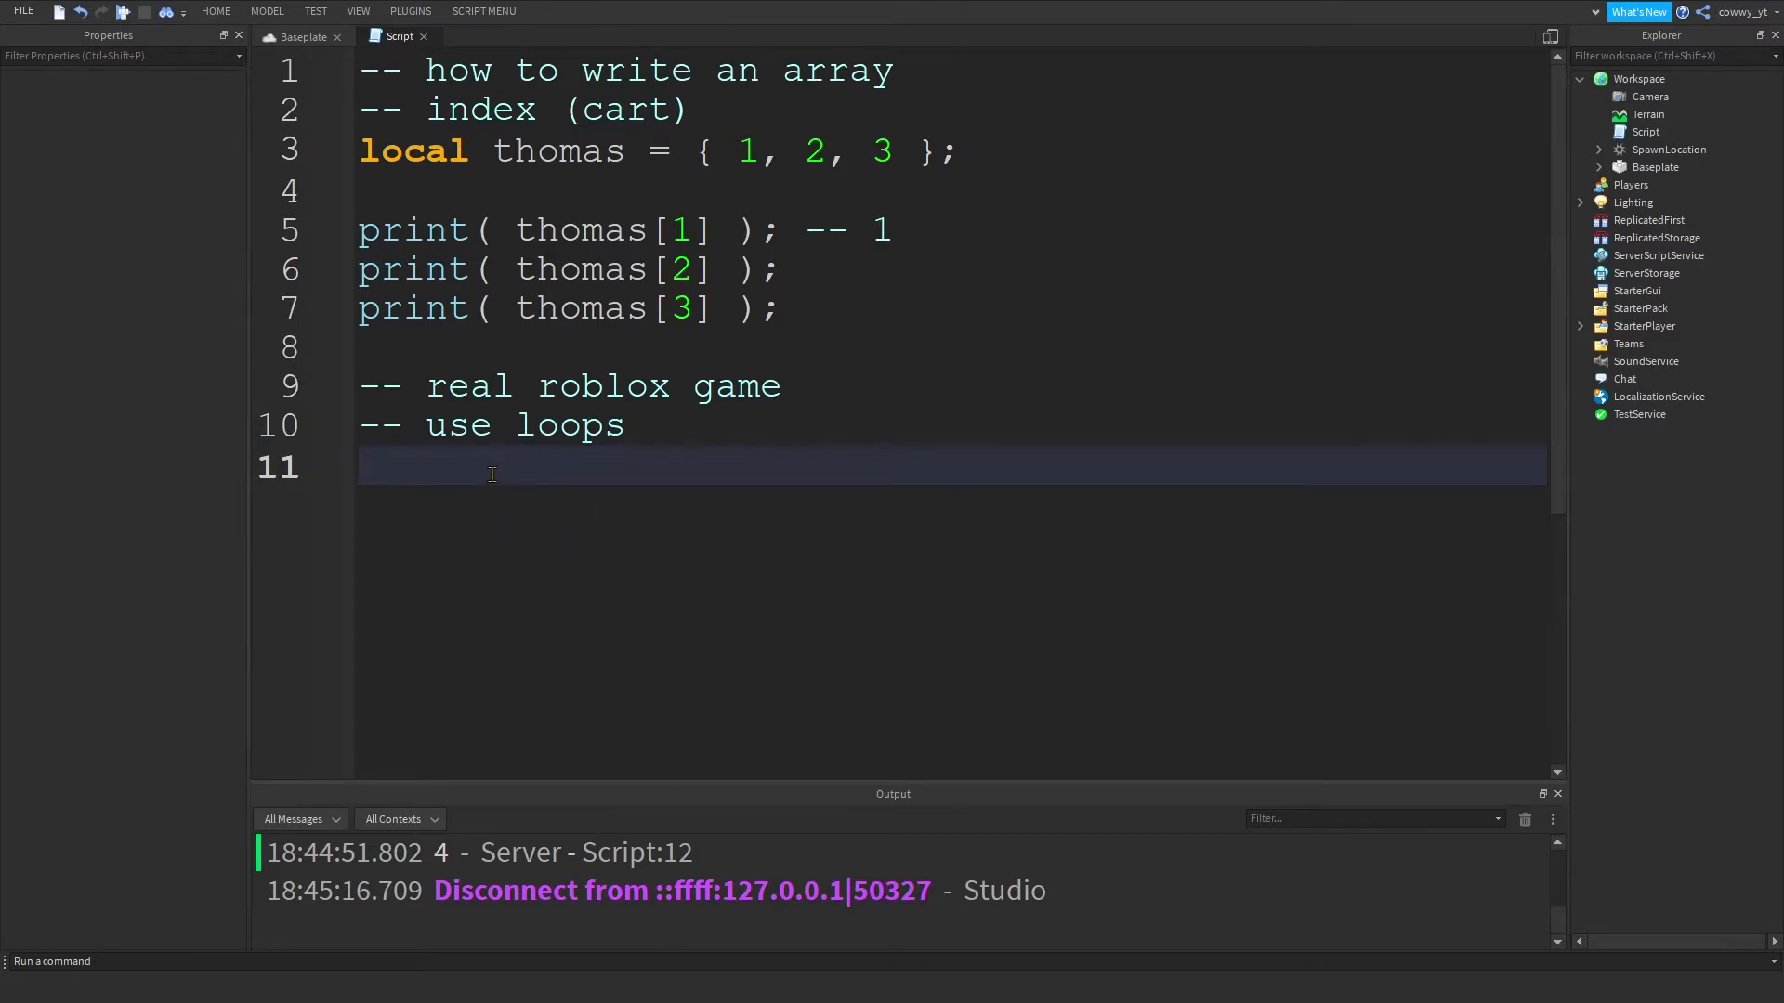
mouse_move(545, 498)
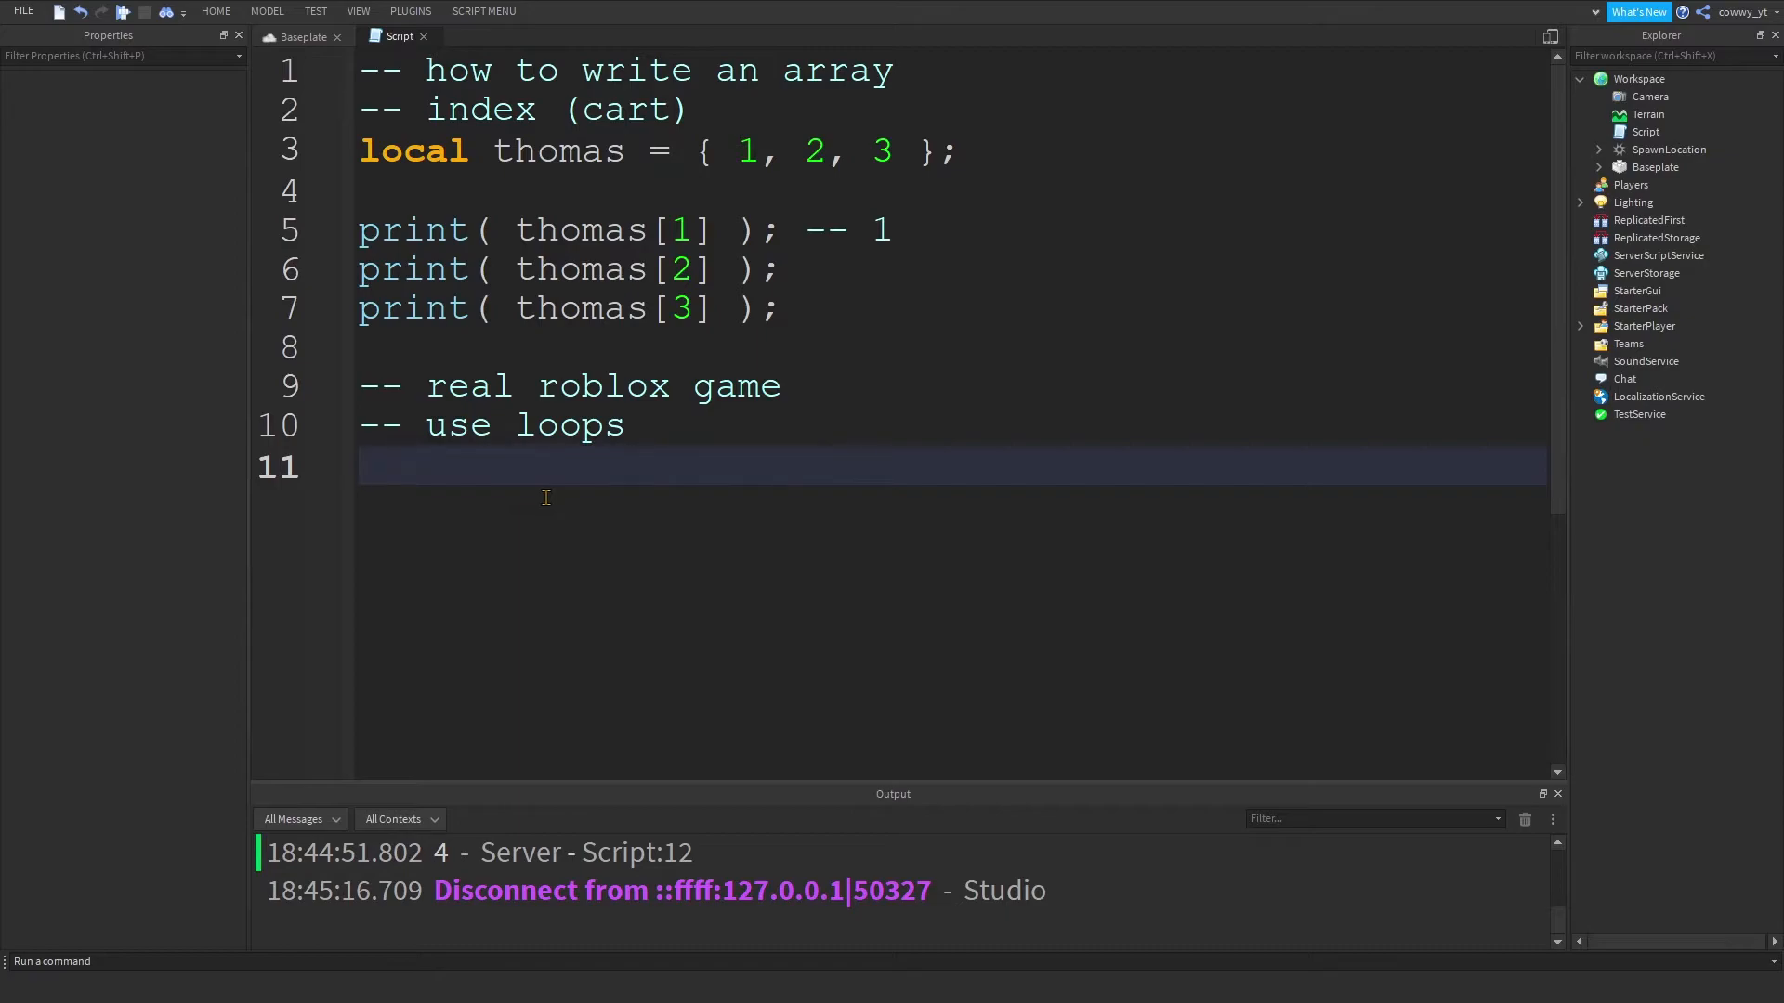
- Write 'for i = 1, #thomas do print( thomas[i] ); end' below the loop comments
text(for i)
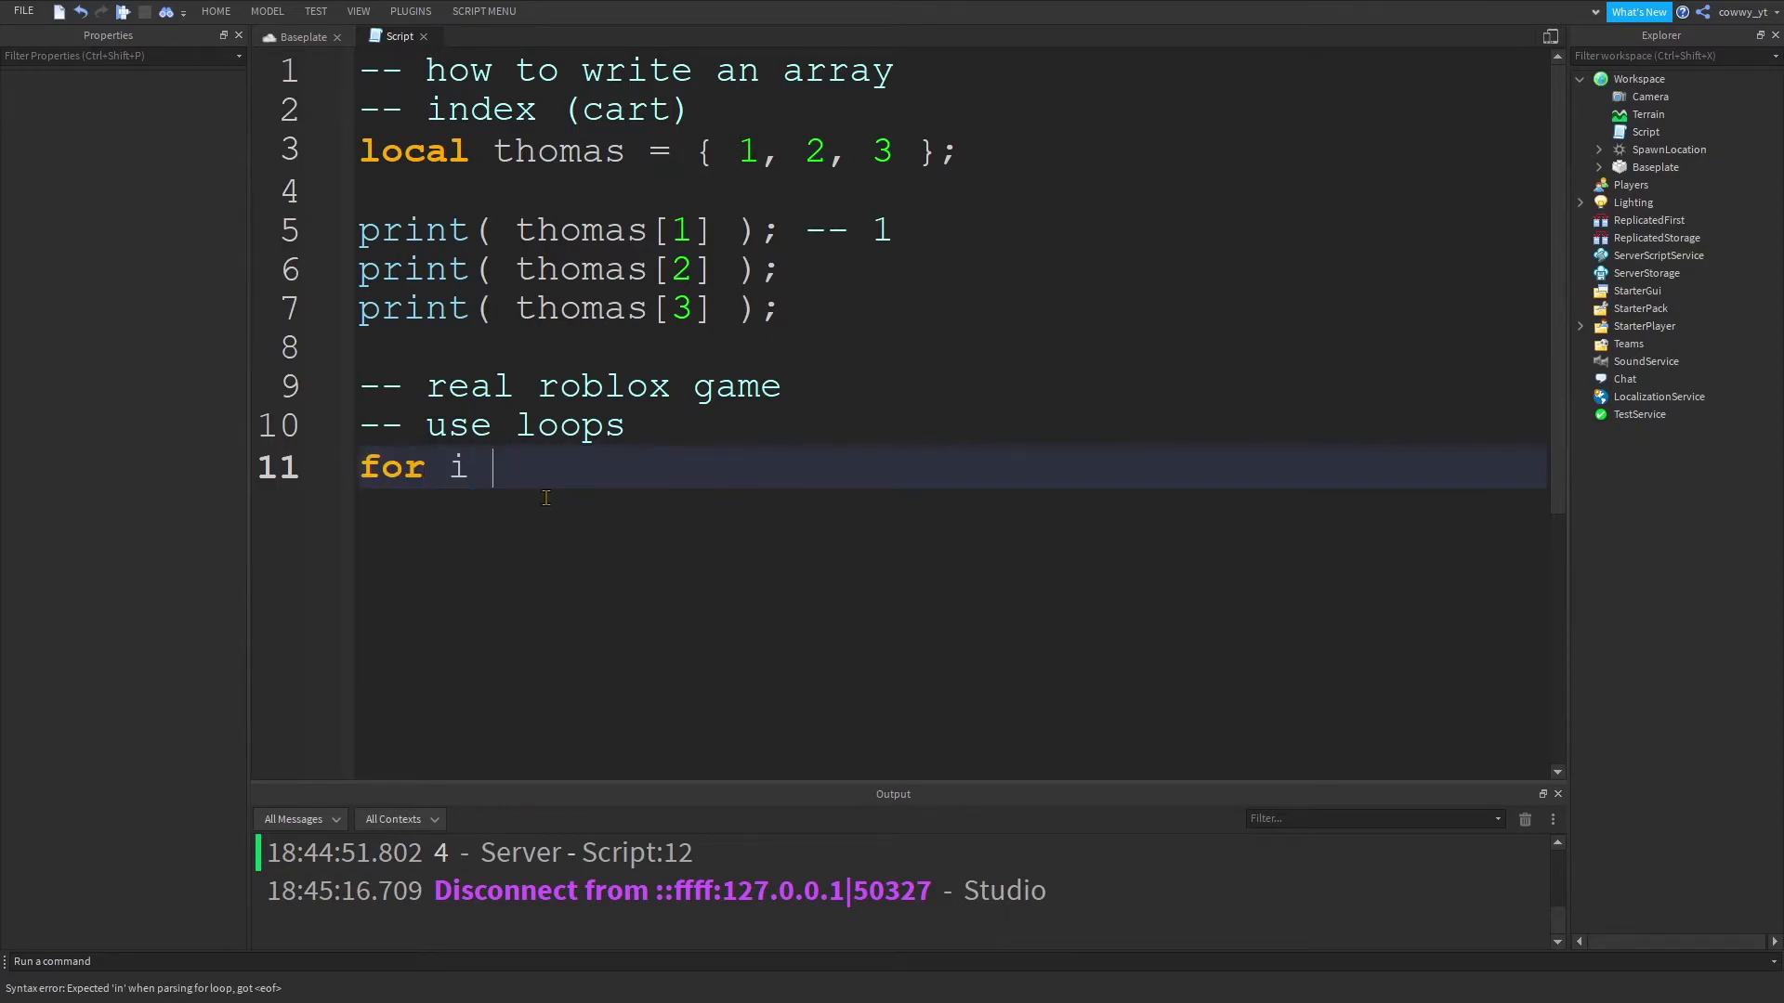
text(= 1,)
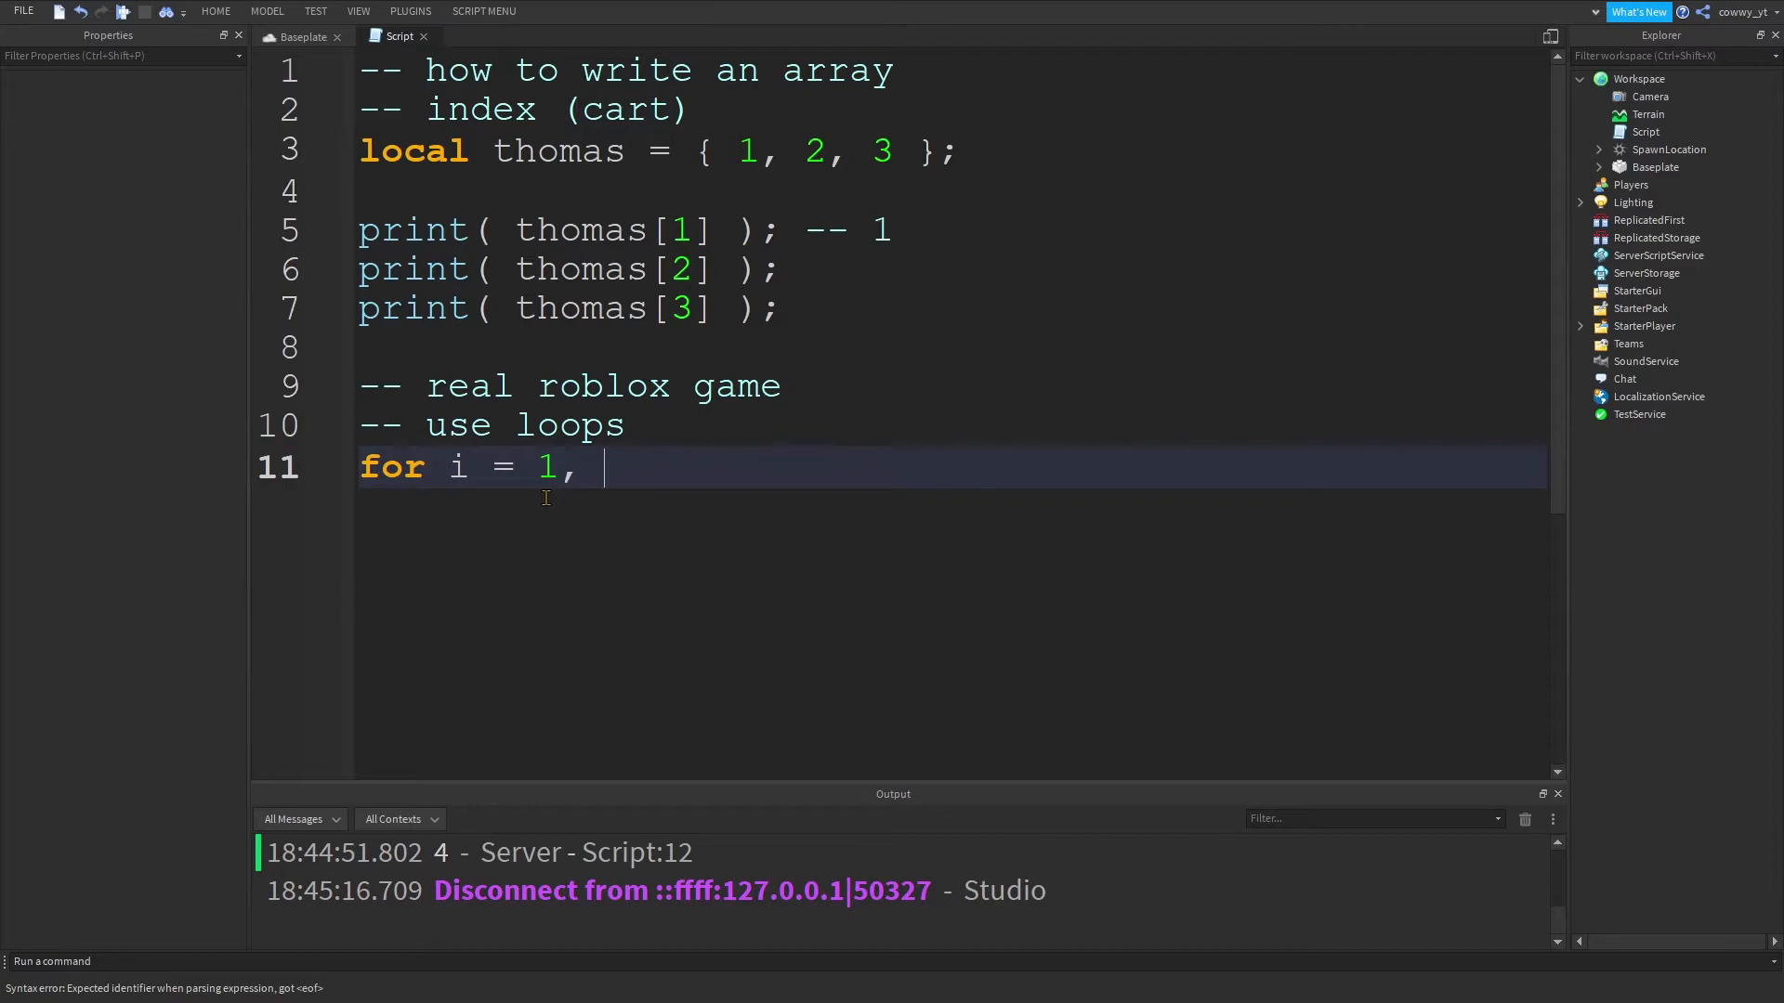
text(#thomas do)
text(print( thomas[i)
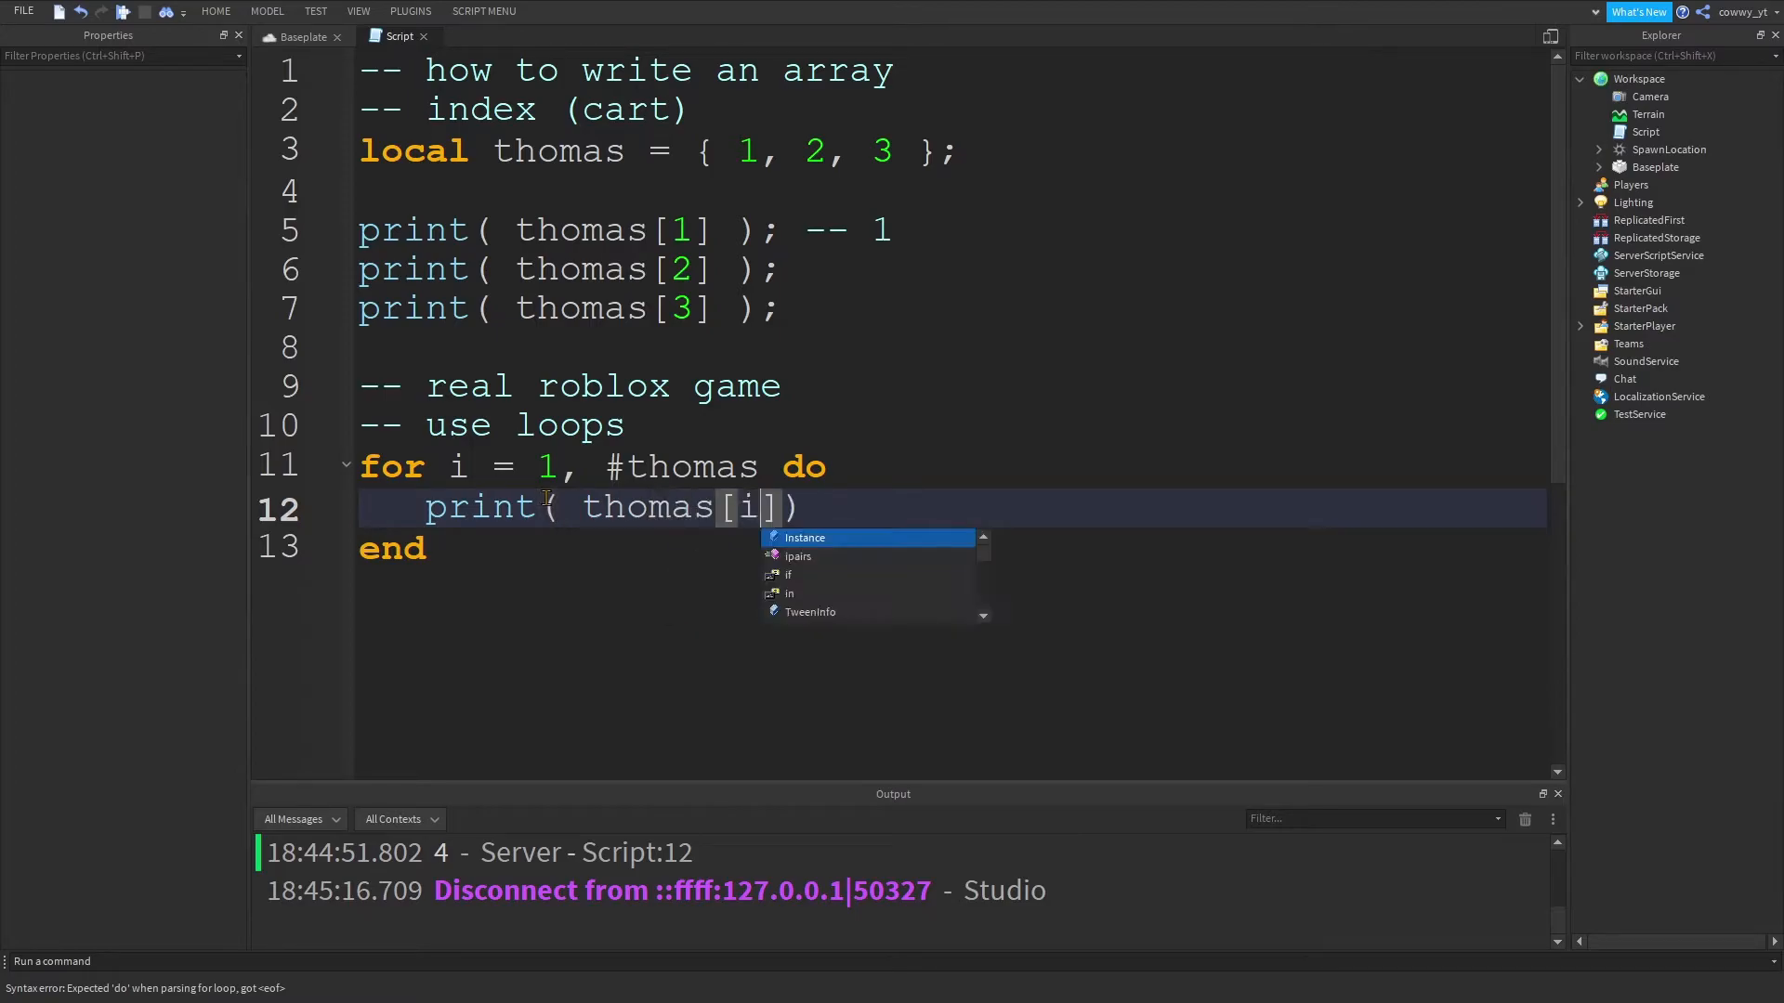
text();)
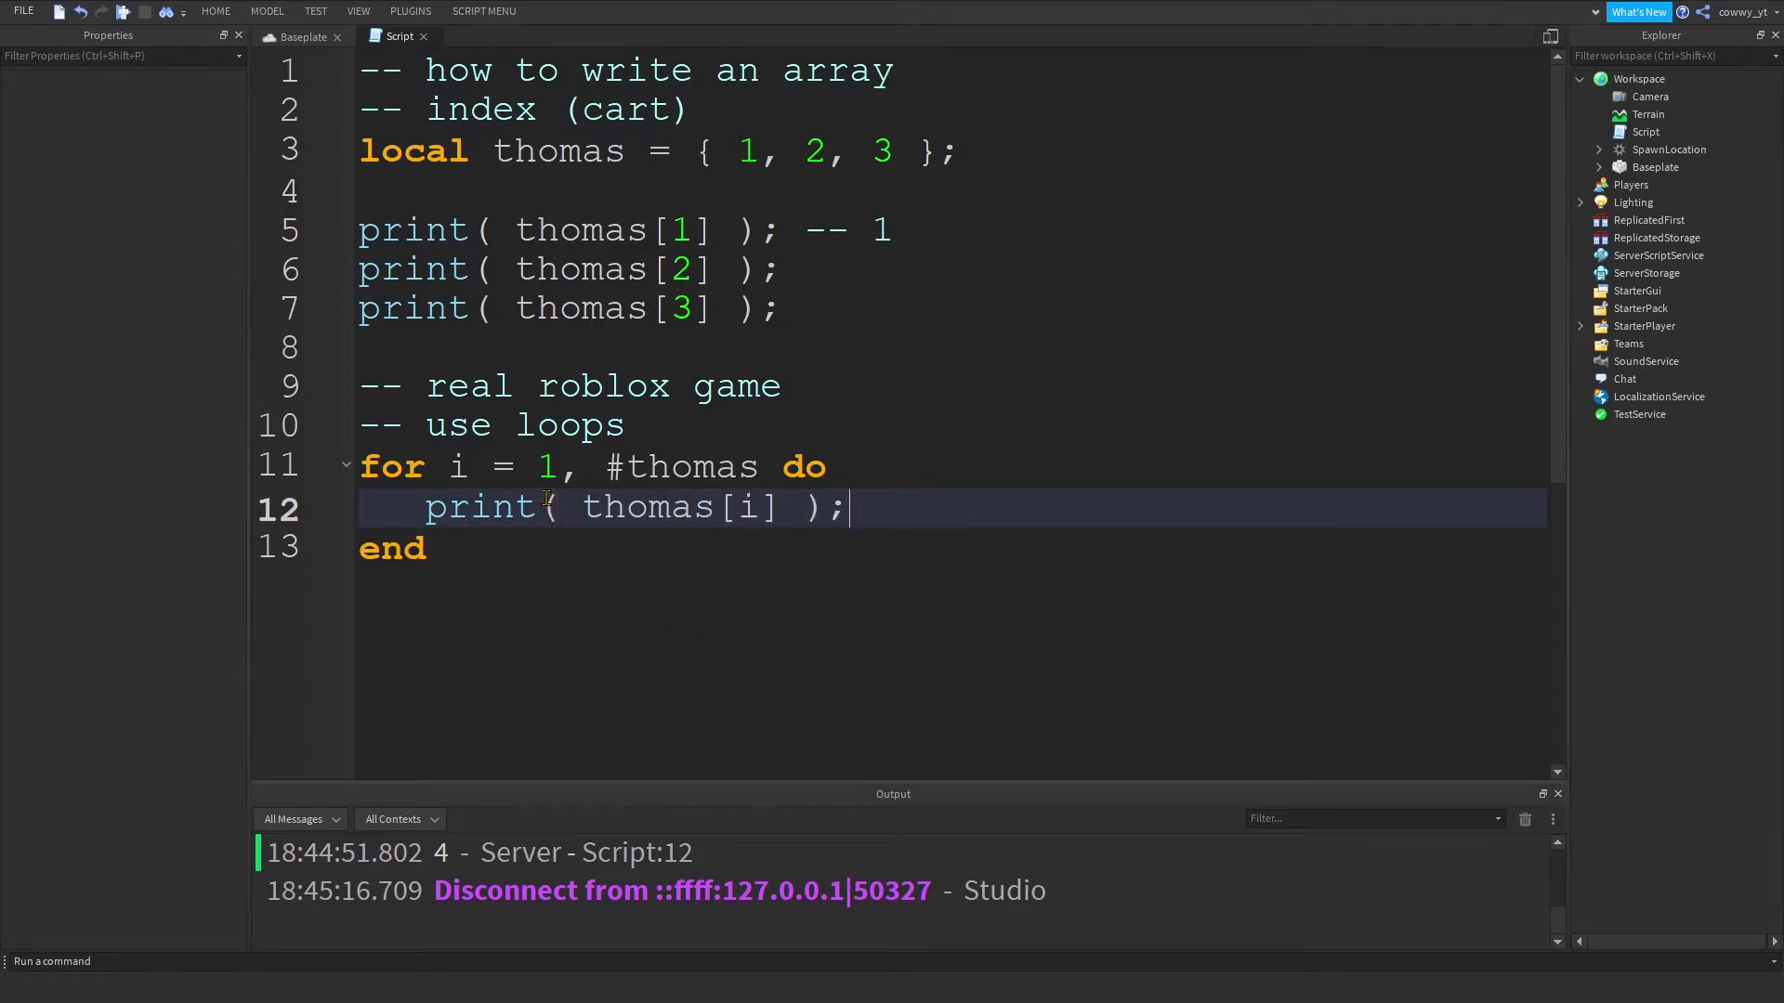
mouse_move(770, 595)
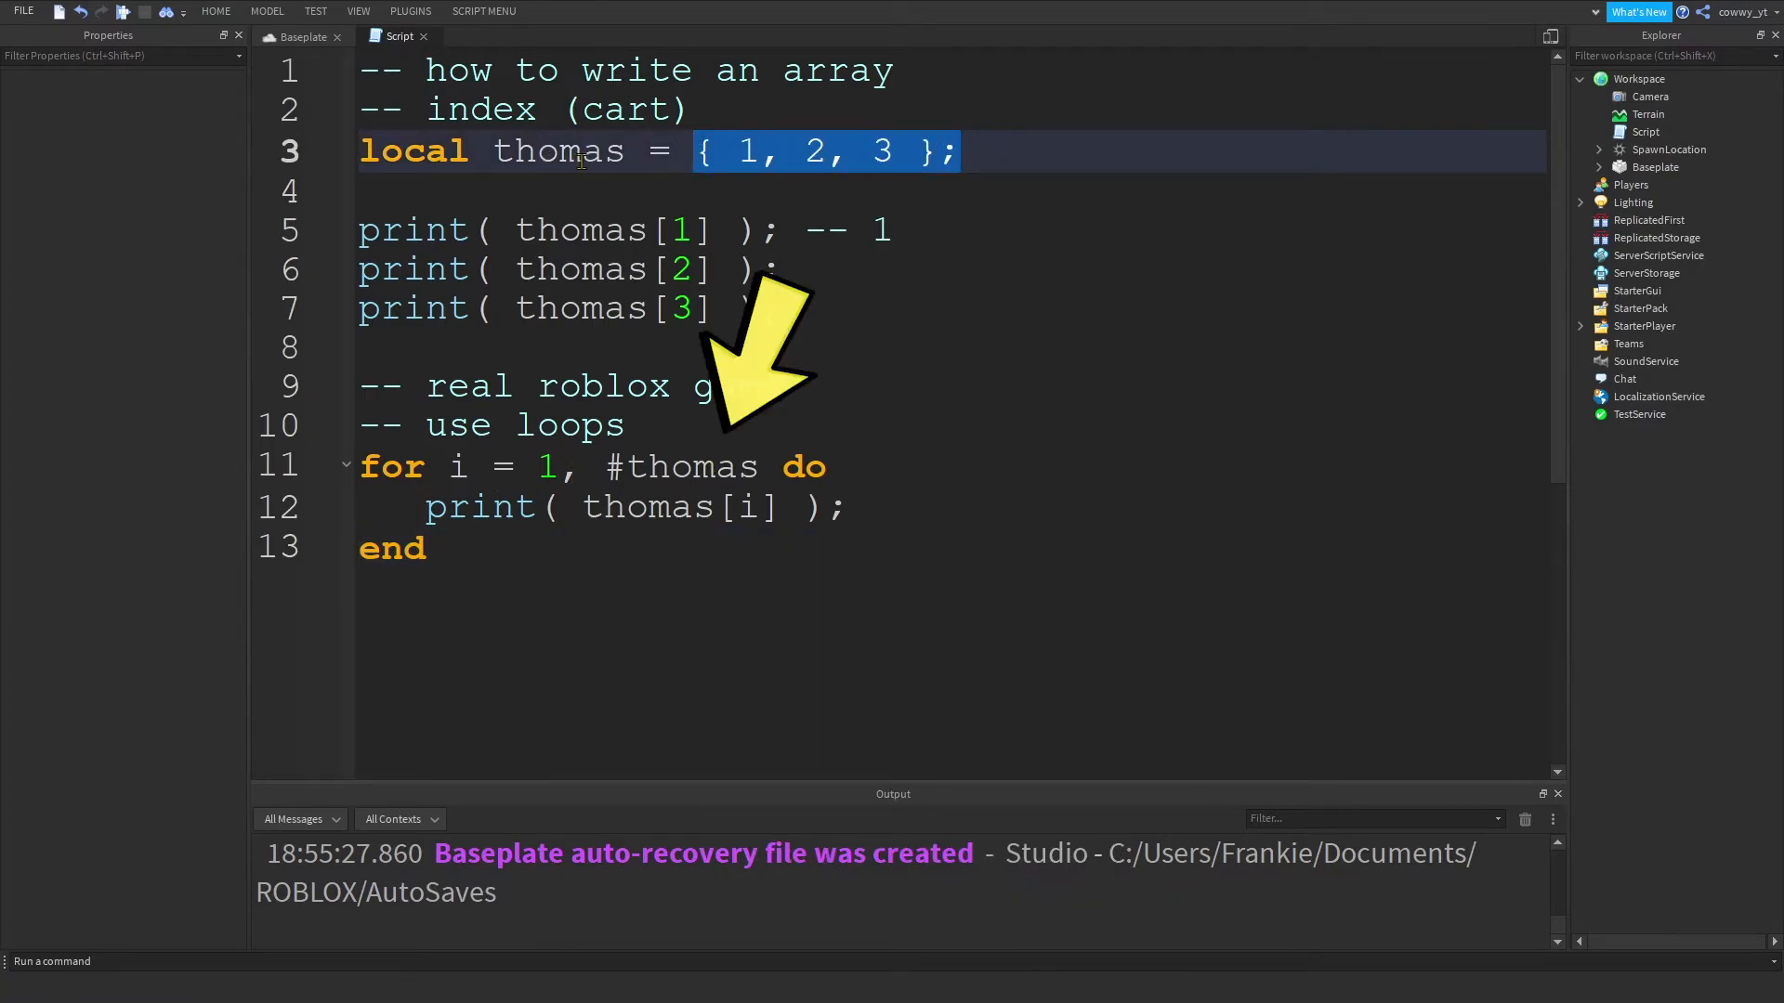
double_click(688, 466)
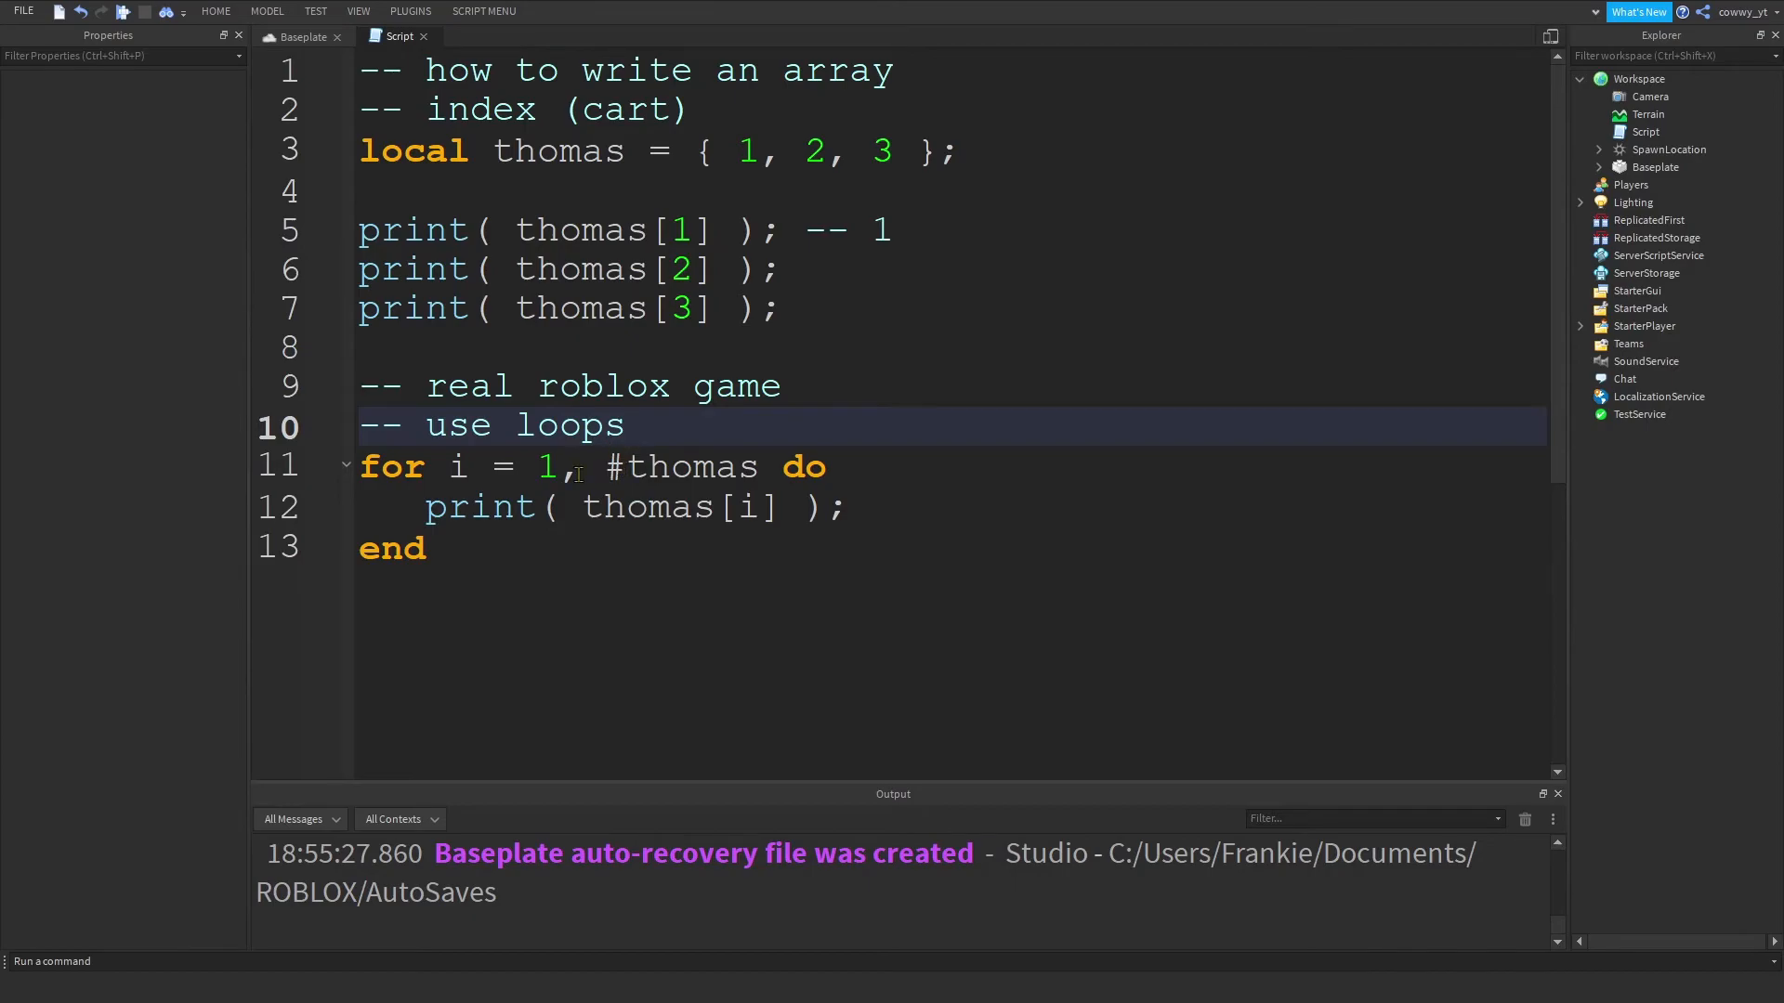
double_click(683, 466)
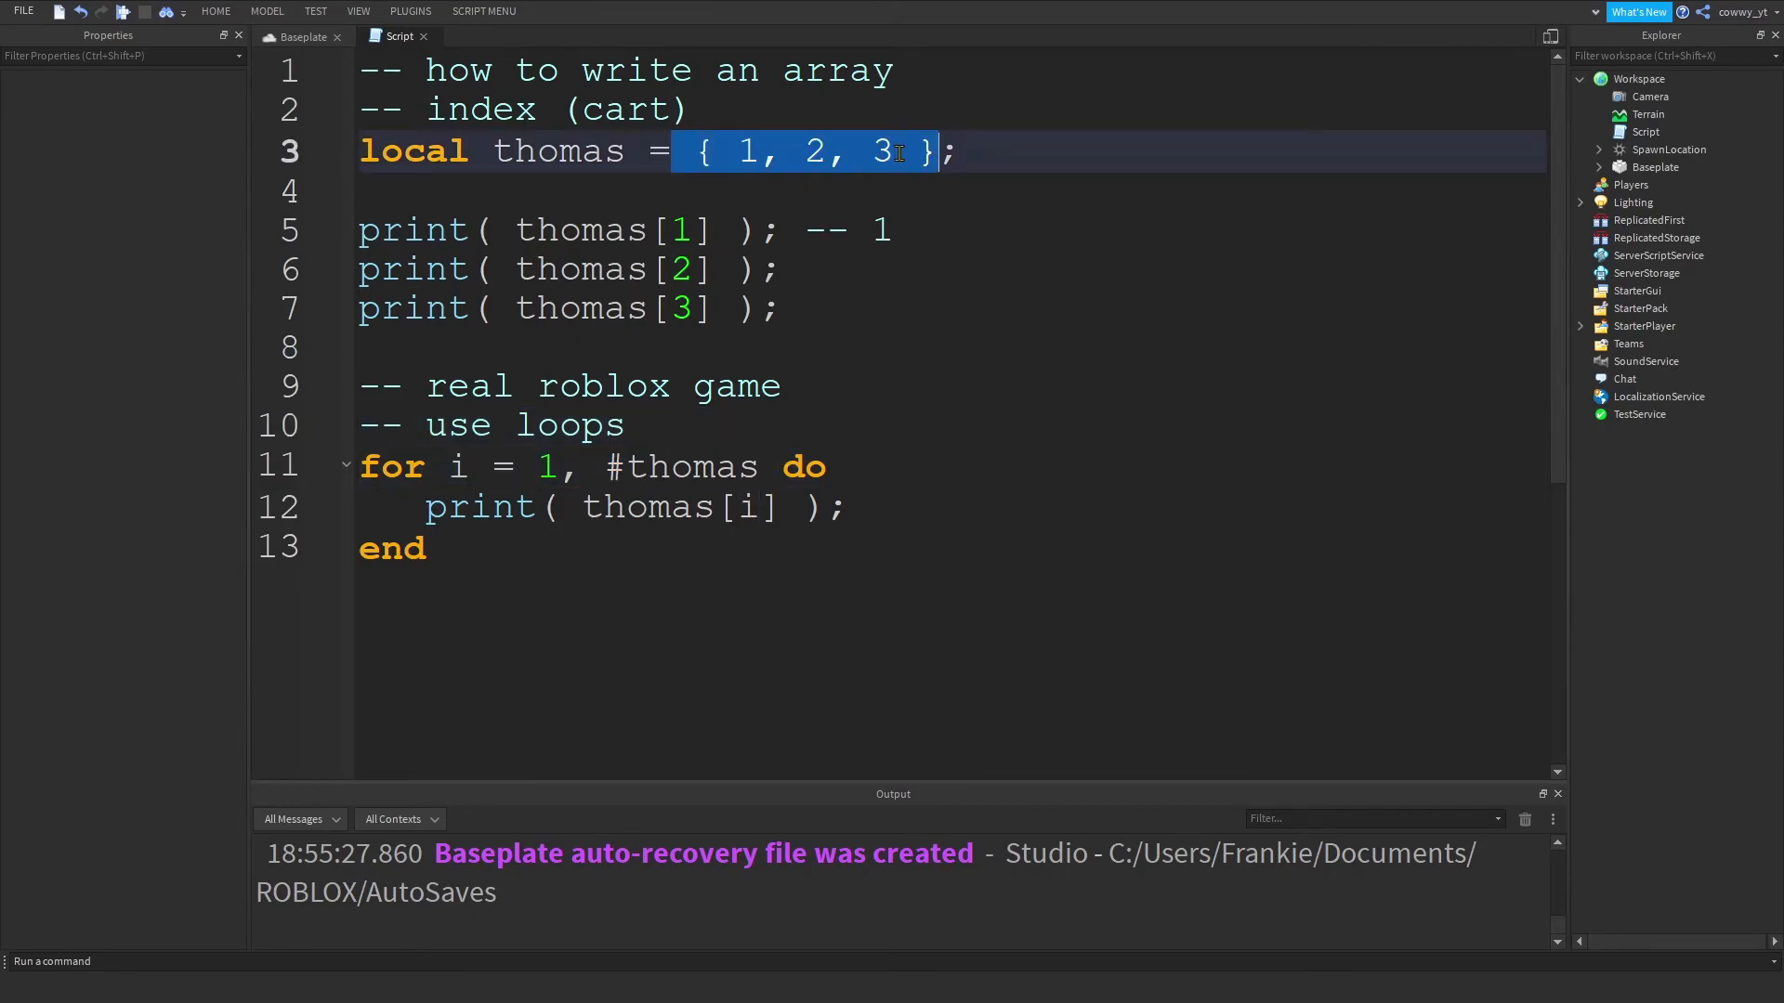
click(830, 507)
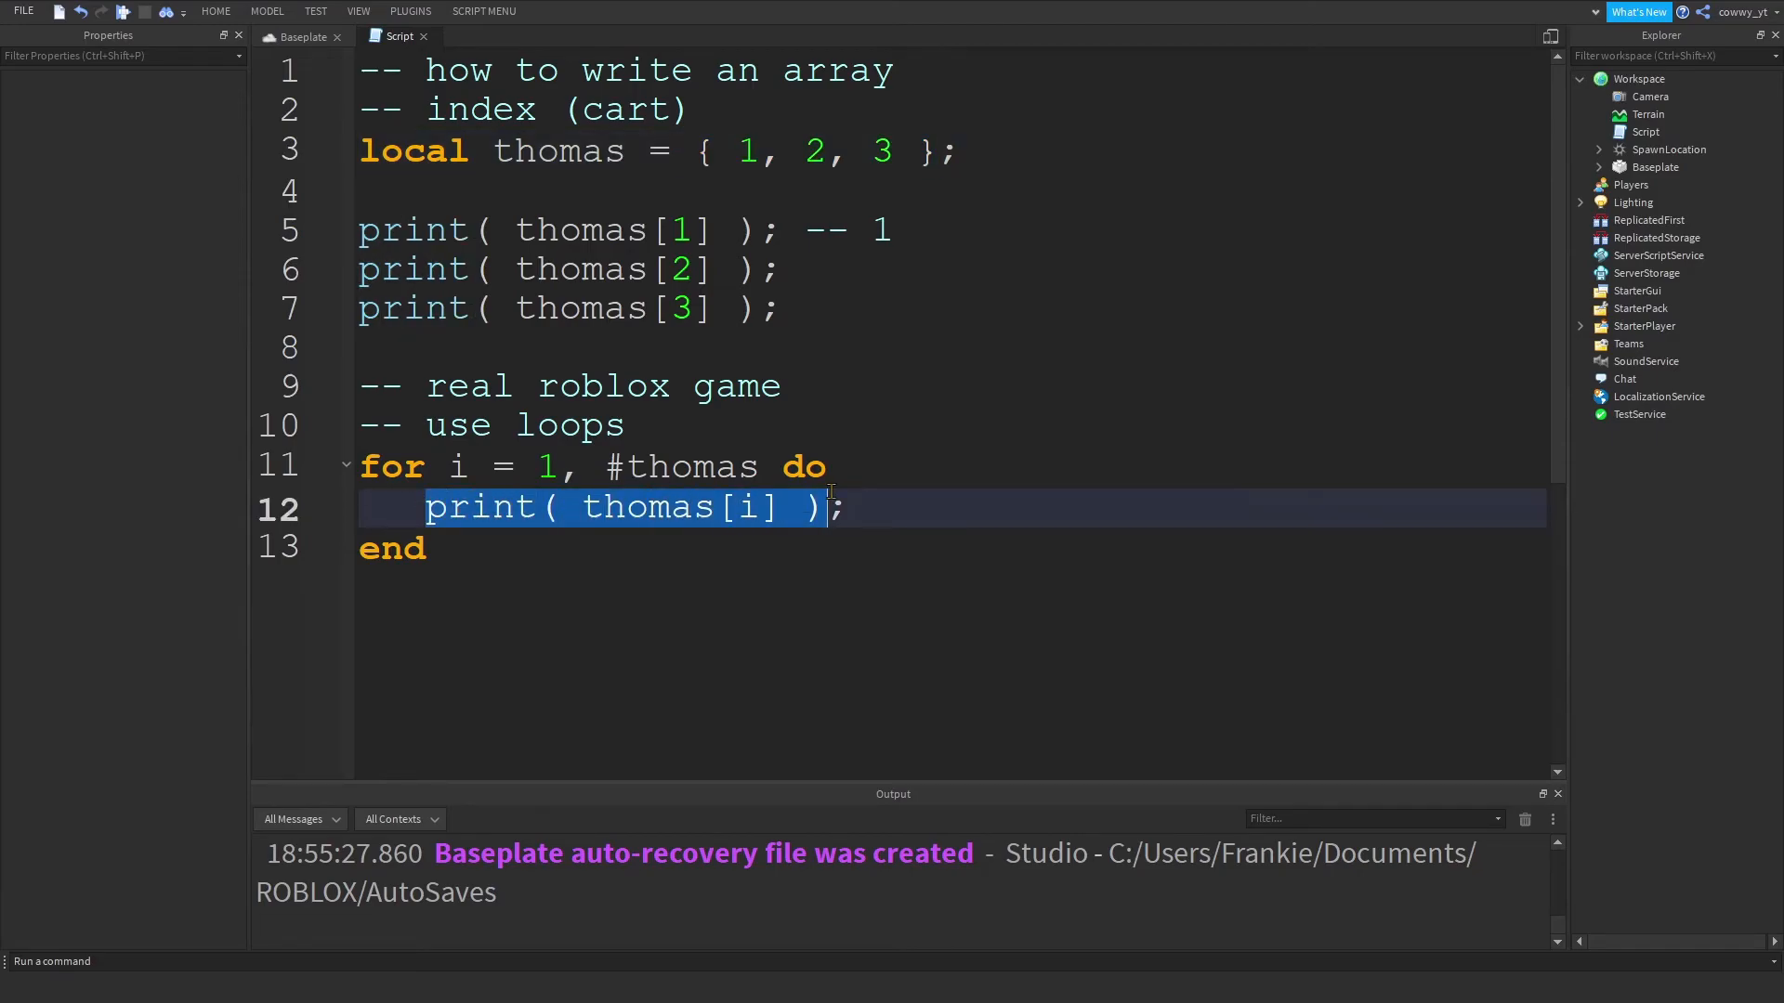
mouse_move(739, 507)
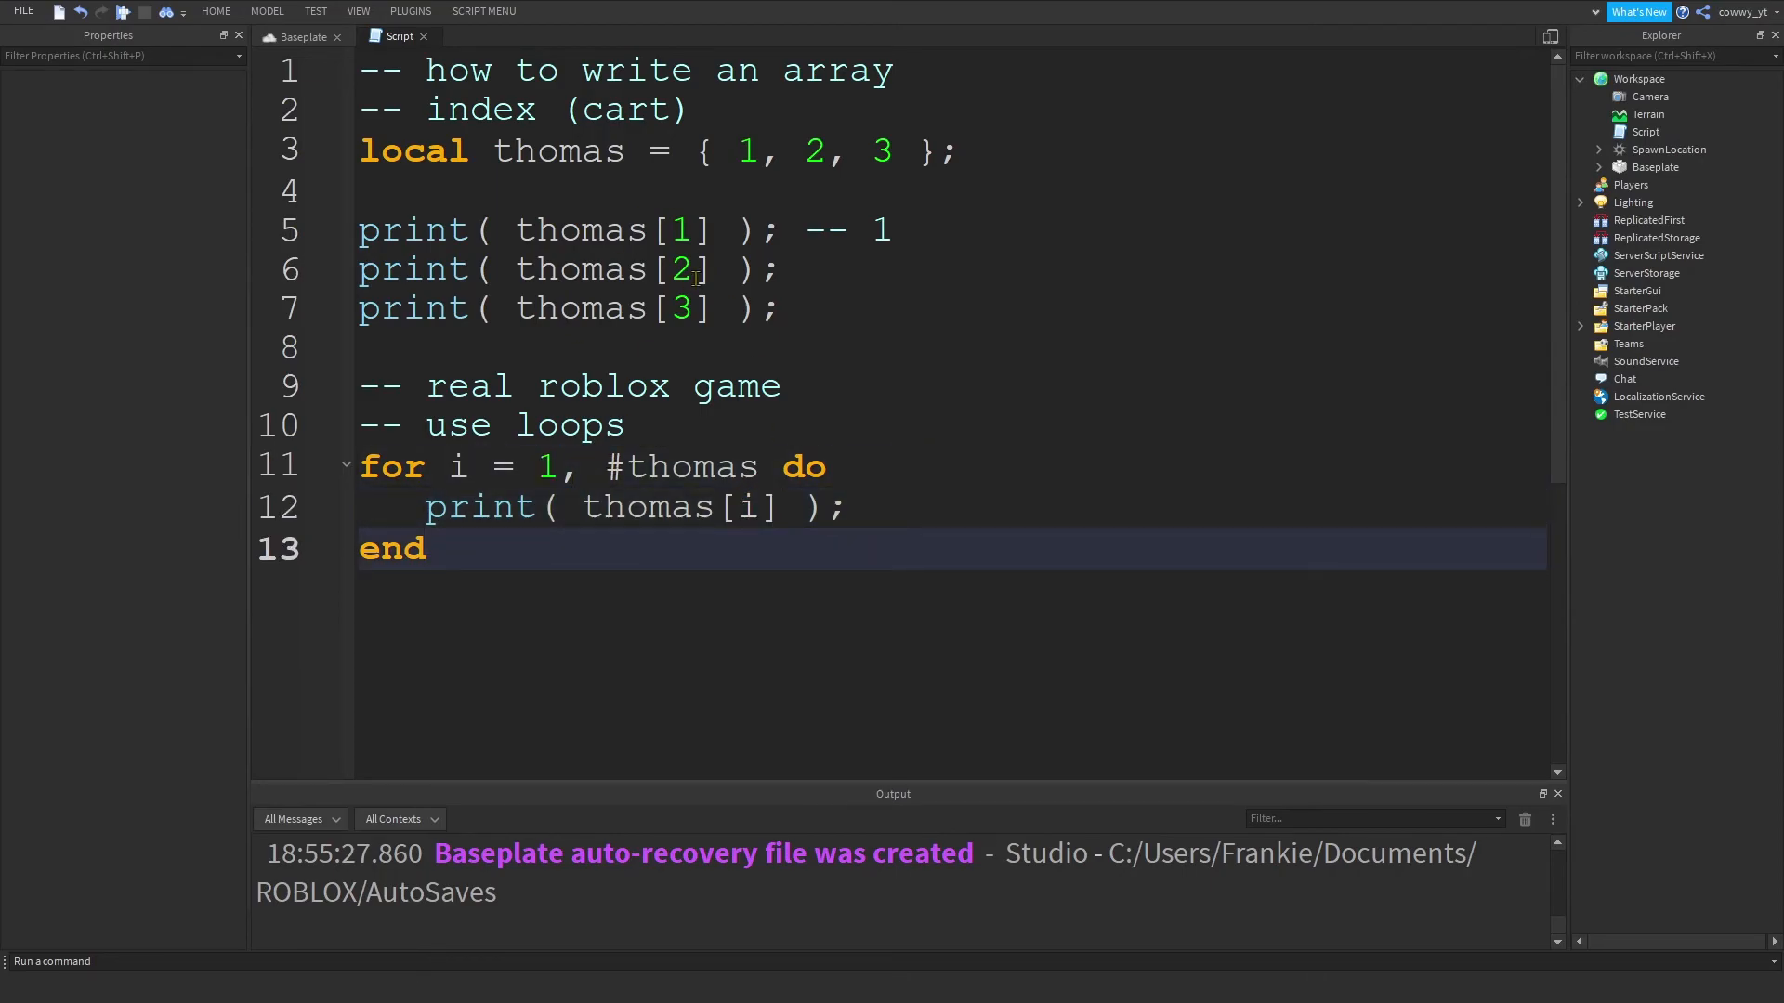
mouse_move(1121, 557)
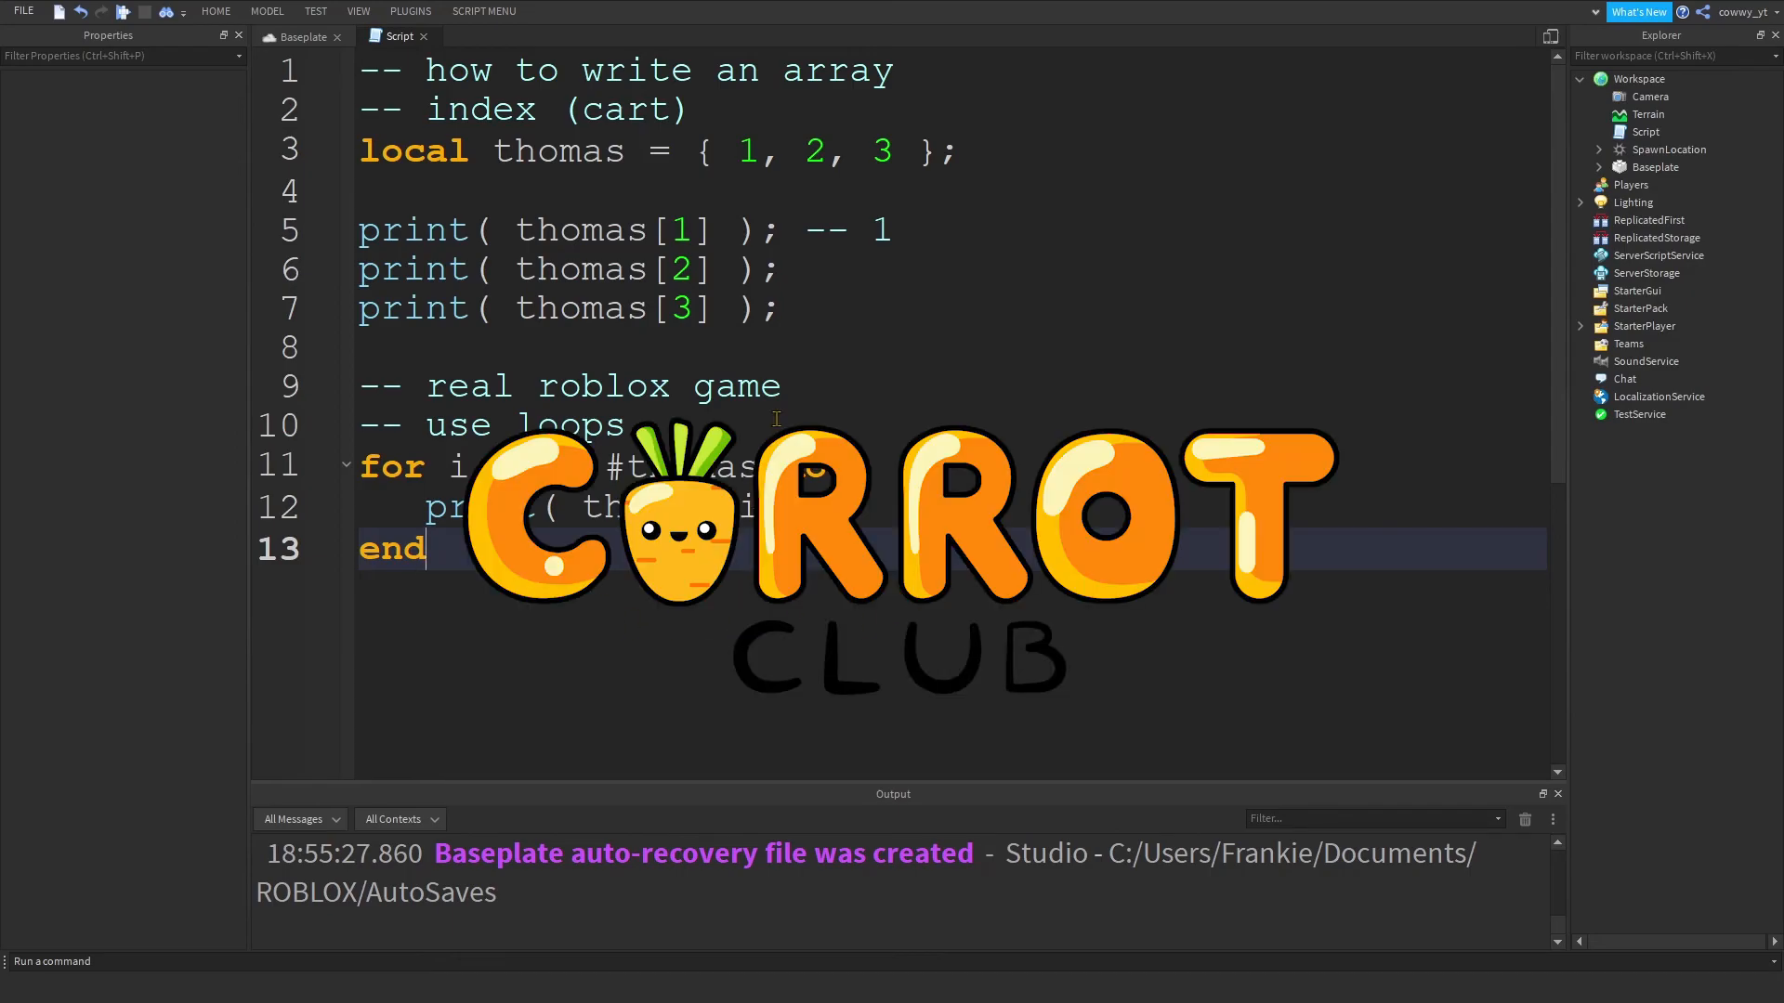
key(ctrl+a)
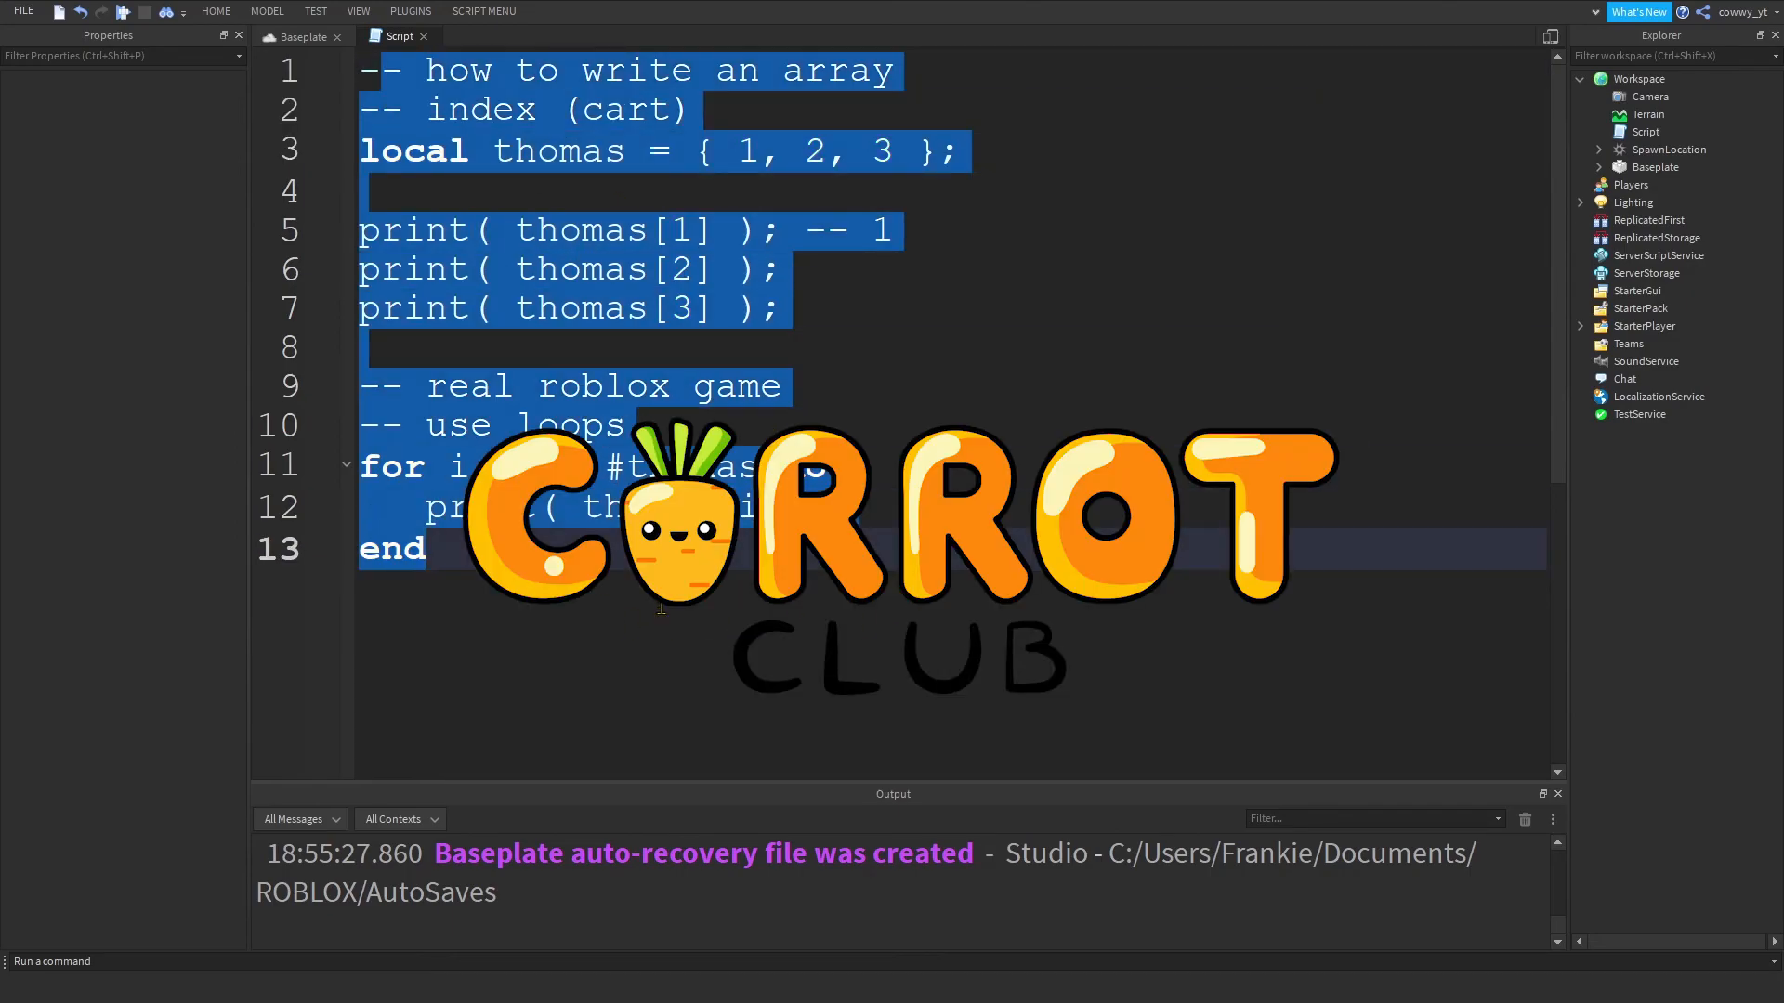